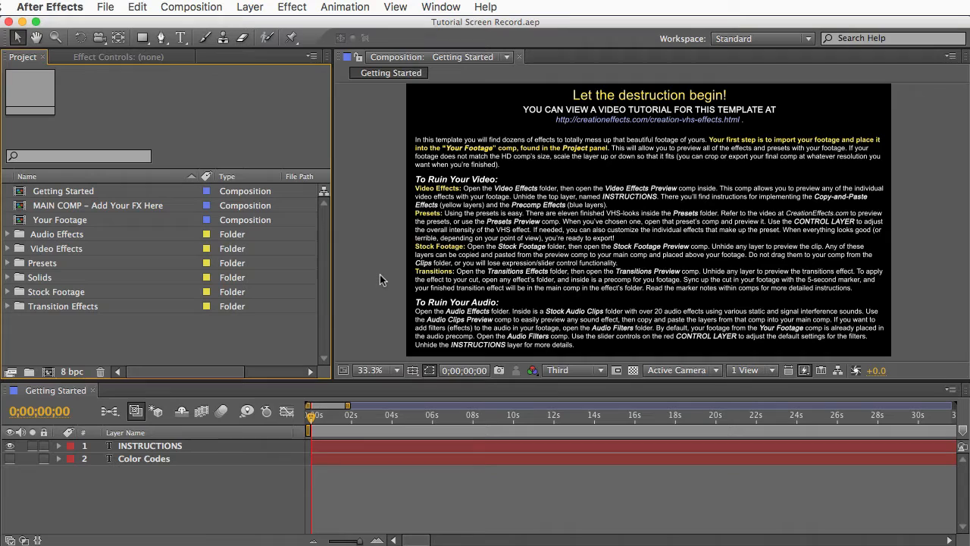
{"action": "mouse_move", "coordinate": [612, 274]}
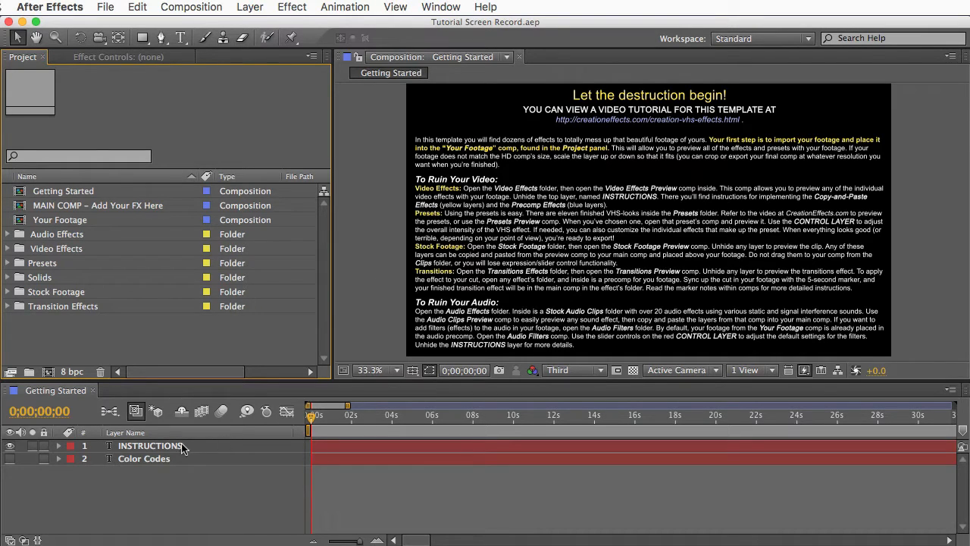
Hide and re-show the instructions text layer, then select the Your Footage composition.
{"action": "left_click", "coordinate": [150, 446]}
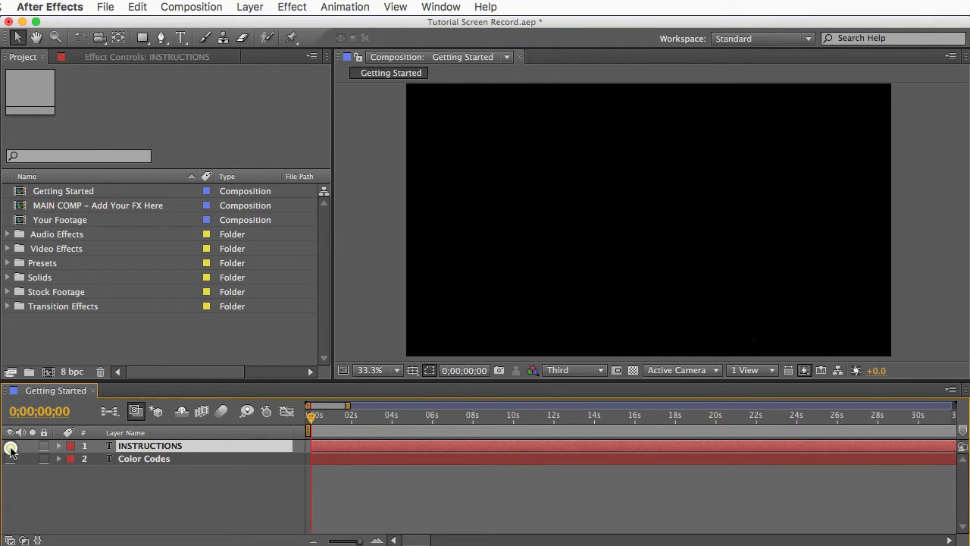
{"action": "left_click", "coordinate": [10, 445]}
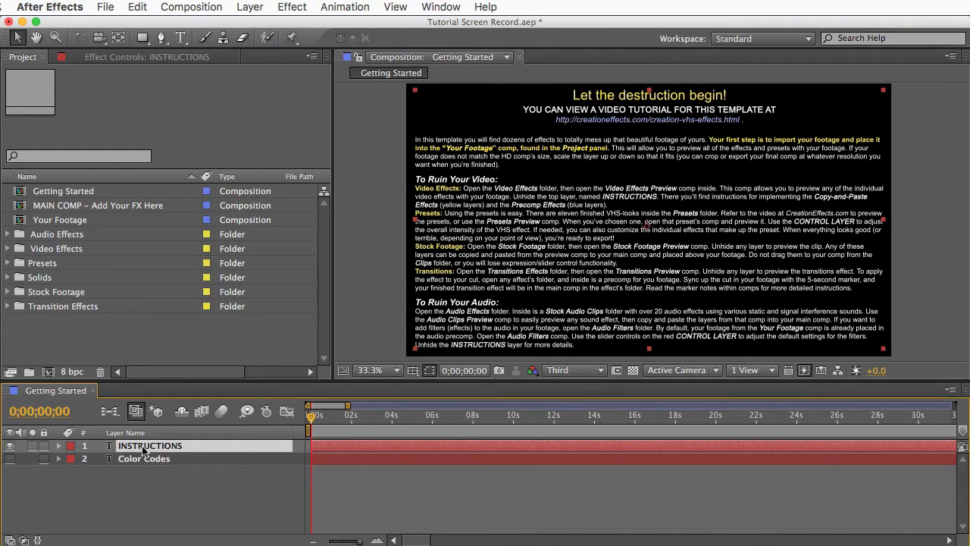
{"action": "left_click", "coordinate": [60, 219]}
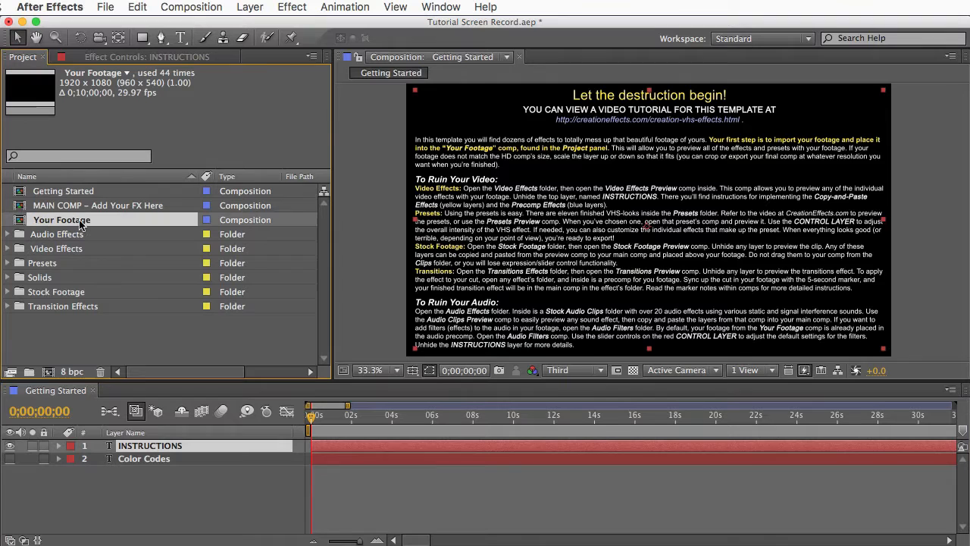
Import Baby Eating Close-Up.mov into the Your Footage composition and close that comp.
{"action": "left_click", "coordinate": [106, 7]}
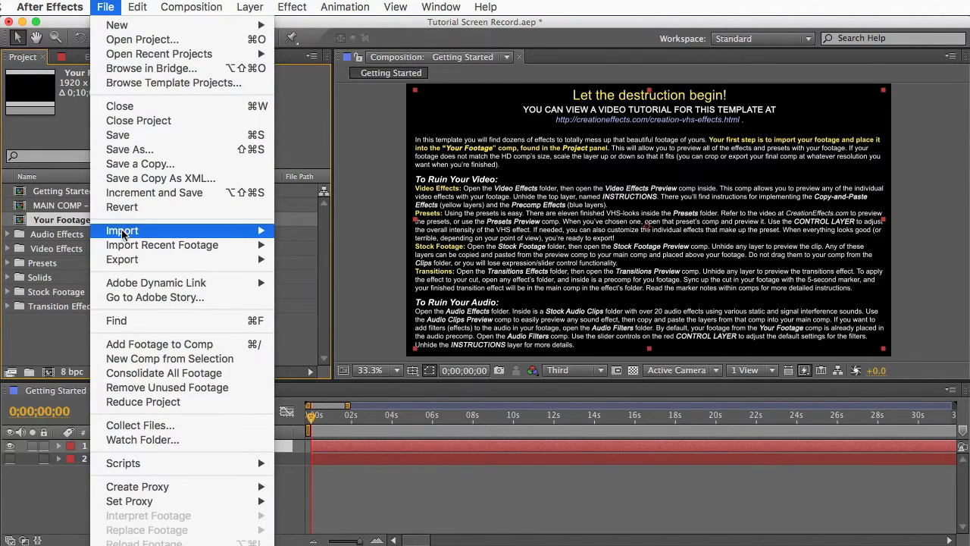
{"action": "left_click", "coordinate": [122, 230]}
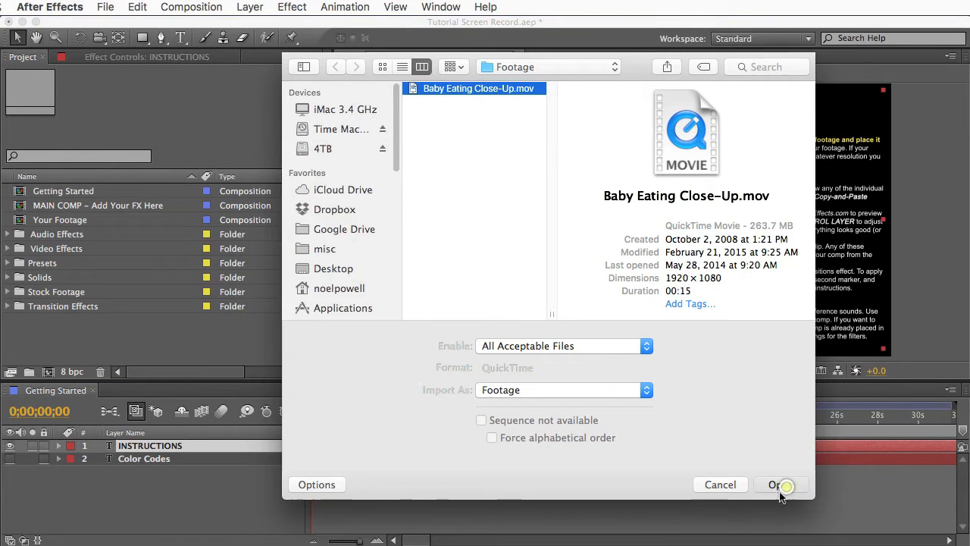
{"action": "left_click", "coordinate": [776, 484]}
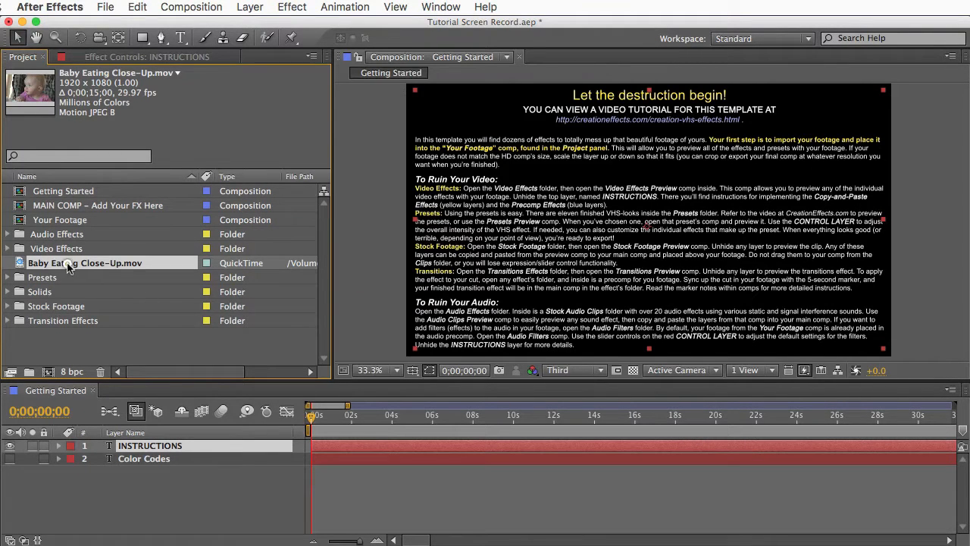
{"action": "double_click", "coordinate": [59, 219]}
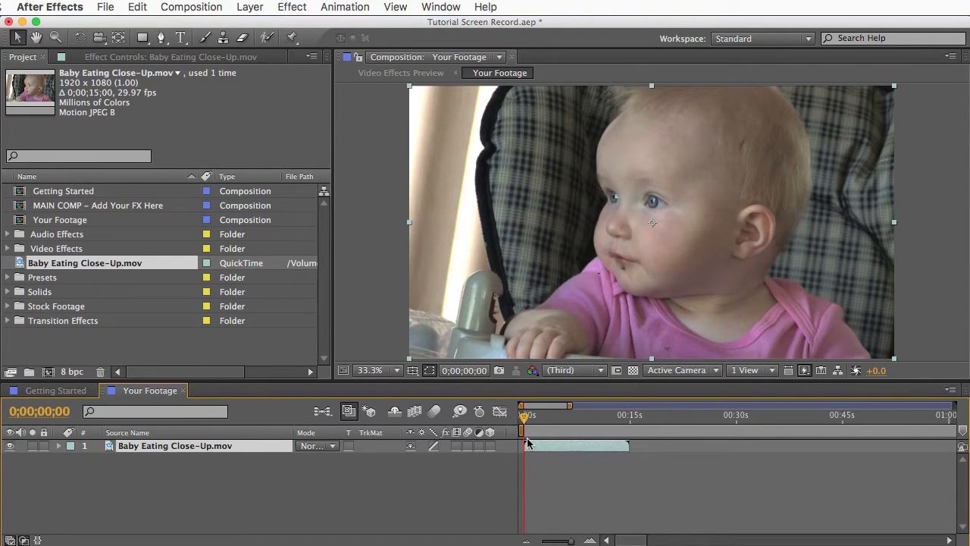
{"action": "left_click", "coordinate": [55, 391]}
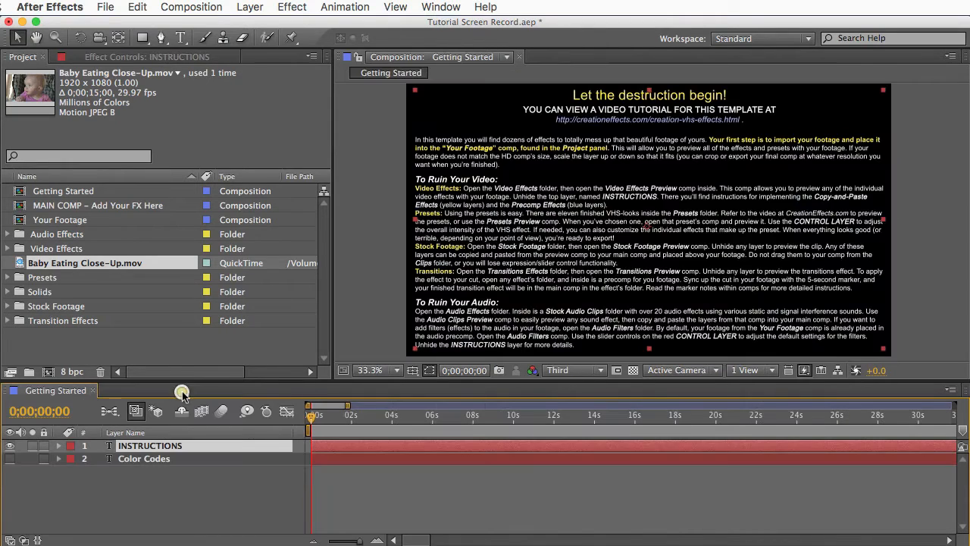
Open MAIN COMP - Add Your FX Here and view the CONTROL LAYER's effect settings.
{"action": "left_click", "coordinate": [102, 206]}
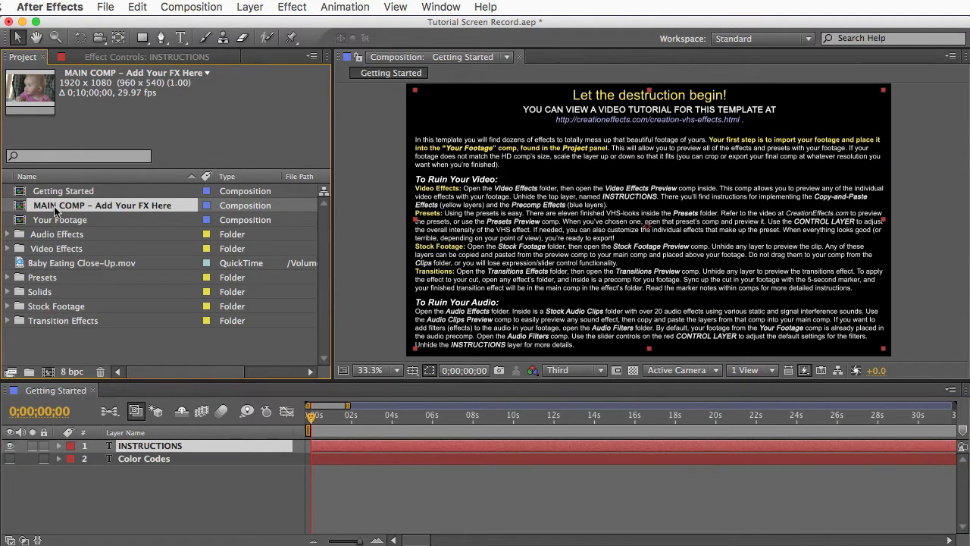
{"action": "double_click", "coordinate": [103, 205]}
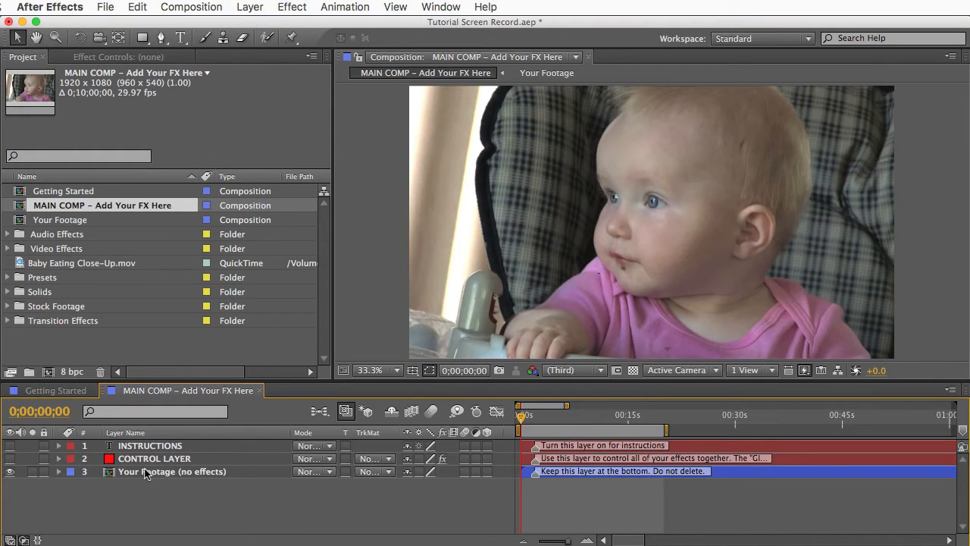
{"action": "left_click", "coordinate": [172, 470]}
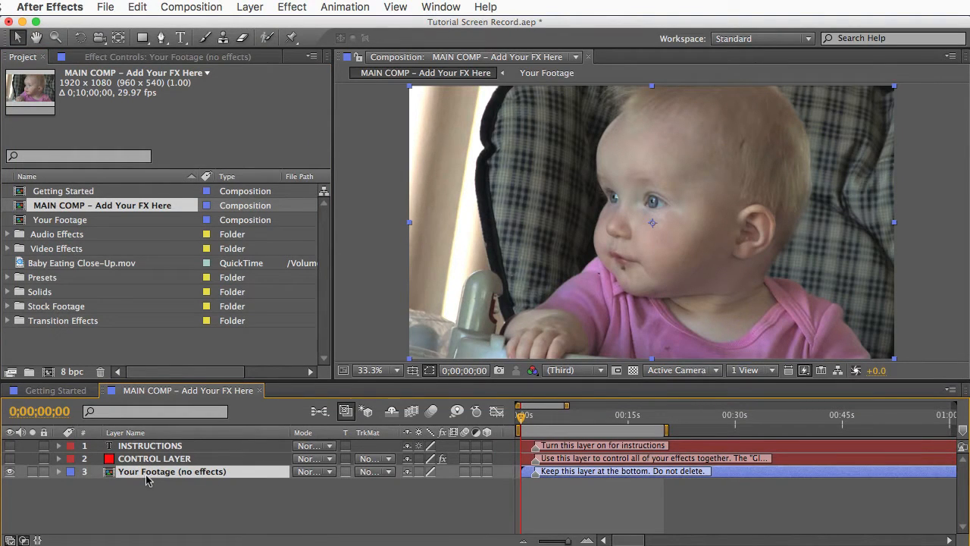
{"action": "left_click", "coordinate": [154, 458]}
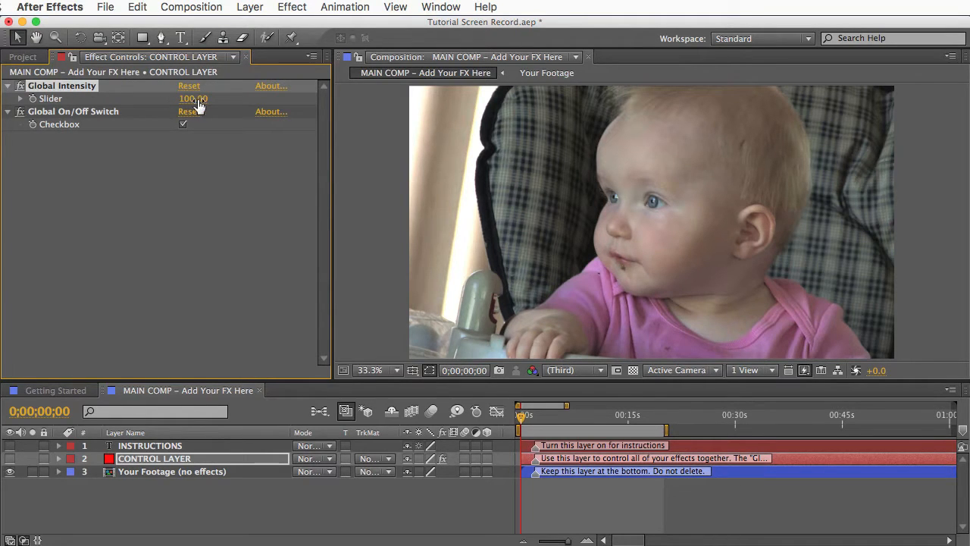
{"action": "mouse_move", "coordinate": [161, 101]}
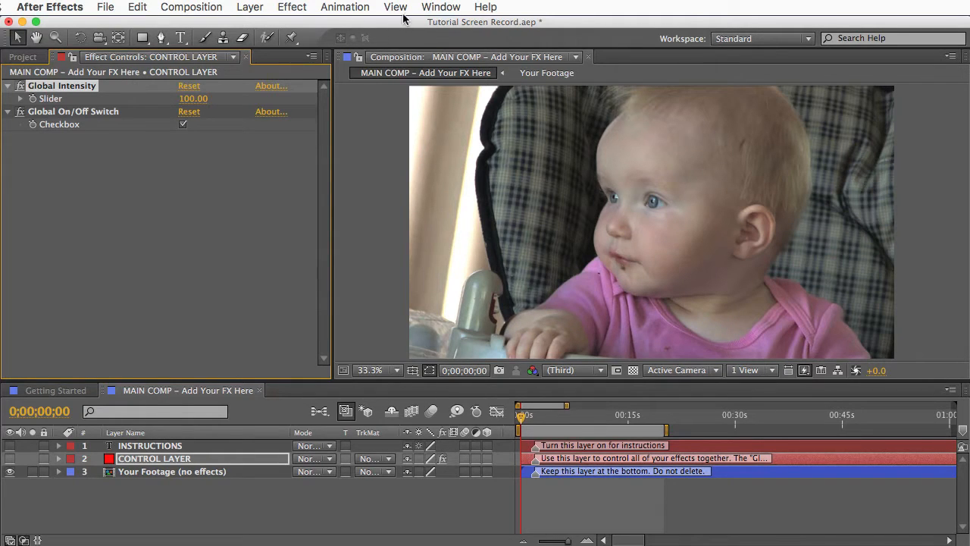
Browse the Window menu and Effect Controls panel options, then return to the Project panel.
{"action": "left_click", "coordinate": [441, 7]}
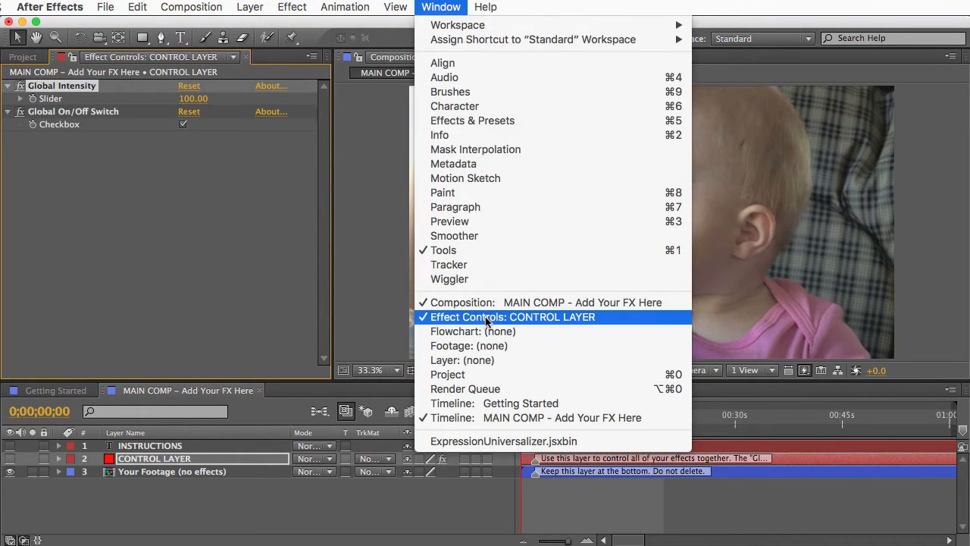
{"action": "mouse_move", "coordinate": [268, 186]}
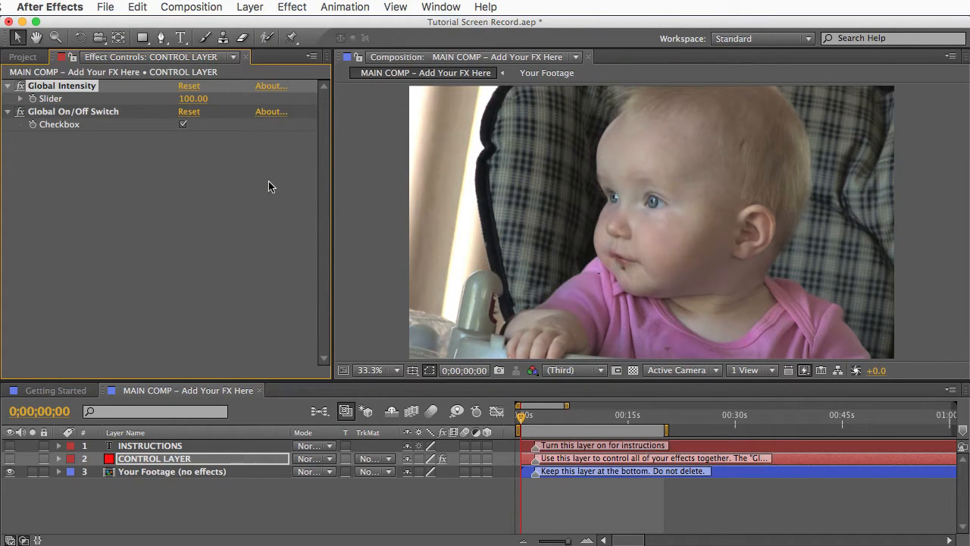
{"action": "left_click", "coordinate": [314, 58]}
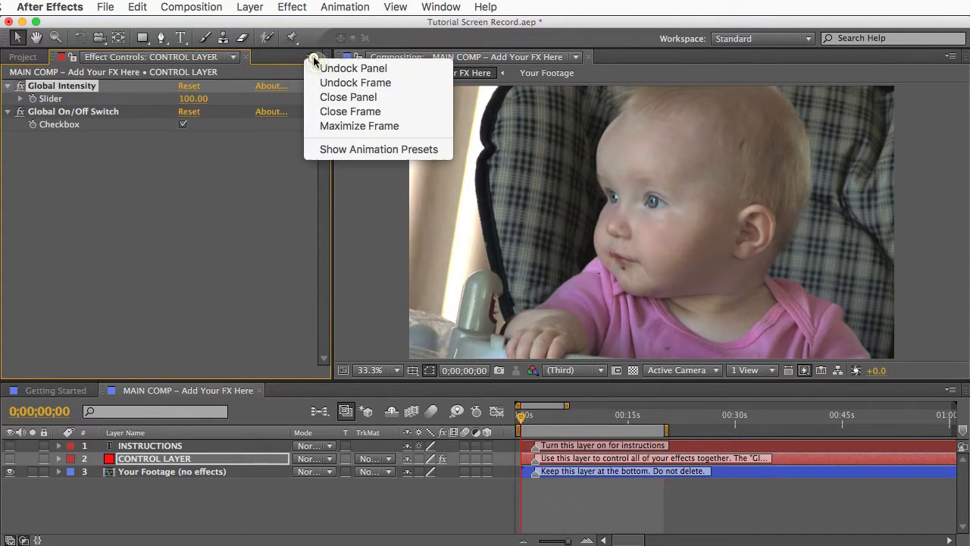
{"action": "mouse_move", "coordinate": [302, 155]}
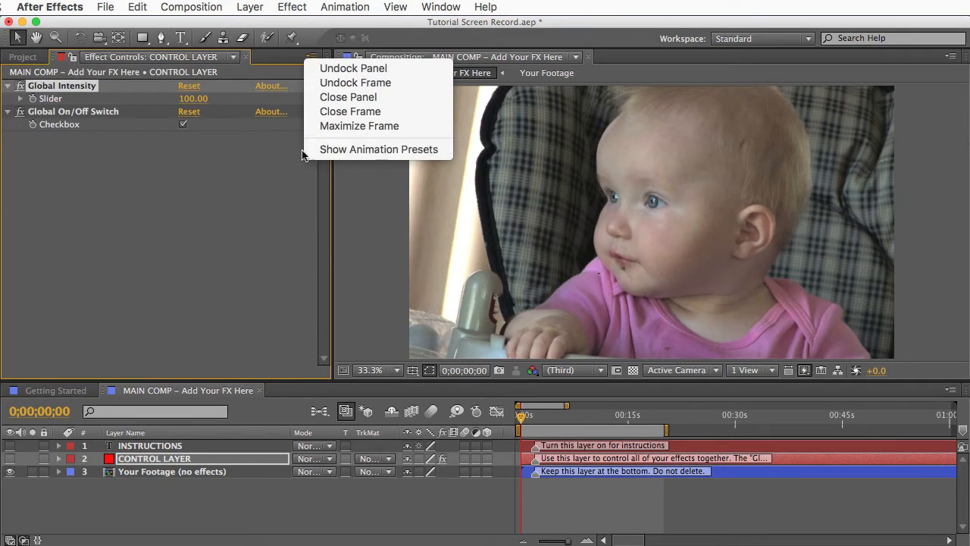
{"action": "left_click", "coordinate": [215, 197]}
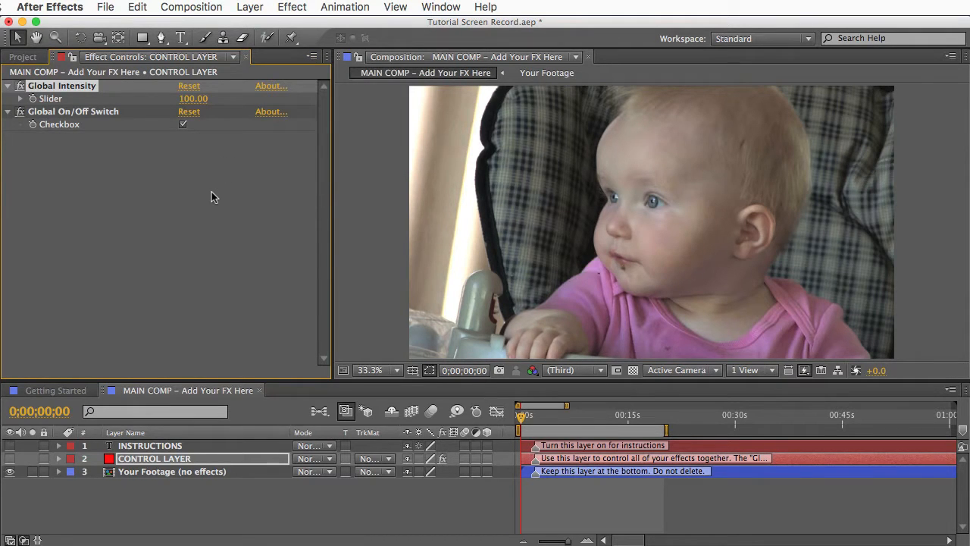
{"action": "mouse_move", "coordinate": [339, 328]}
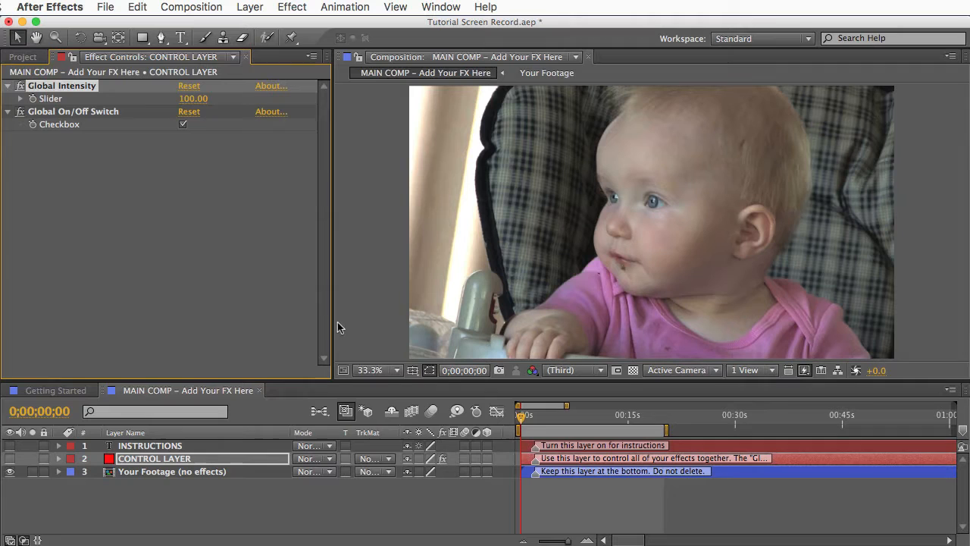
{"action": "left_click", "coordinate": [24, 57]}
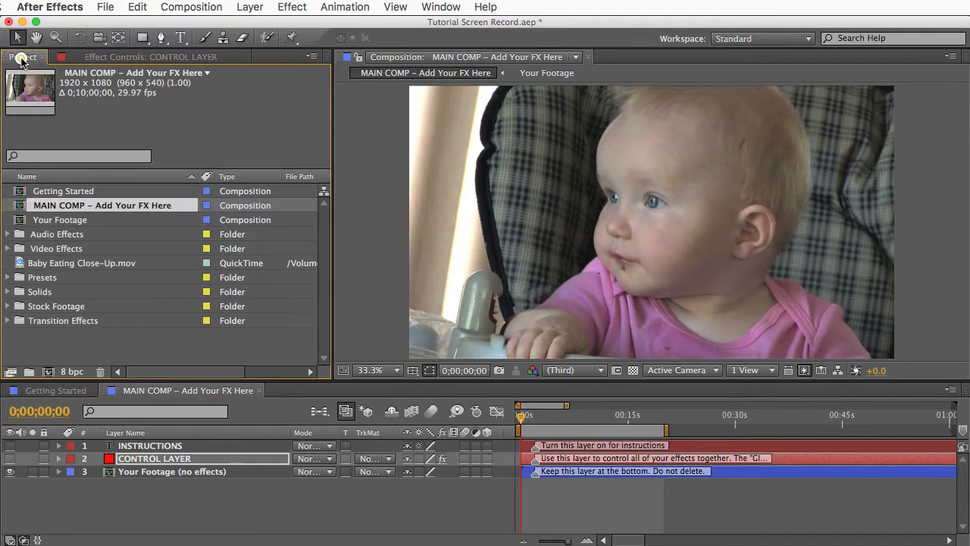
Expand the Video Effects folder and open the Video Effects Preview composition.
{"action": "left_click", "coordinate": [57, 248]}
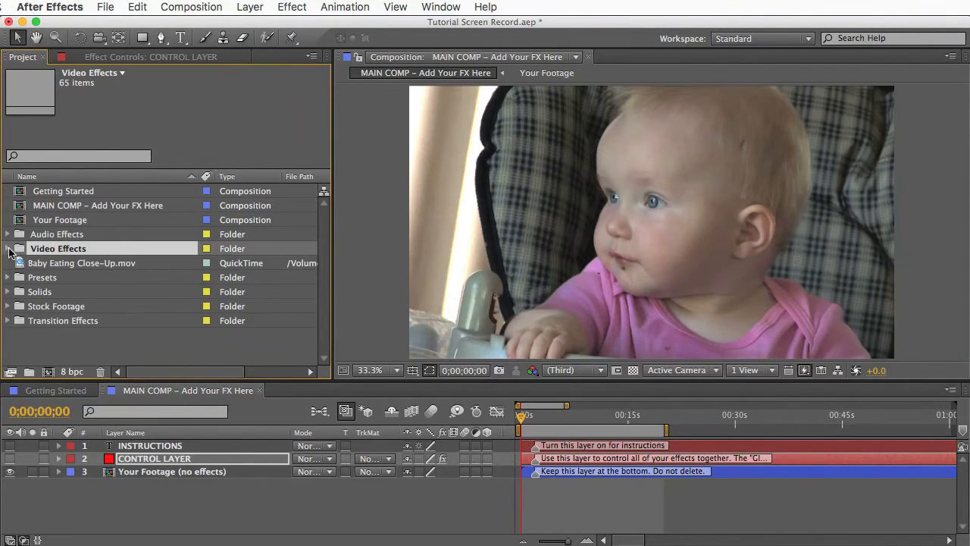
{"action": "left_click", "coordinate": [8, 248]}
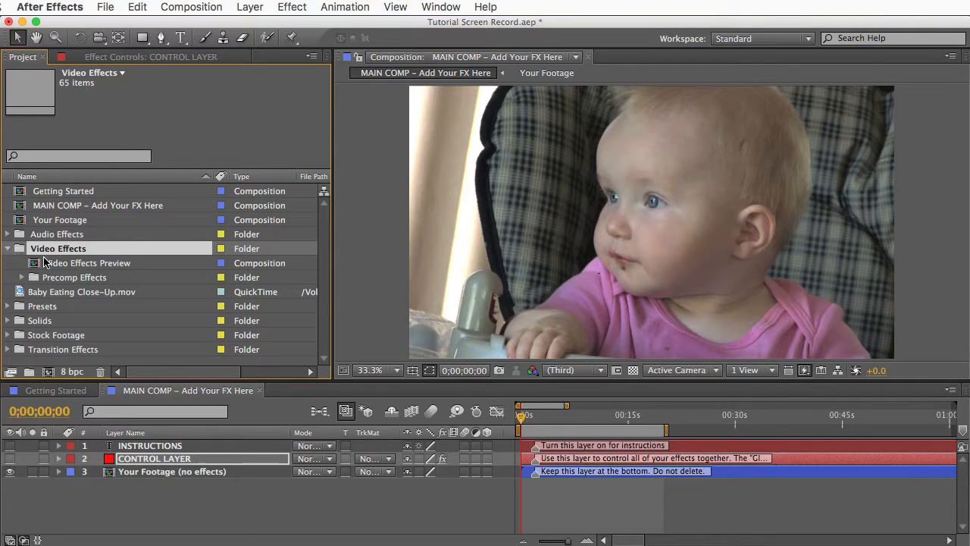
{"action": "left_click", "coordinate": [89, 262]}
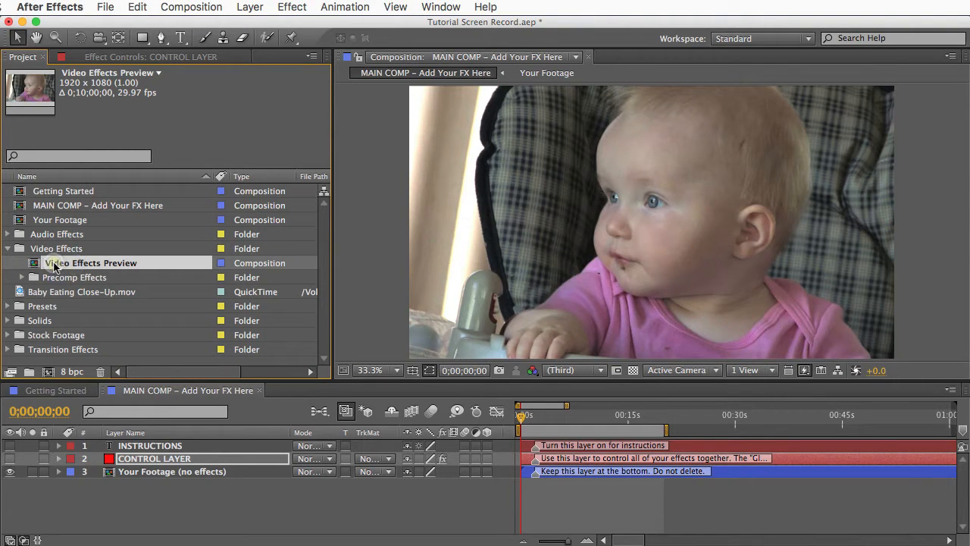
{"action": "double_click", "coordinate": [90, 262]}
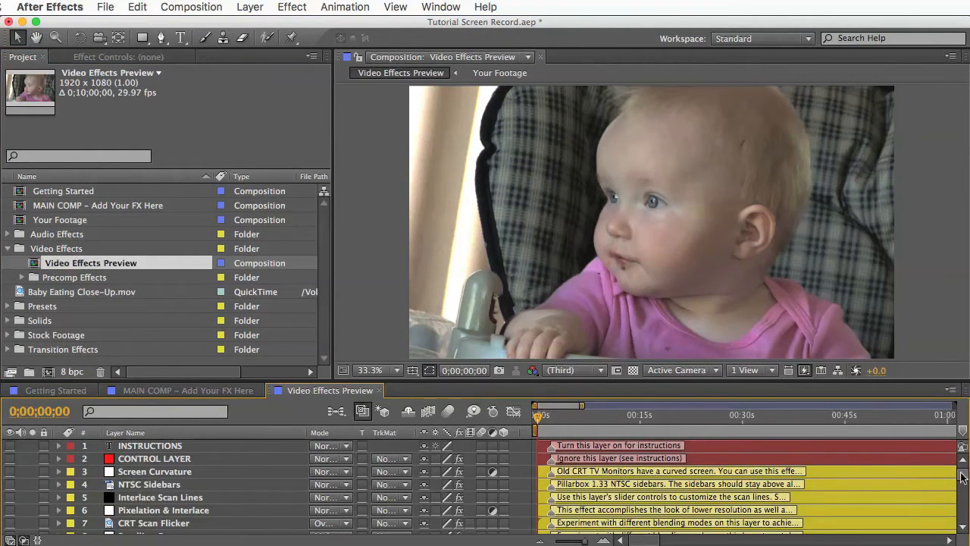
Inspect the Pixelation & Interlace, Vertical Flicker, HLS Wiggle and NTSC Sidebars layers.
{"action": "scroll", "scroll_direction": "down", "scroll_amount": 3}
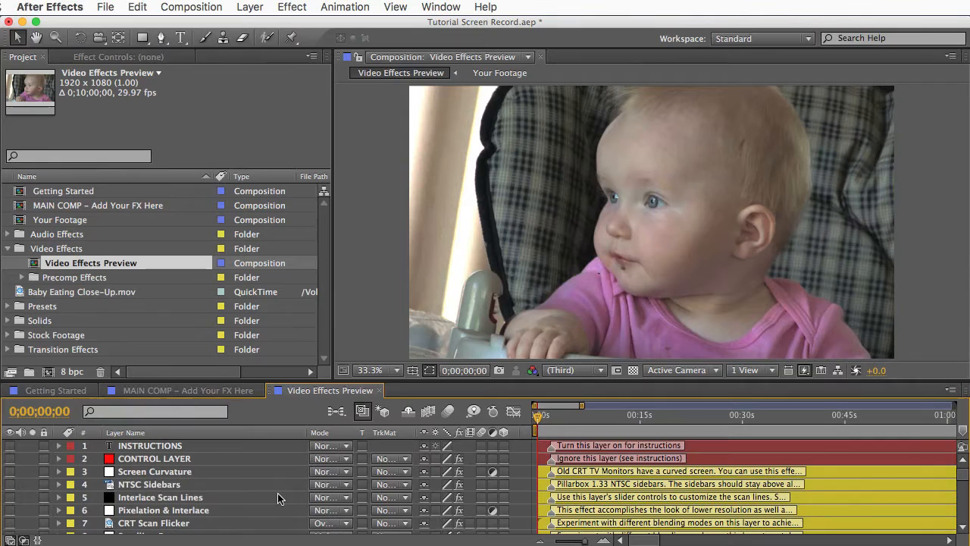
{"action": "left_click", "coordinate": [163, 509]}
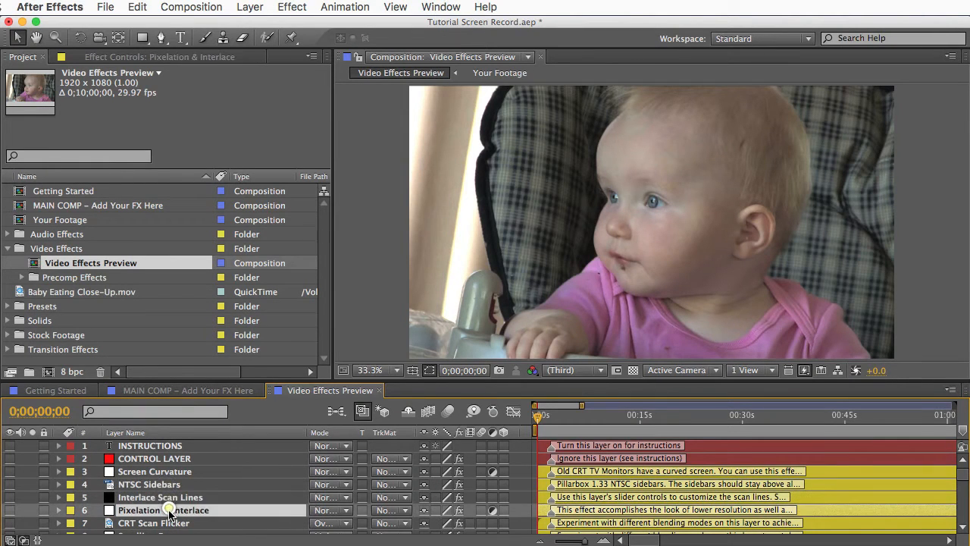
{"action": "scroll", "scroll_direction": "down", "scroll_amount": 3}
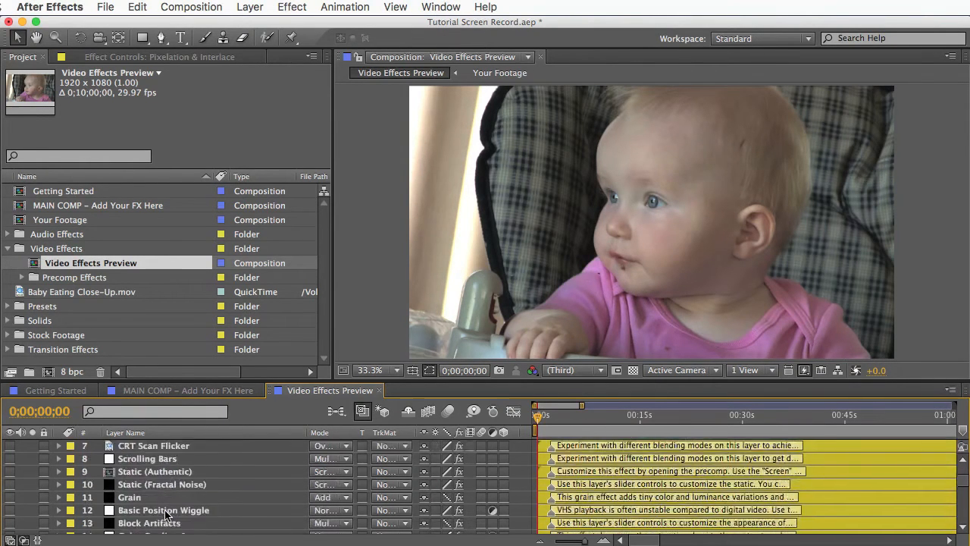
{"action": "scroll", "scroll_direction": "down", "scroll_amount": 3}
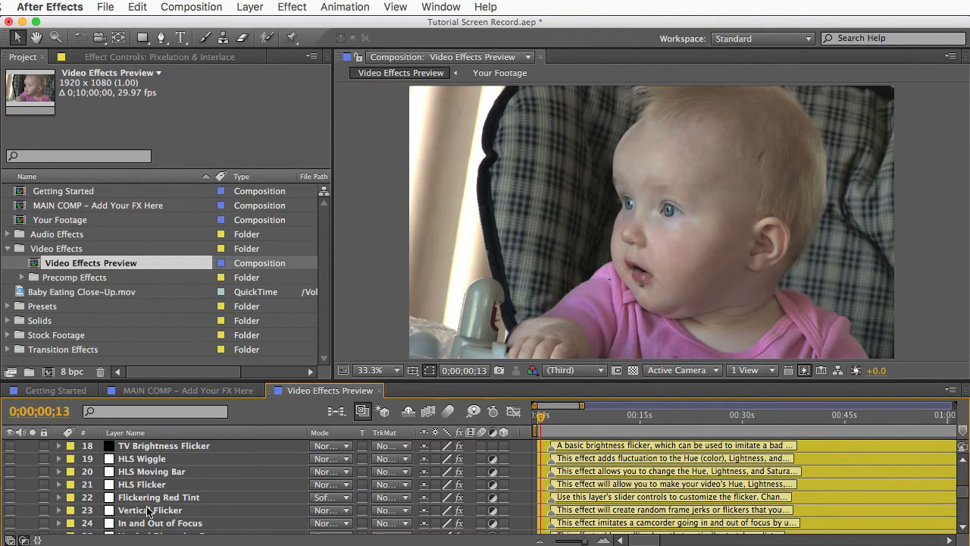
{"action": "left_click", "coordinate": [150, 509]}
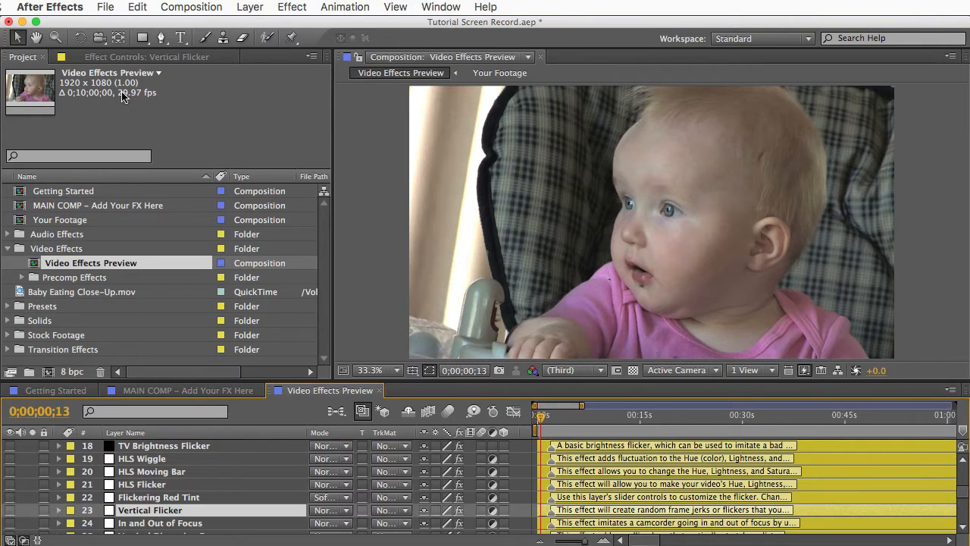
{"action": "left_click", "coordinate": [146, 56]}
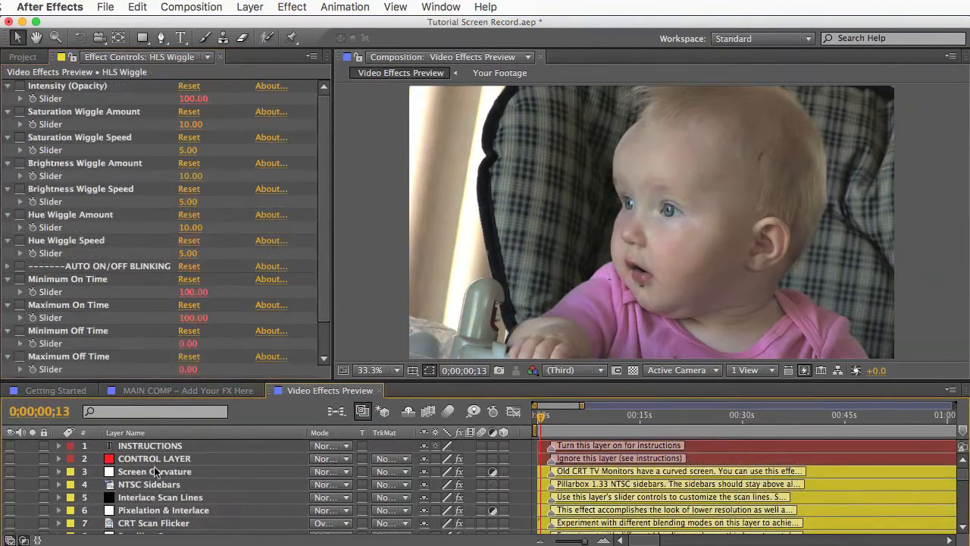
{"action": "left_click", "coordinate": [148, 485]}
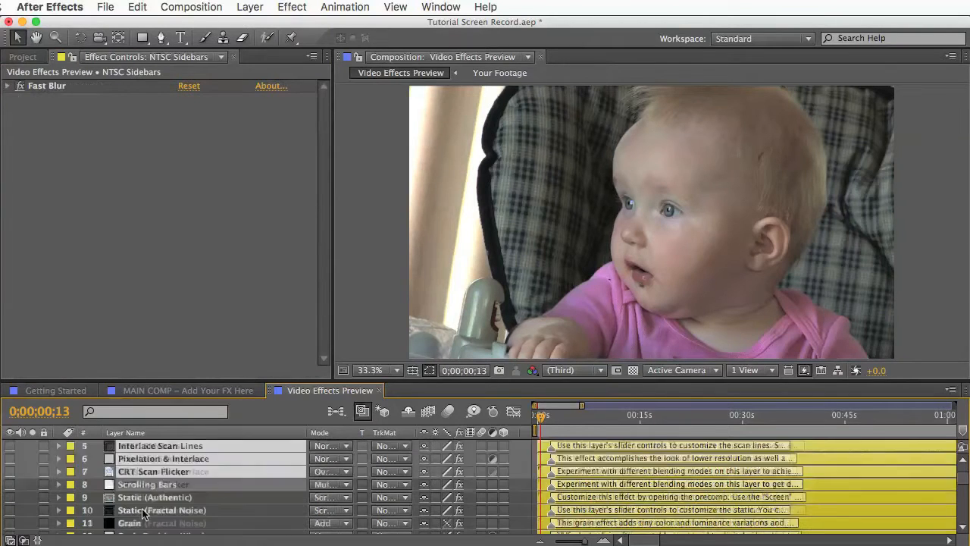
Select Vertical Distortion Bars together with Vertical Flicker and open the Edit menu.
{"action": "scroll", "scroll_direction": "down", "scroll_amount": 3}
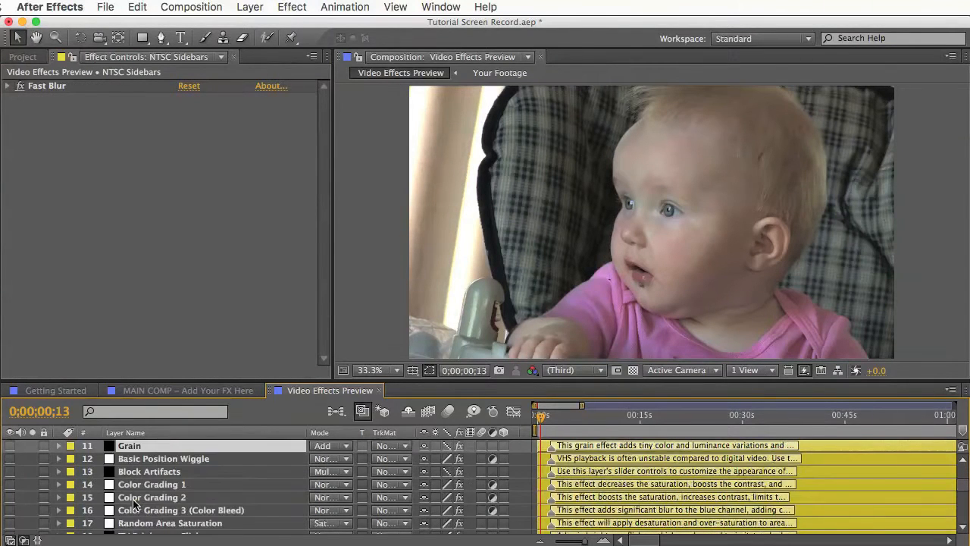
{"action": "scroll", "scroll_direction": "down", "scroll_amount": 3}
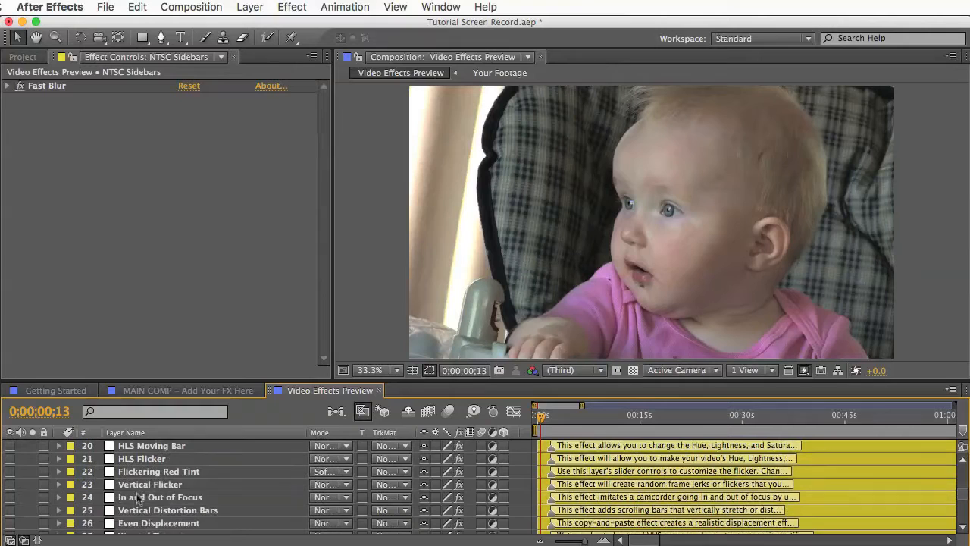
{"action": "left_click", "coordinate": [137, 7]}
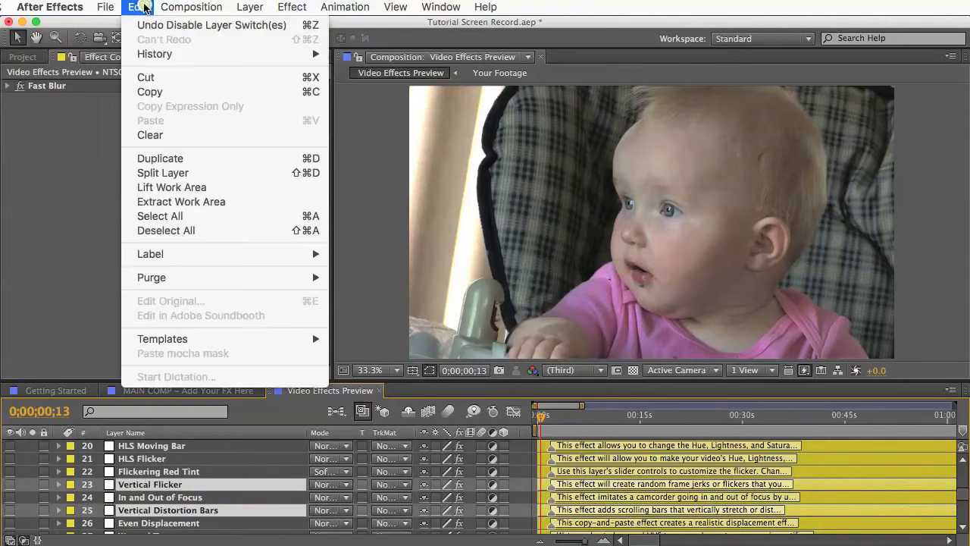
Copy the selected Vertical Flicker and Vertical Distortion Bars layers.
{"action": "left_click", "coordinate": [189, 391]}
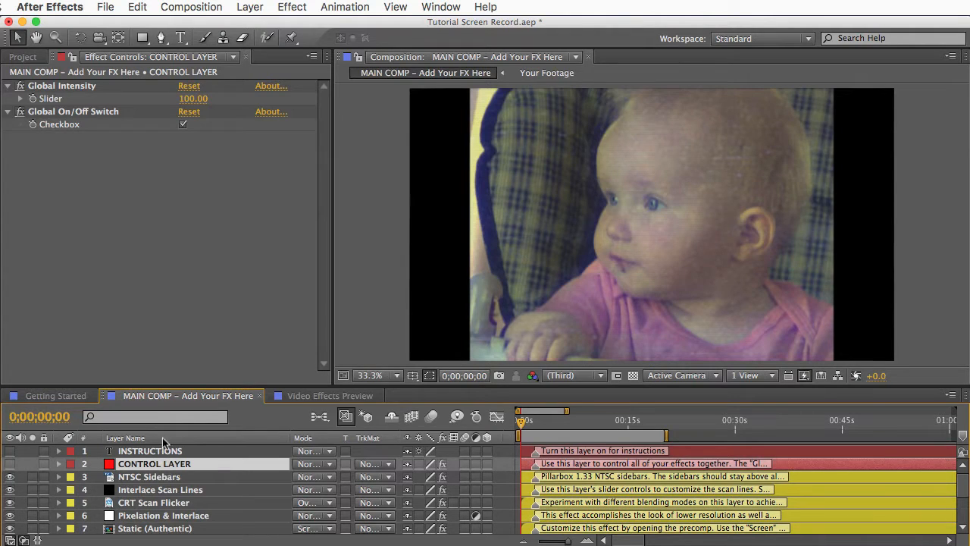
Toggle the Global On/Off Switch to compare effects, then set Global Intensity to 116.
{"action": "left_click", "coordinate": [183, 123]}
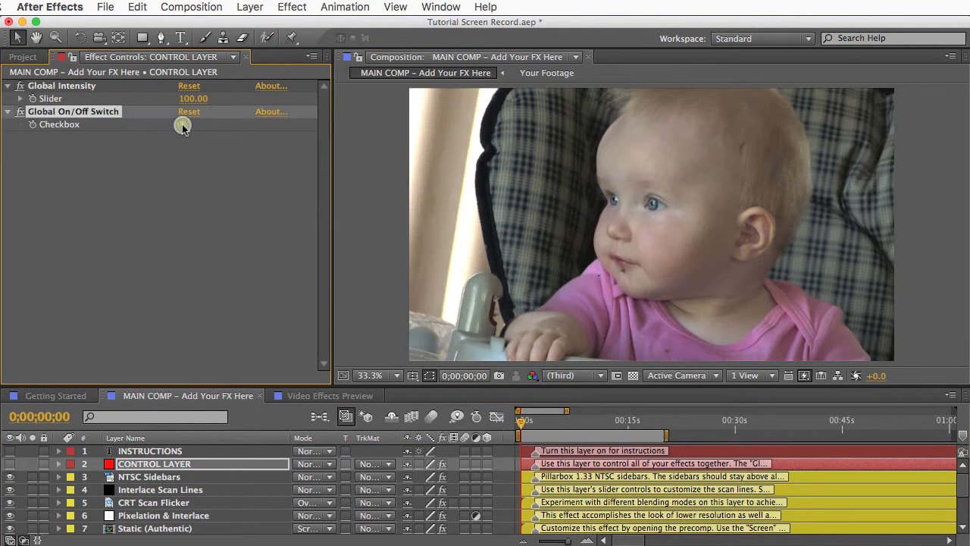
{"action": "left_click", "coordinate": [182, 124]}
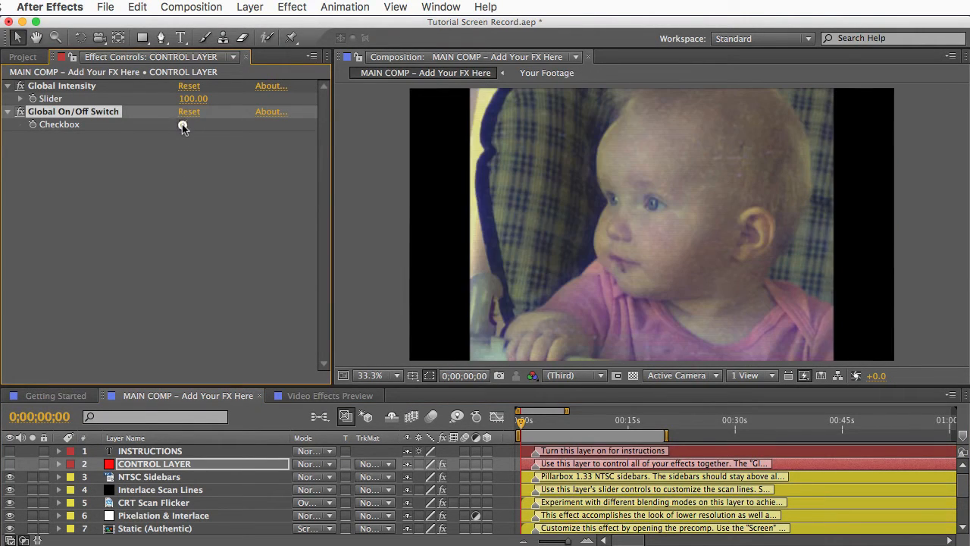
{"action": "left_click", "coordinate": [182, 124]}
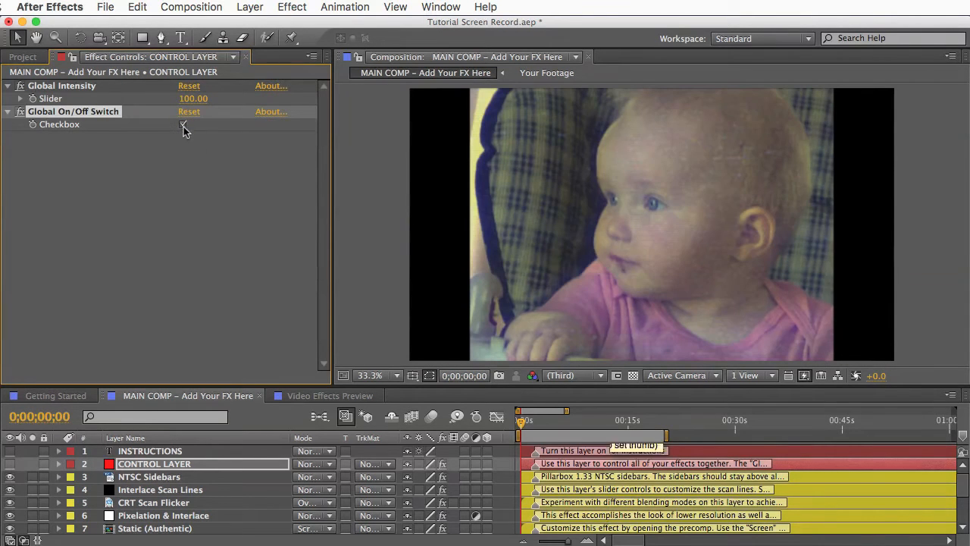
{"action": "left_click", "coordinate": [182, 124]}
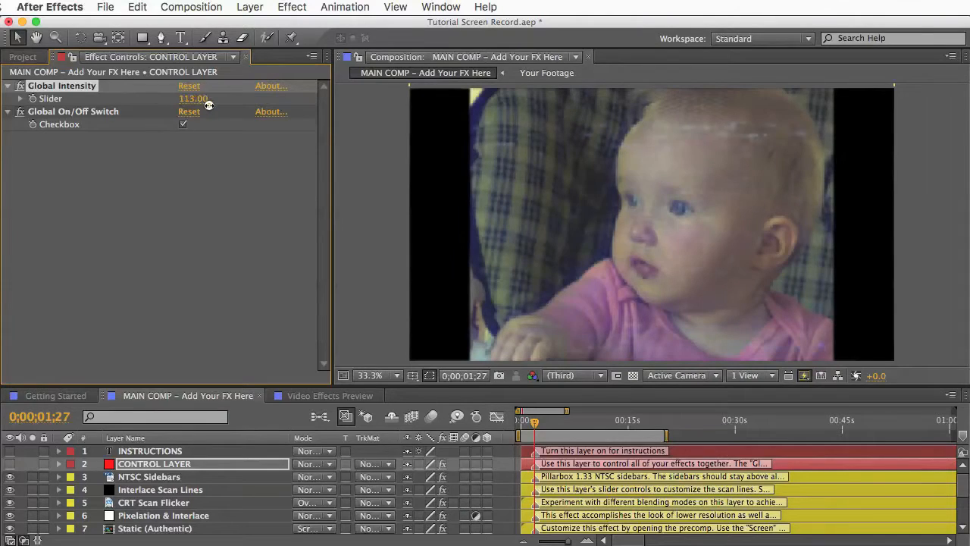
{"action": "left_click_drag", "start_coordinate": [193, 98], "coordinate": [194, 99]}
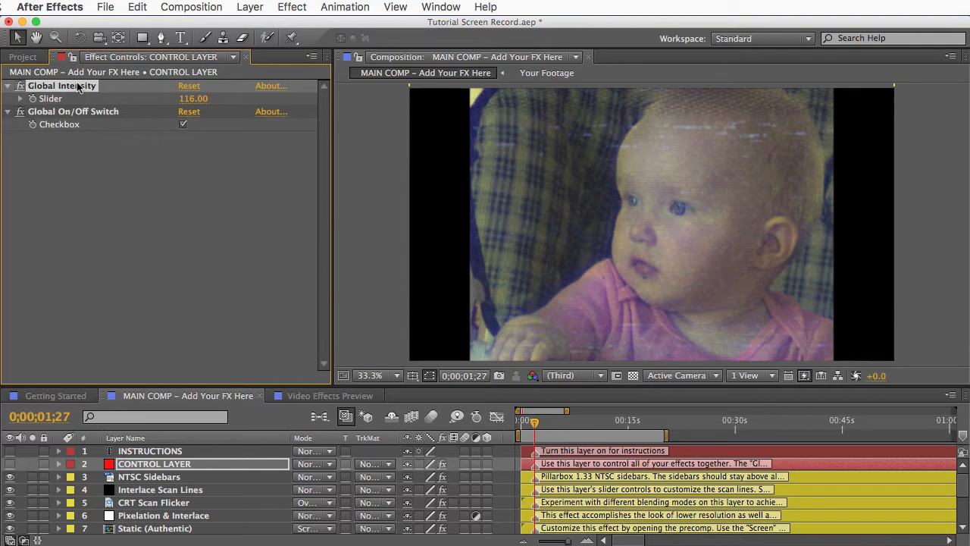
Inspect the Grain, Color Bleed, Vertical Distortion Bars and Vertical Flicker layers, cancelling the Layer Marker dialog.
{"action": "scroll", "scroll_direction": "down", "scroll_amount": 3}
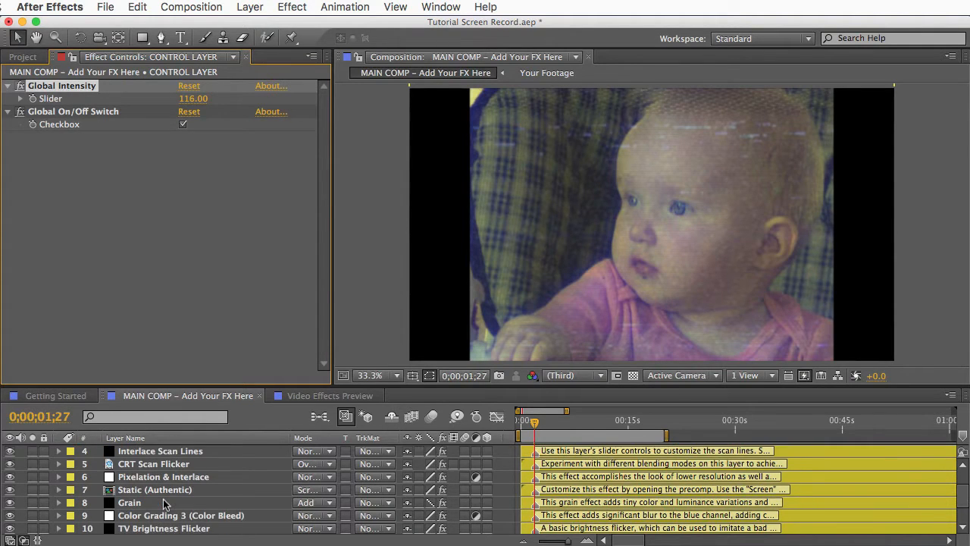
{"action": "left_click", "coordinate": [129, 502]}
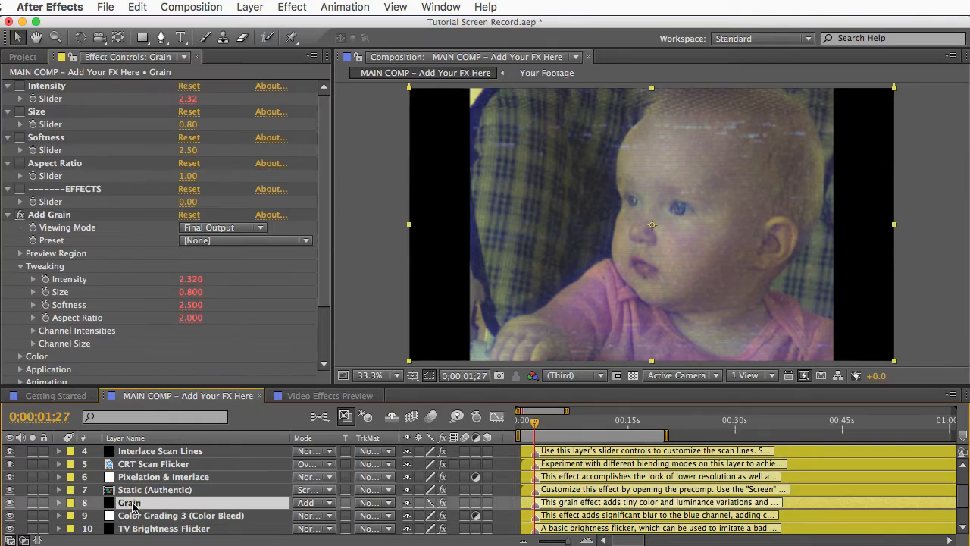
{"action": "left_click", "coordinate": [182, 515]}
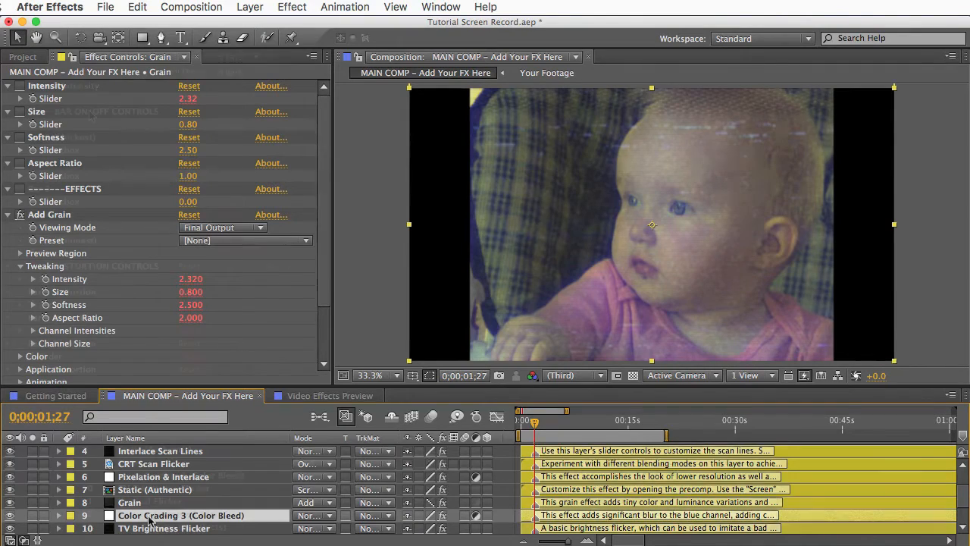
{"action": "left_click", "coordinate": [167, 513]}
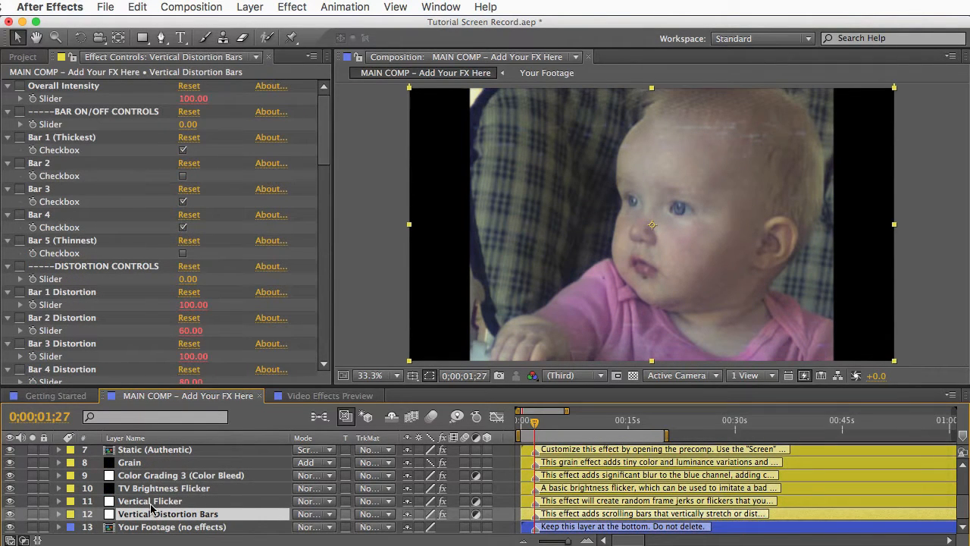
{"action": "left_click", "coordinate": [150, 500]}
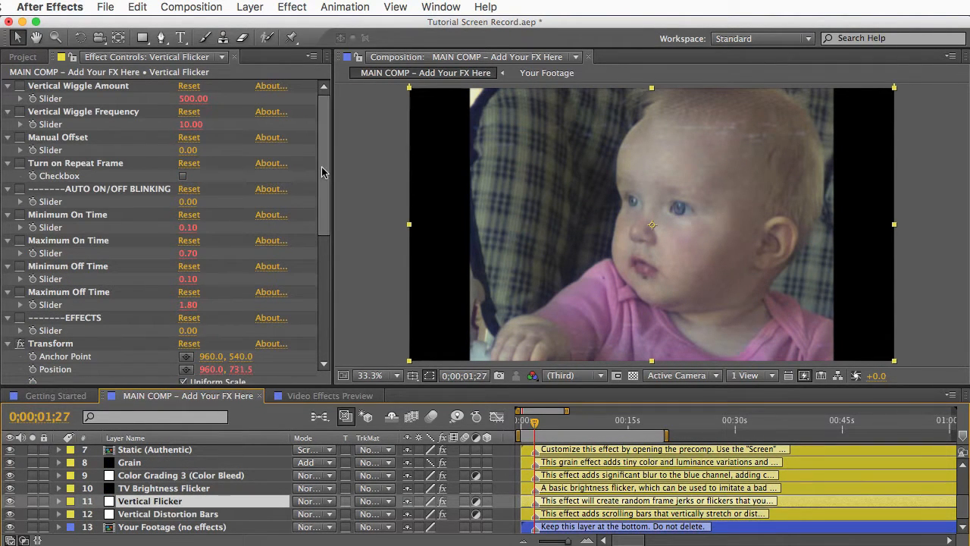
{"action": "scroll", "scroll_direction": "down", "scroll_amount": 3}
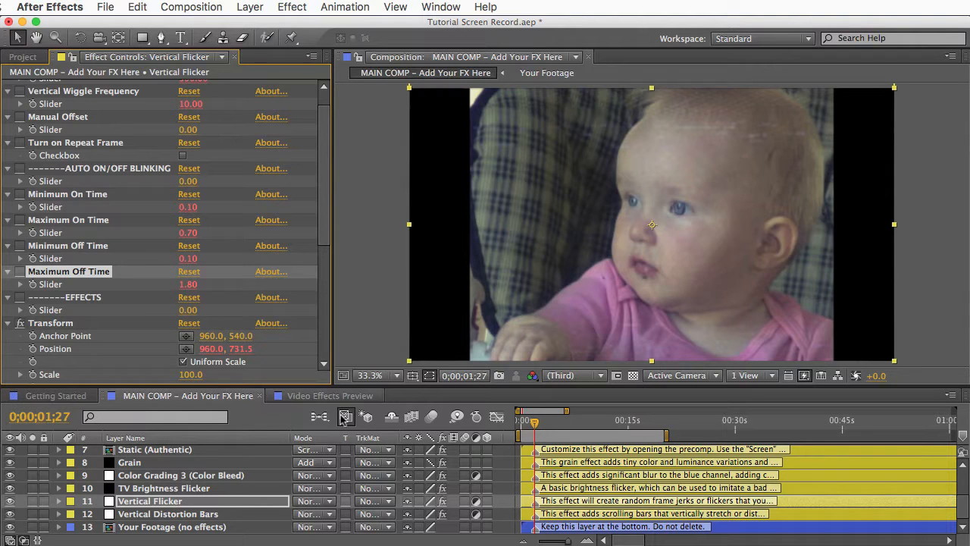
{"action": "mouse_move", "coordinate": [537, 513]}
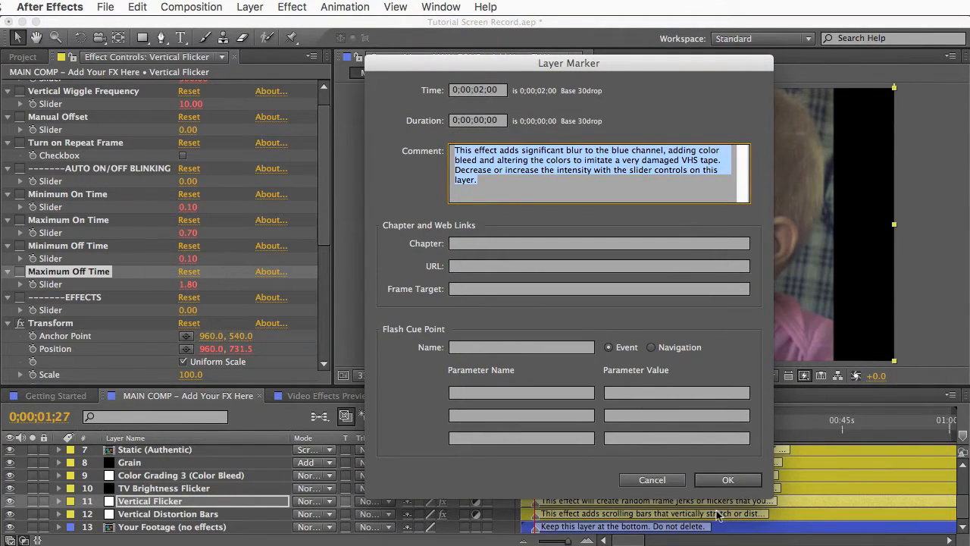
{"action": "left_click", "coordinate": [726, 479]}
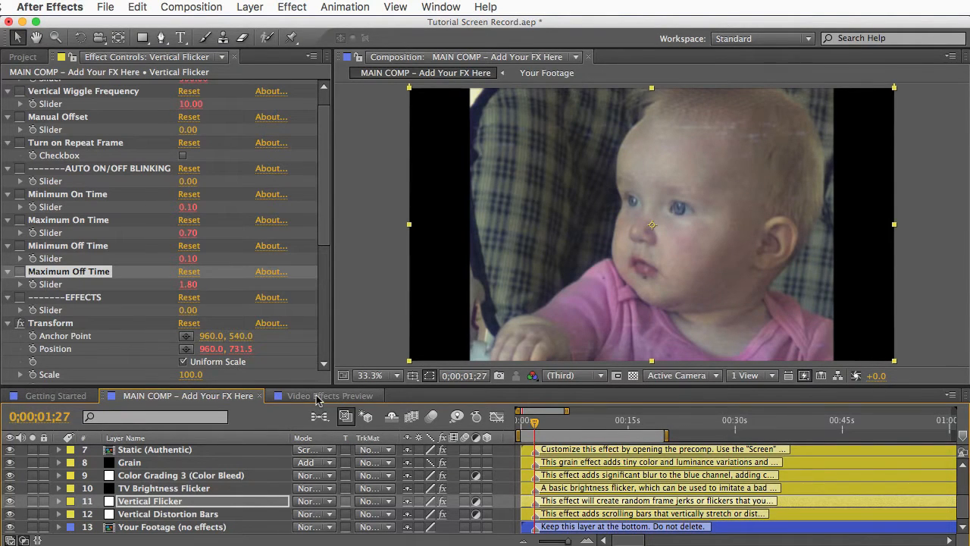
Scroll Video Effects Preview's layer list down to the transition layers, then return to the Project panel.
{"action": "left_click", "coordinate": [329, 395]}
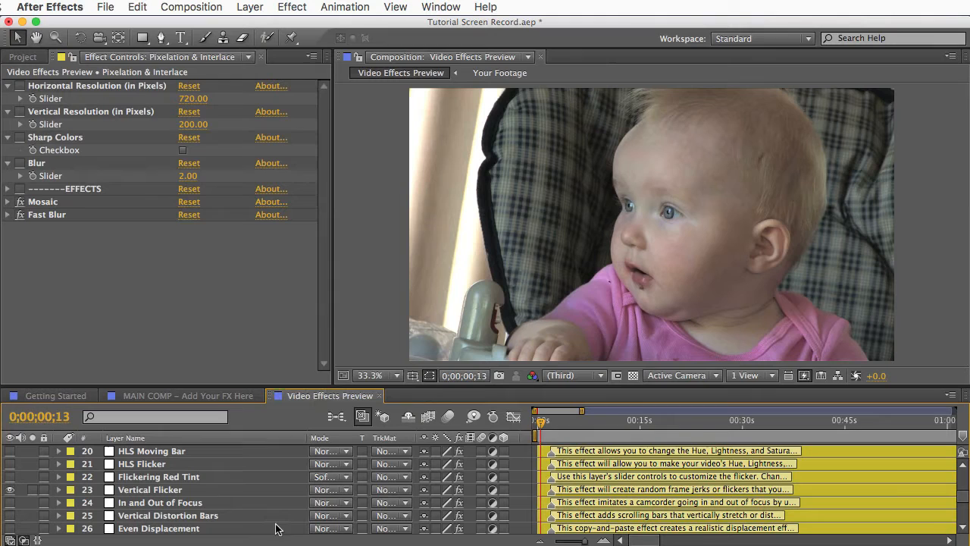
{"action": "mouse_move", "coordinate": [781, 489]}
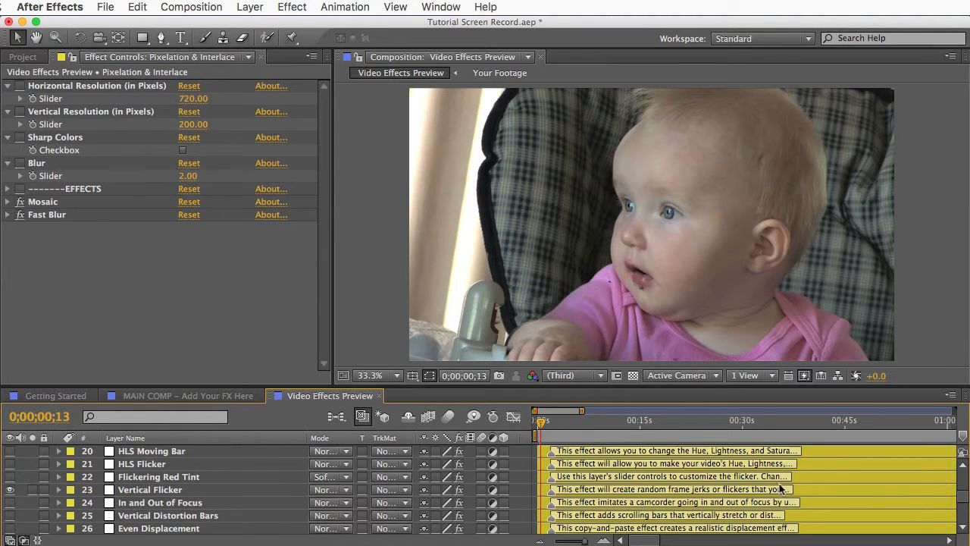
{"action": "scroll", "scroll_direction": "down", "scroll_amount": 3}
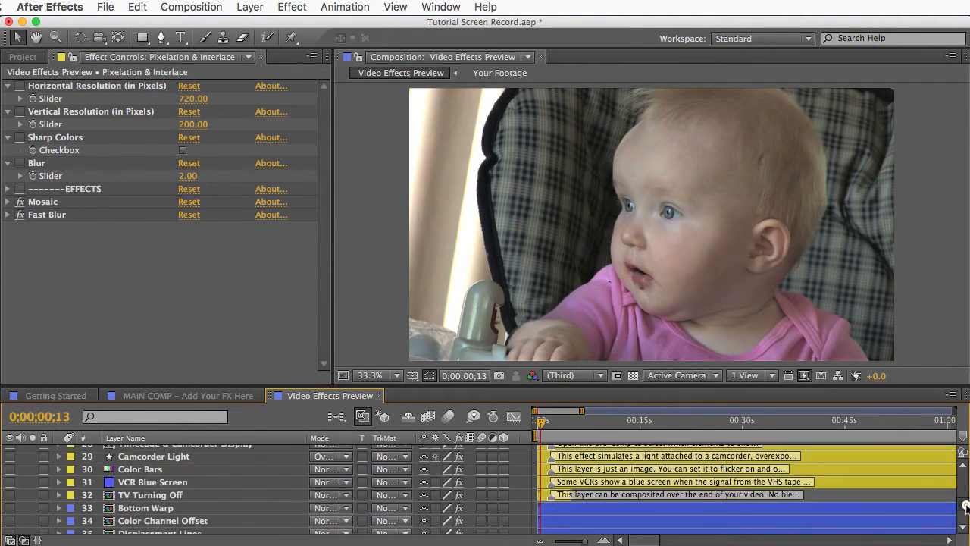
{"action": "scroll", "scroll_direction": "down", "scroll_amount": 3}
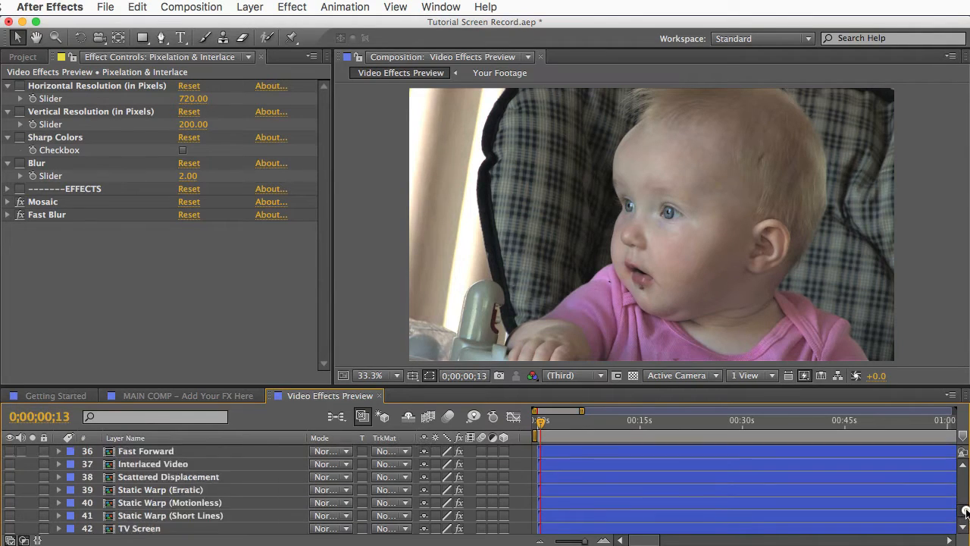
{"action": "scroll", "scroll_direction": "up", "scroll_amount": 3}
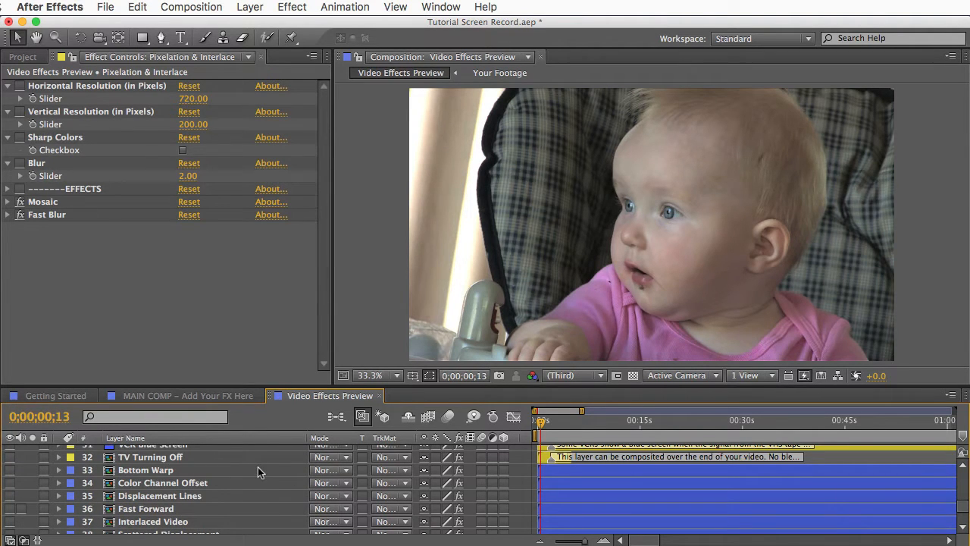
{"action": "mouse_move", "coordinate": [228, 508]}
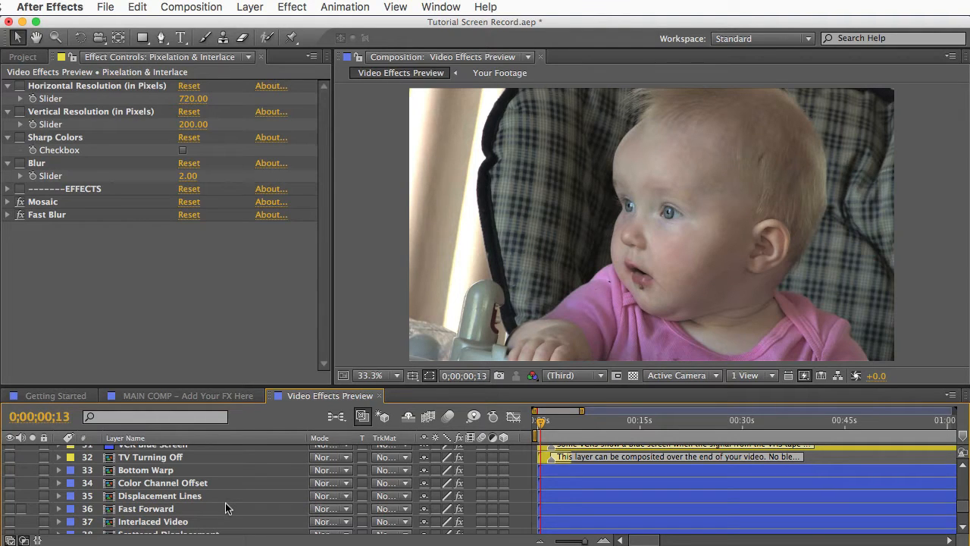
{"action": "scroll", "scroll_direction": "down", "scroll_amount": 3}
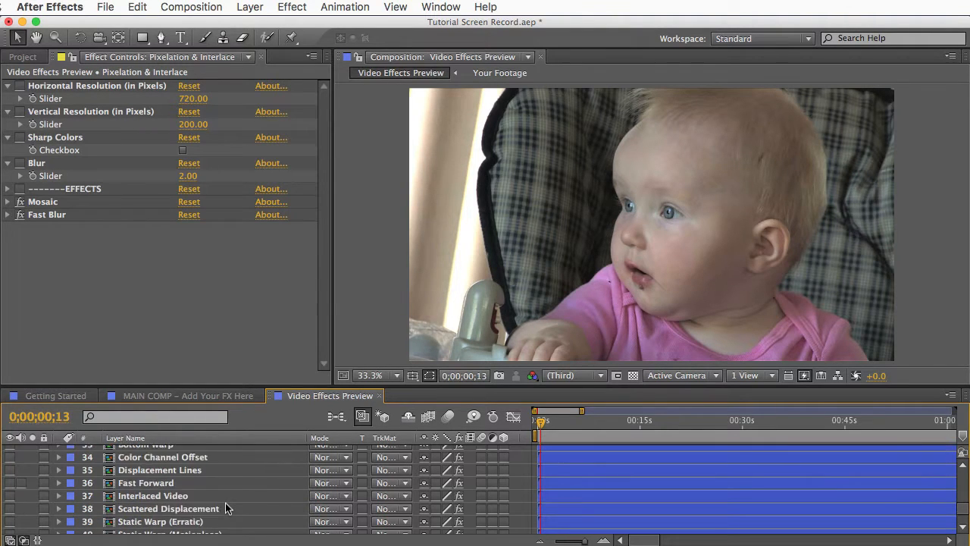
{"action": "scroll", "scroll_direction": "down", "scroll_amount": 3}
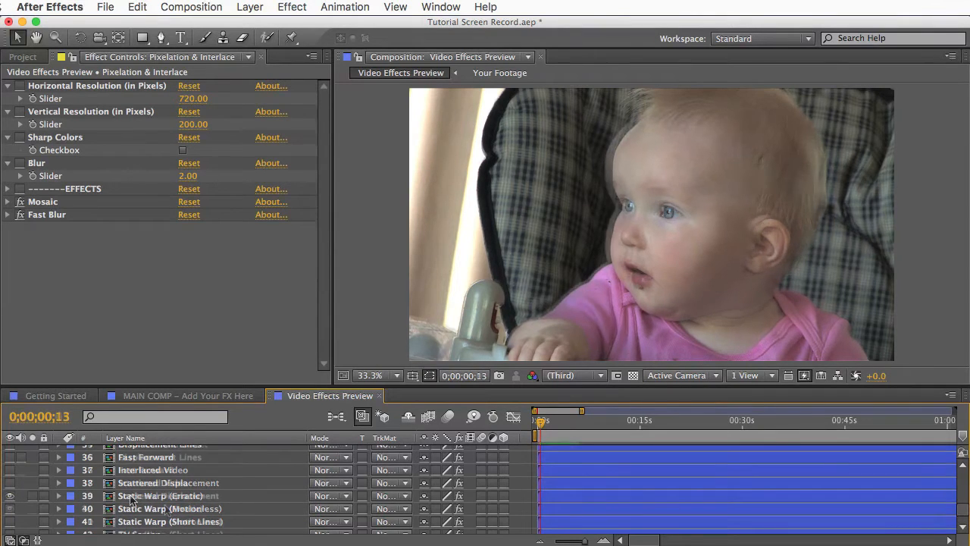
{"action": "left_click", "coordinate": [23, 57]}
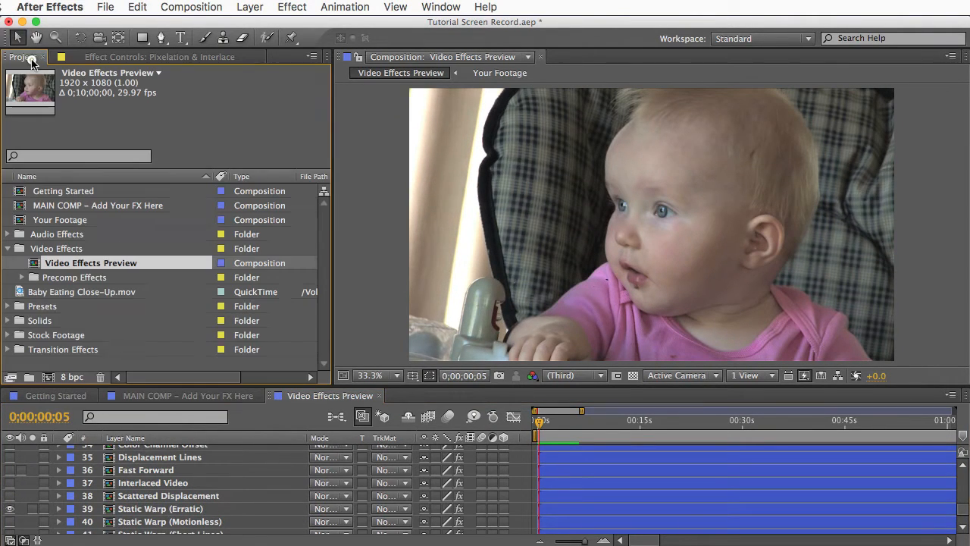
Expand Precomp Effects > Static Warp (Erratic), inspect its control layer, then return to MAIN COMP.
{"action": "left_click", "coordinate": [76, 276]}
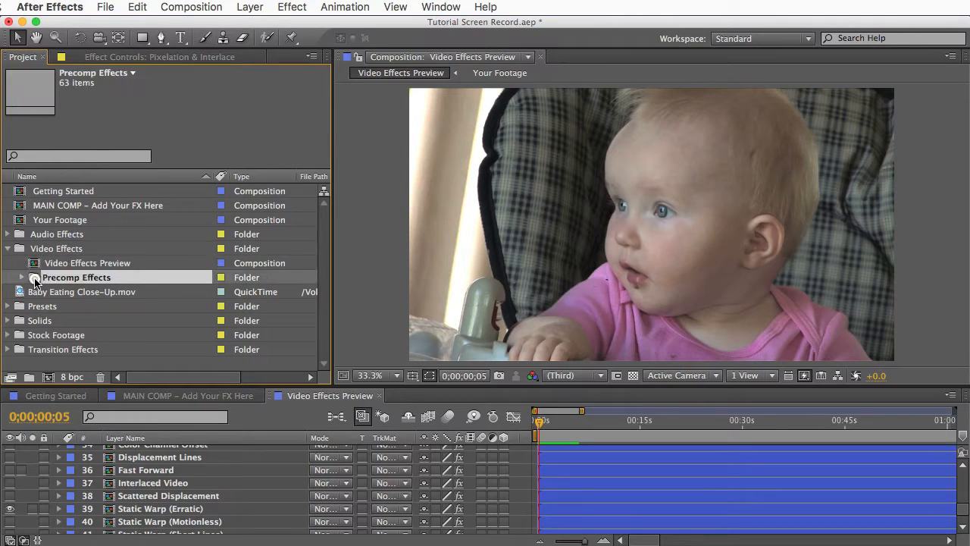
{"action": "left_click", "coordinate": [22, 277]}
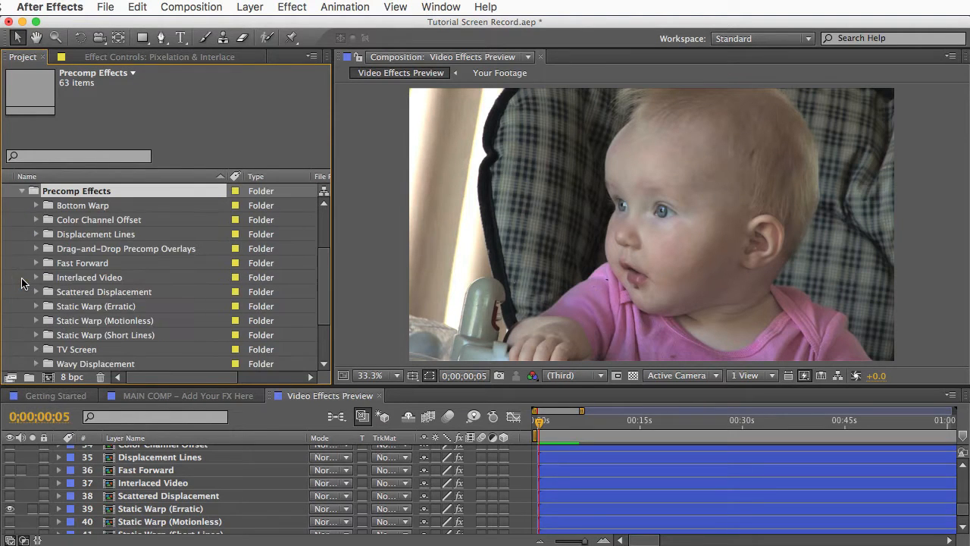
{"action": "left_click", "coordinate": [99, 305]}
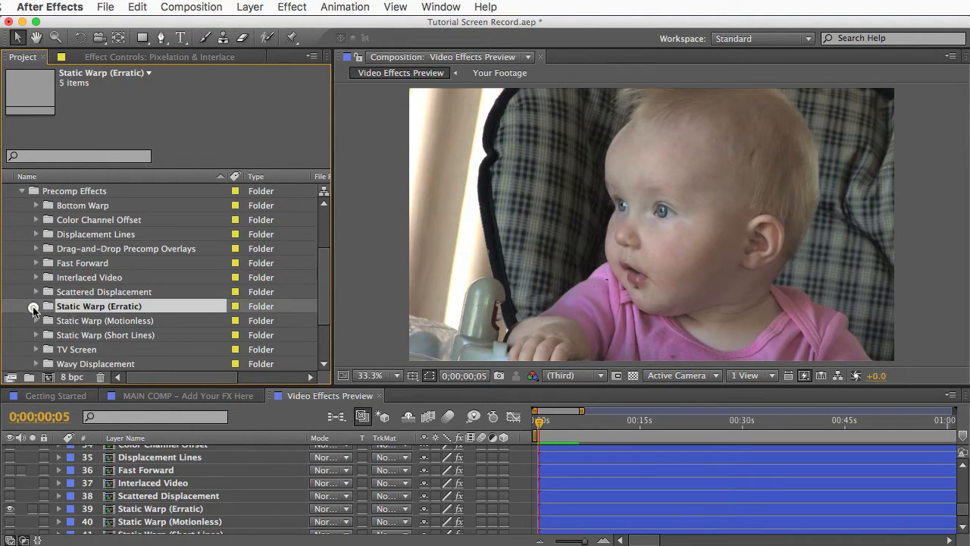
{"action": "left_click", "coordinate": [35, 305]}
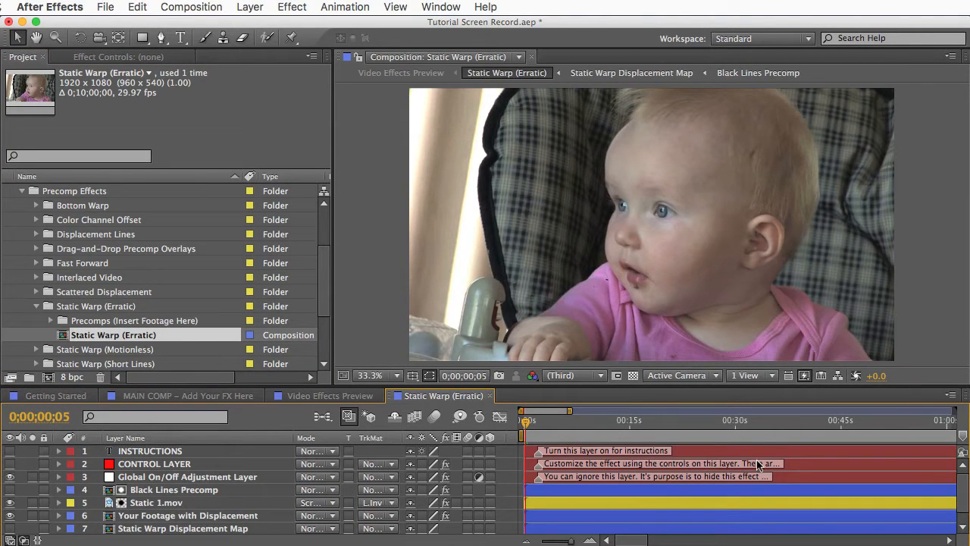
{"action": "left_click", "coordinate": [154, 463]}
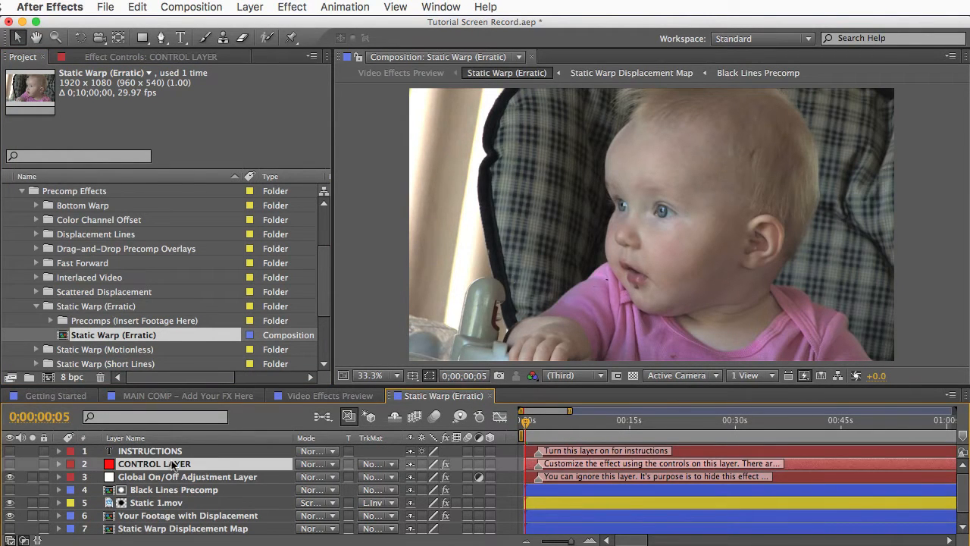
{"action": "mouse_move", "coordinate": [148, 446]}
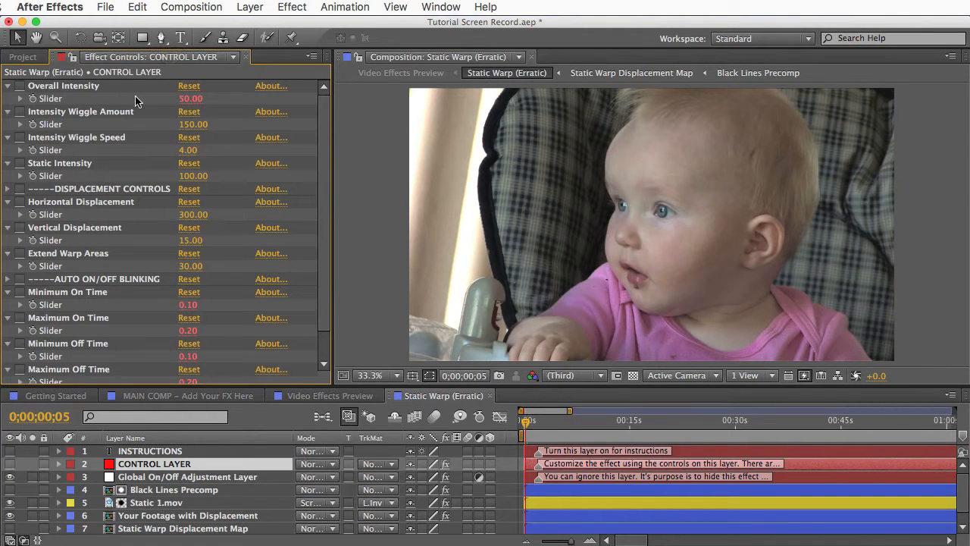
{"action": "left_click", "coordinate": [23, 56]}
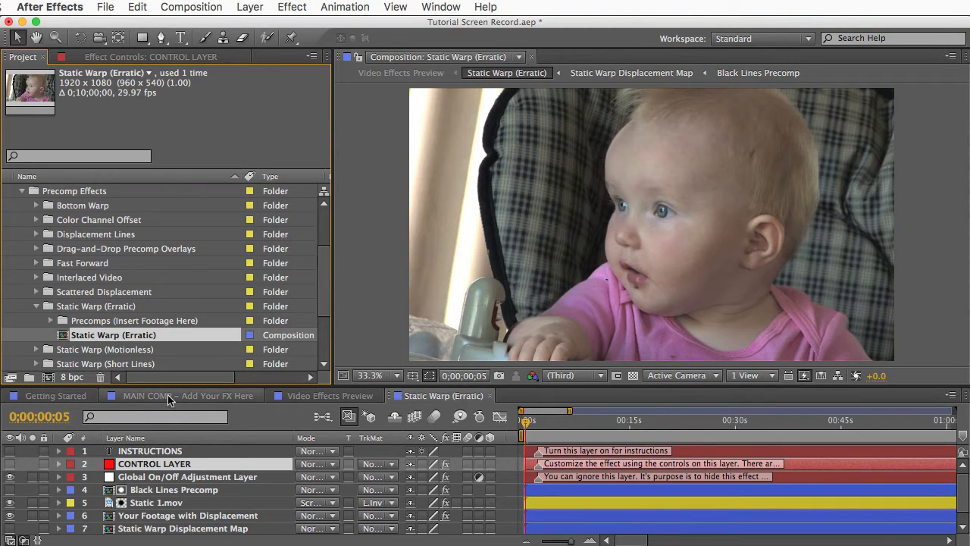
{"action": "left_click", "coordinate": [187, 395]}
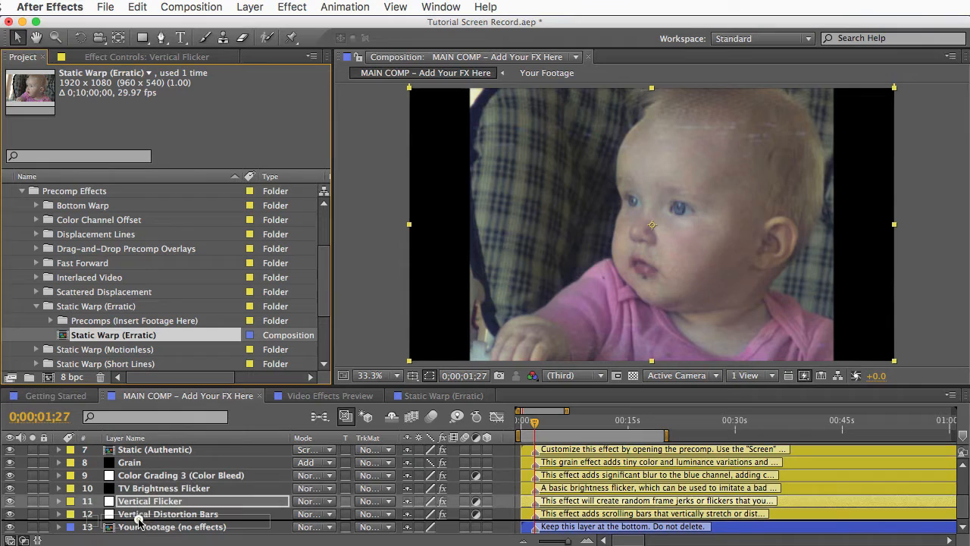
Drop Static Warp (Erratic) into MAIN COMP above Your Footage (no effects) and collapse its folder.
{"action": "left_click", "coordinate": [164, 526]}
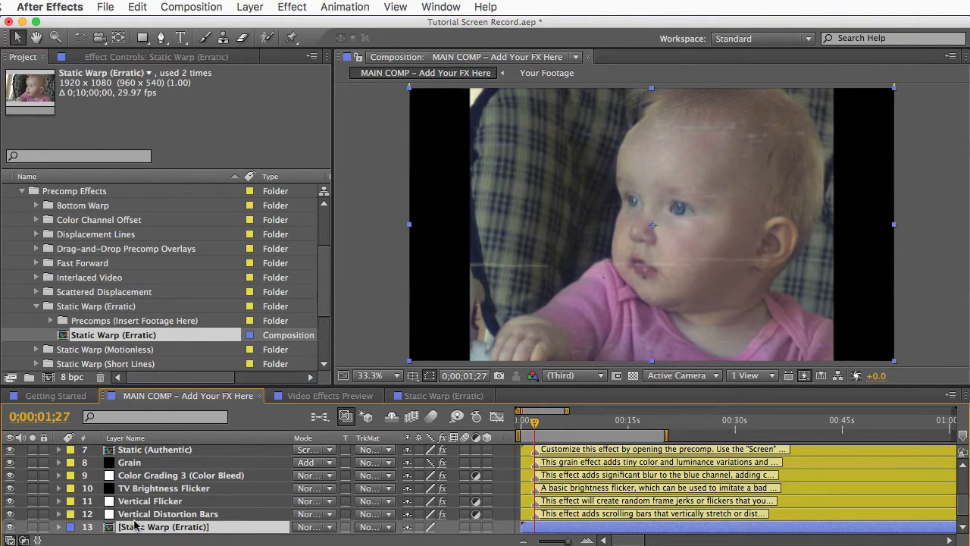
{"action": "scroll", "scroll_direction": "down", "scroll_amount": 3}
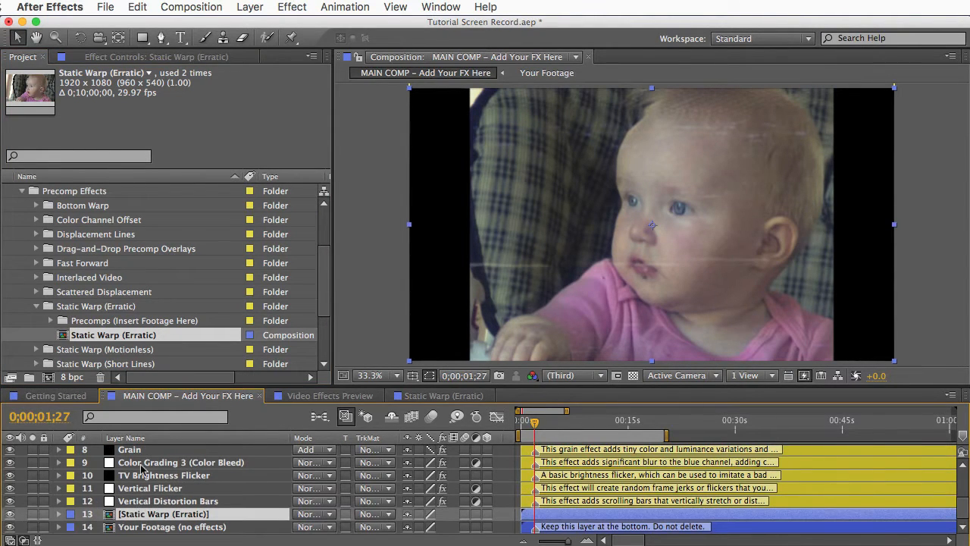
{"action": "mouse_move", "coordinate": [145, 477]}
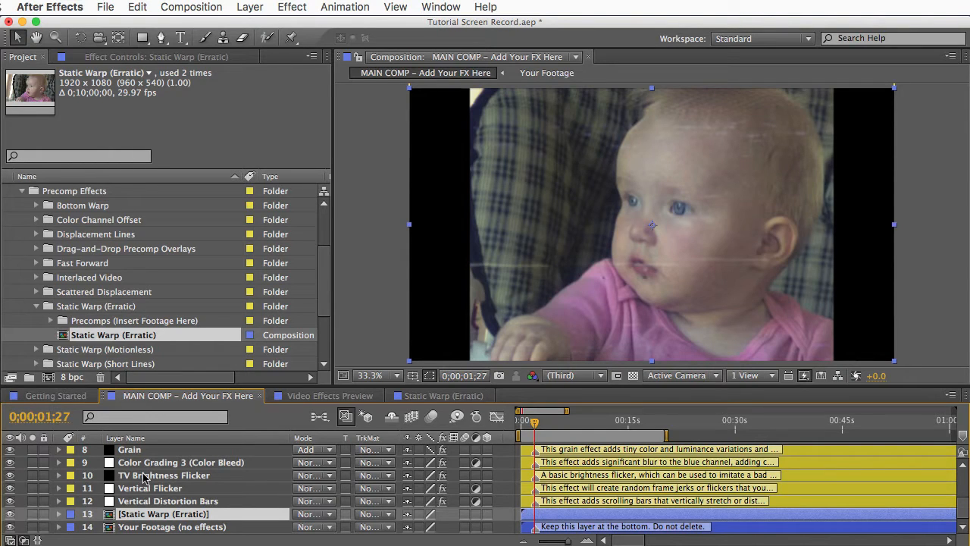
{"action": "left_click", "coordinate": [36, 305]}
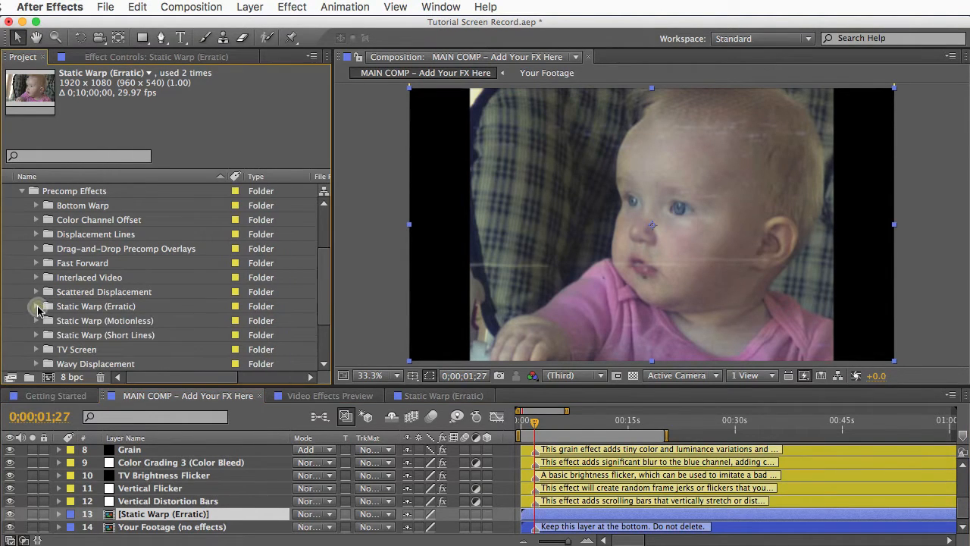
{"action": "mouse_move", "coordinate": [106, 258]}
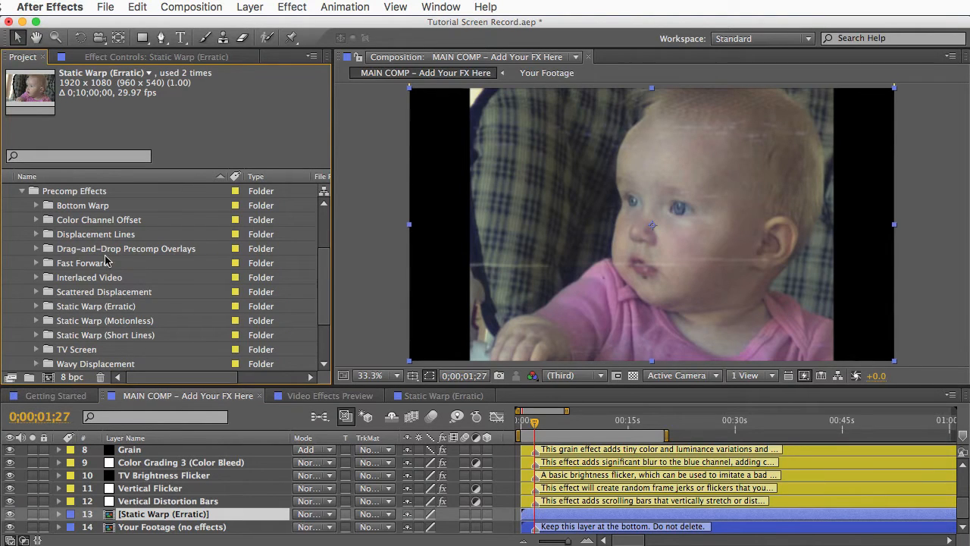
{"action": "mouse_move", "coordinate": [182, 507]}
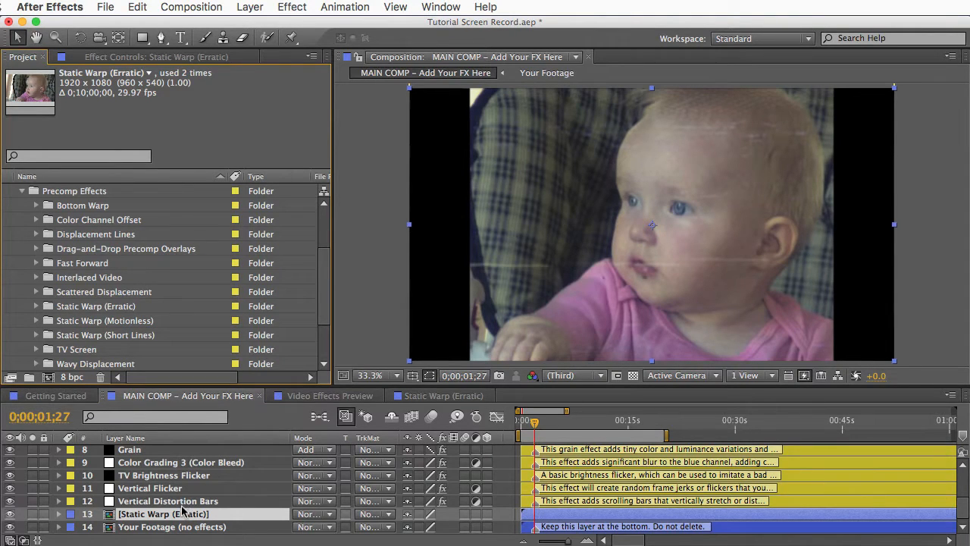
{"action": "left_click", "coordinate": [99, 306]}
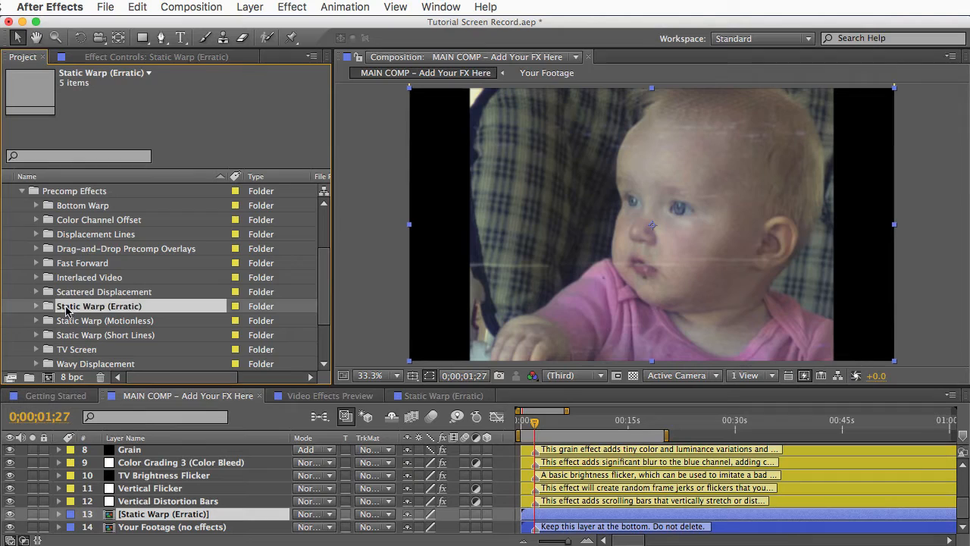
{"action": "left_click", "coordinate": [91, 276]}
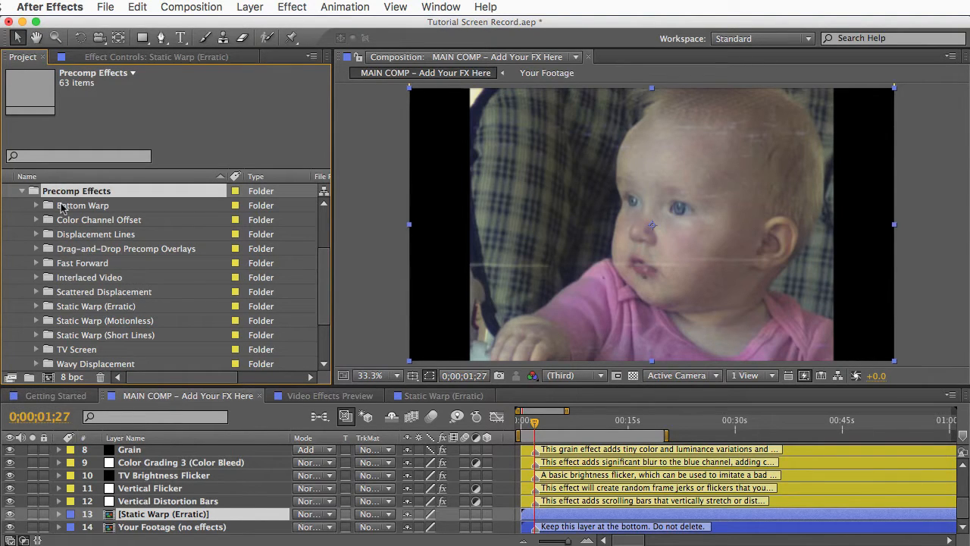
Expand the Bottom Warp and Color Channel Offset folders and open the Your Footage precomp.
{"action": "left_click", "coordinate": [82, 206]}
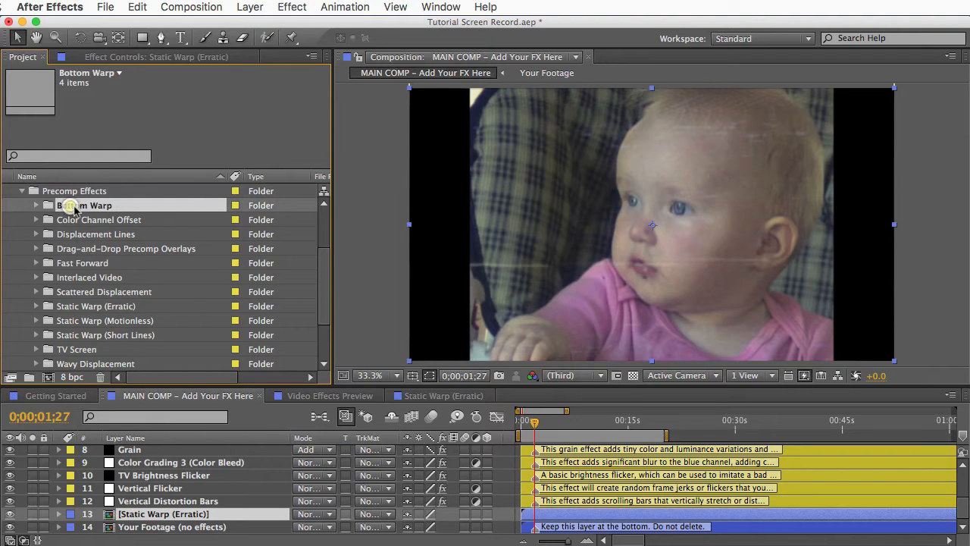
{"action": "left_click", "coordinate": [100, 219]}
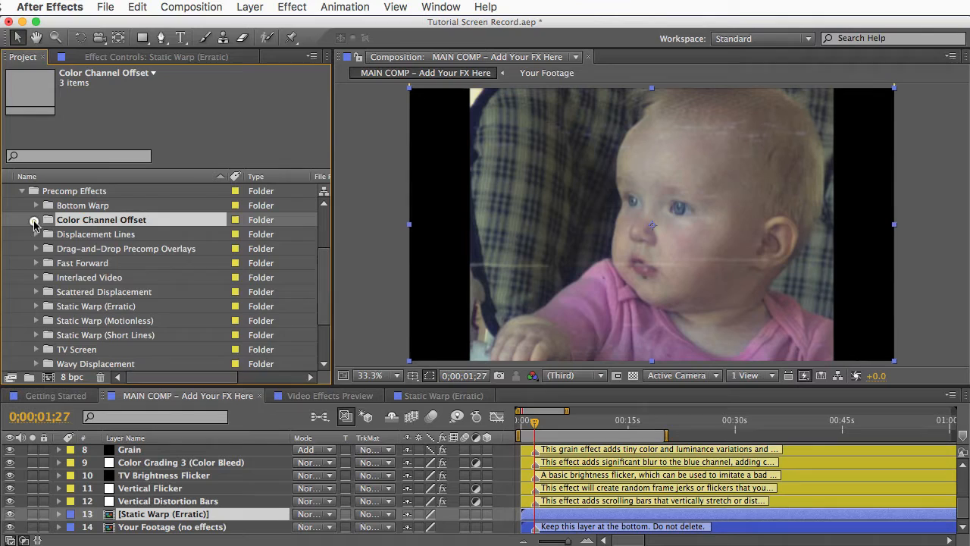
{"action": "left_click", "coordinate": [35, 219]}
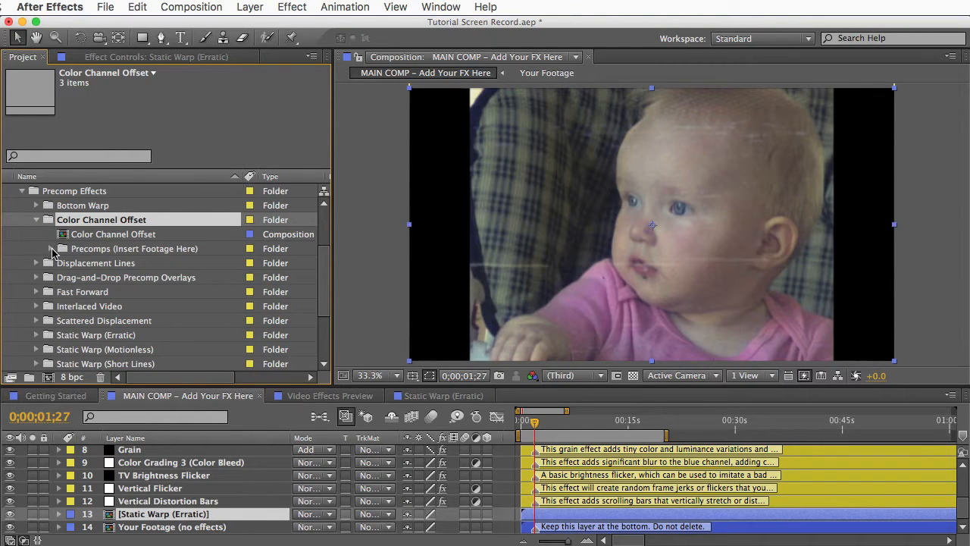
{"action": "left_click", "coordinate": [63, 248]}
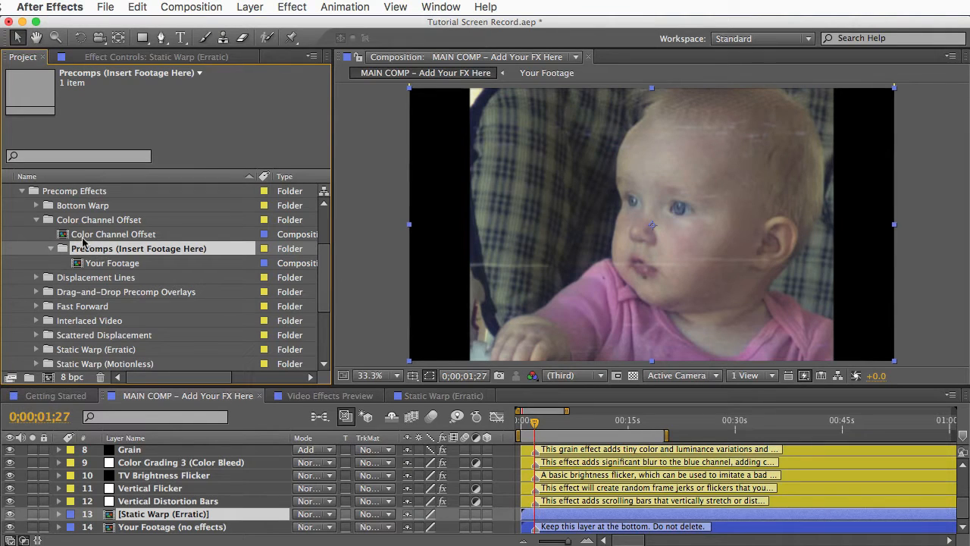
{"action": "left_click", "coordinate": [36, 204]}
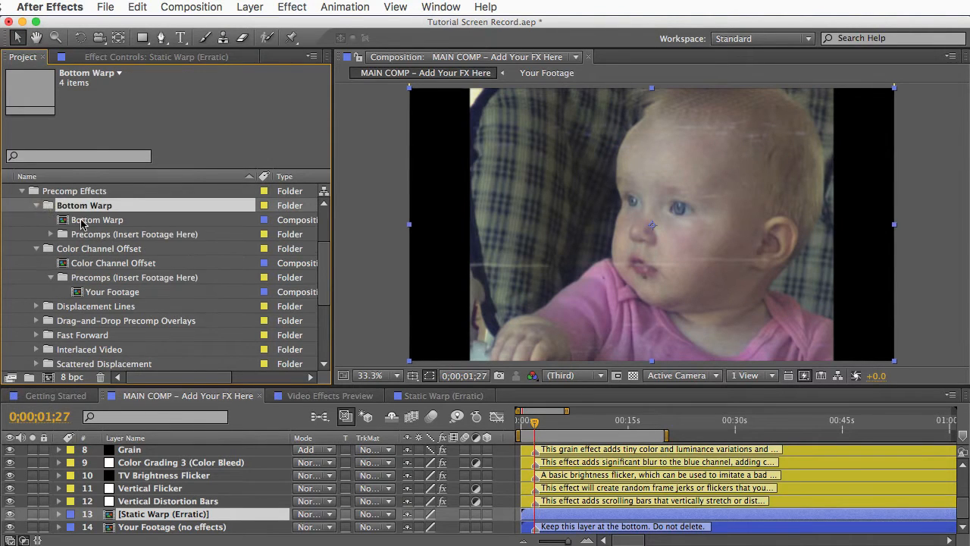
{"action": "left_click", "coordinate": [99, 219]}
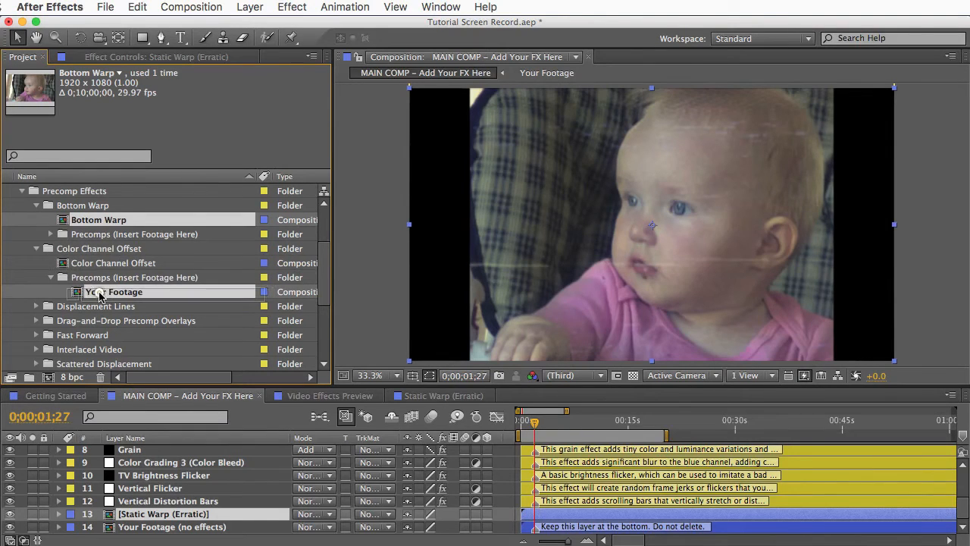
{"action": "double_click", "coordinate": [112, 291]}
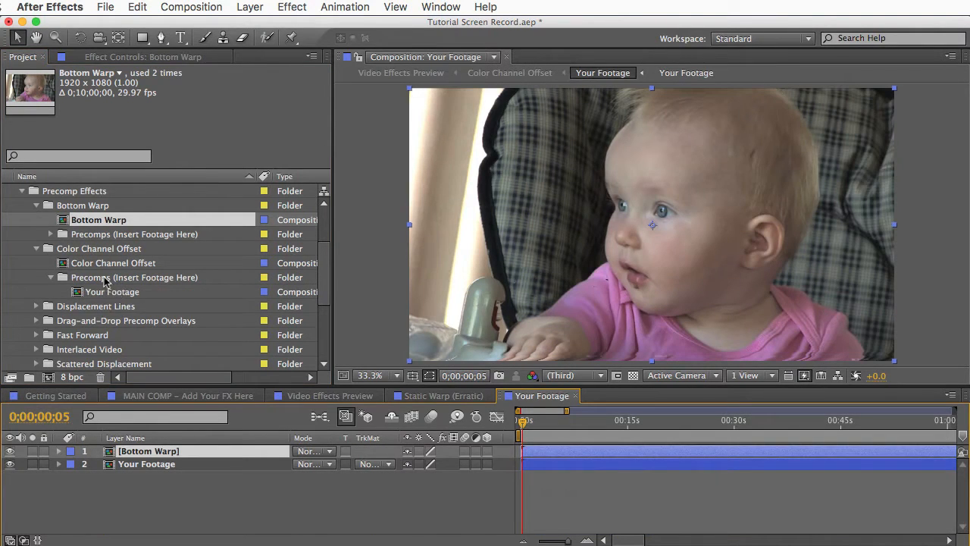
{"action": "left_click", "coordinate": [116, 262]}
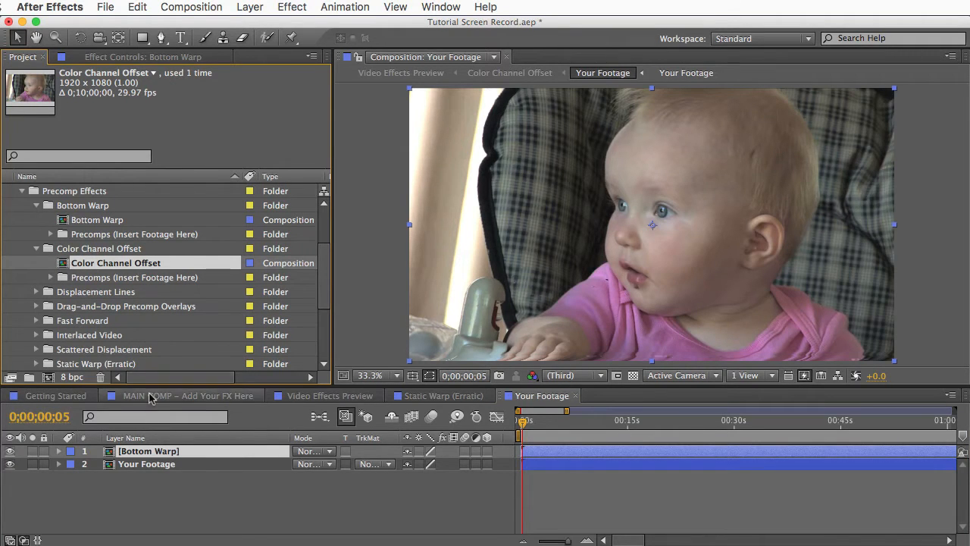
Add Color Channel Offset to MAIN COMP and select the Static Warp (Erratic) layer for removal.
{"action": "left_click", "coordinate": [182, 395]}
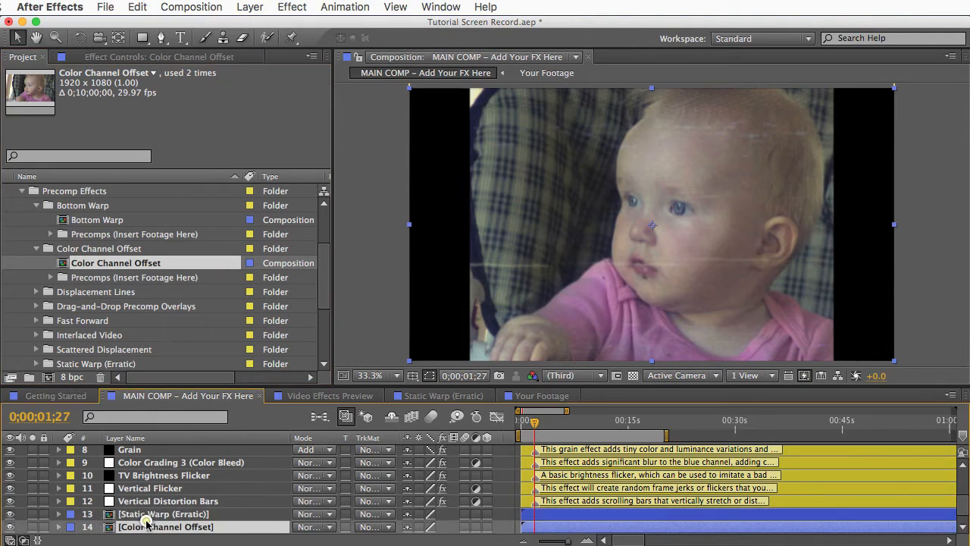
{"action": "left_click", "coordinate": [164, 514]}
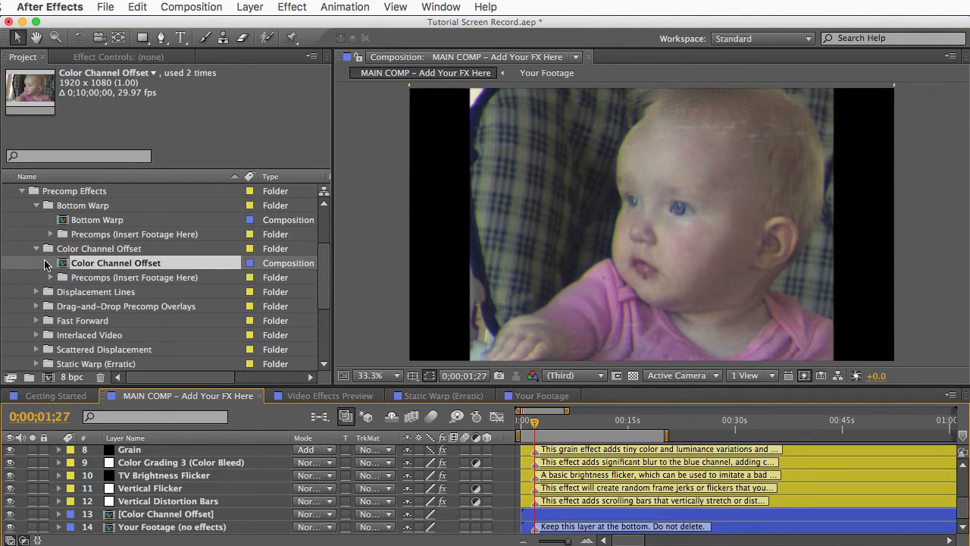
{"action": "mouse_move", "coordinate": [91, 263]}
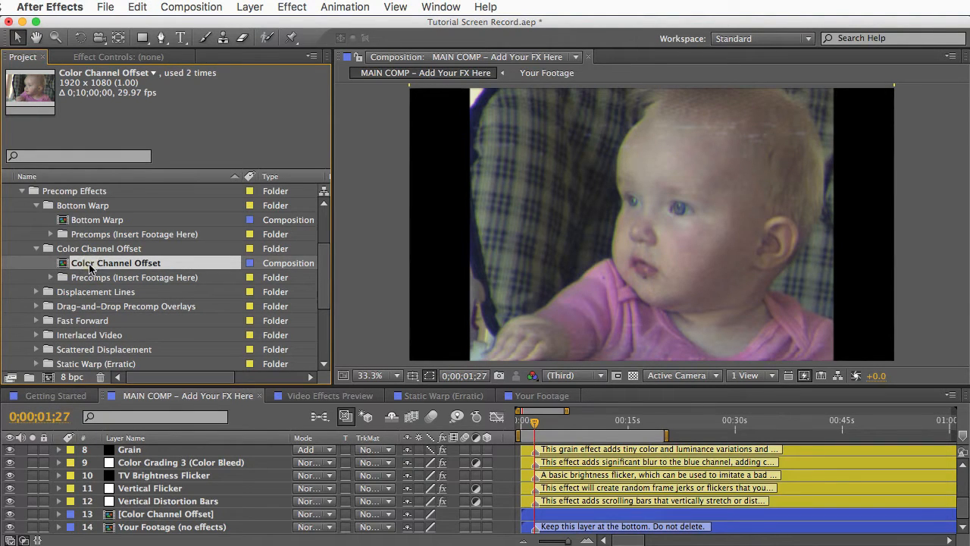
{"action": "mouse_move", "coordinate": [93, 78]}
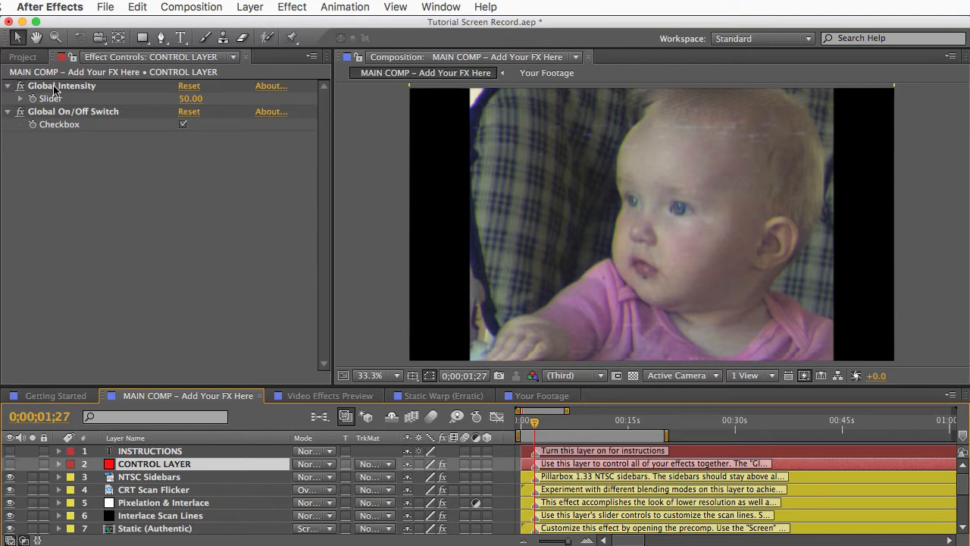
Browse the Color Channel Offset and Bottom Warp comps, collapse Video Effects, and select Stock Footage.
{"action": "left_click", "coordinate": [23, 56]}
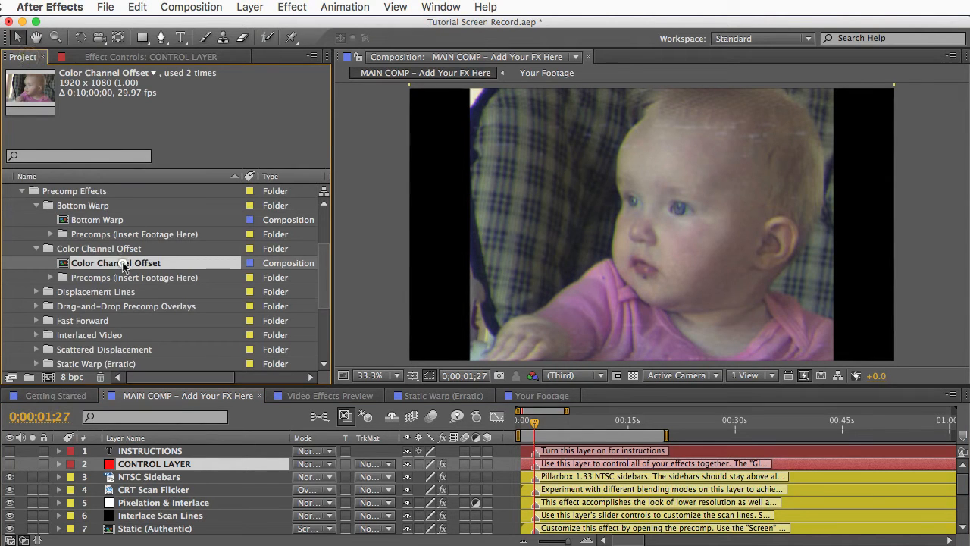
{"action": "left_click", "coordinate": [98, 219]}
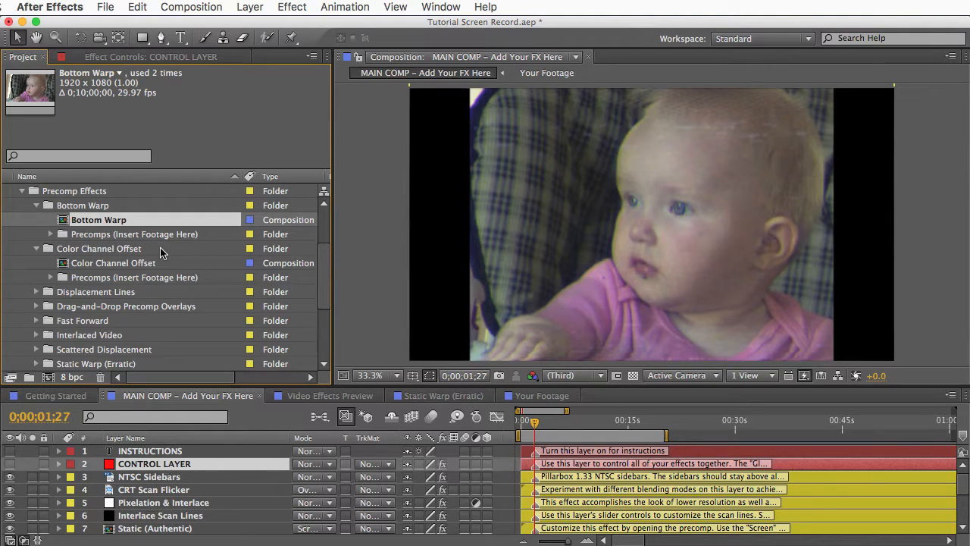
{"action": "mouse_move", "coordinate": [95, 221]}
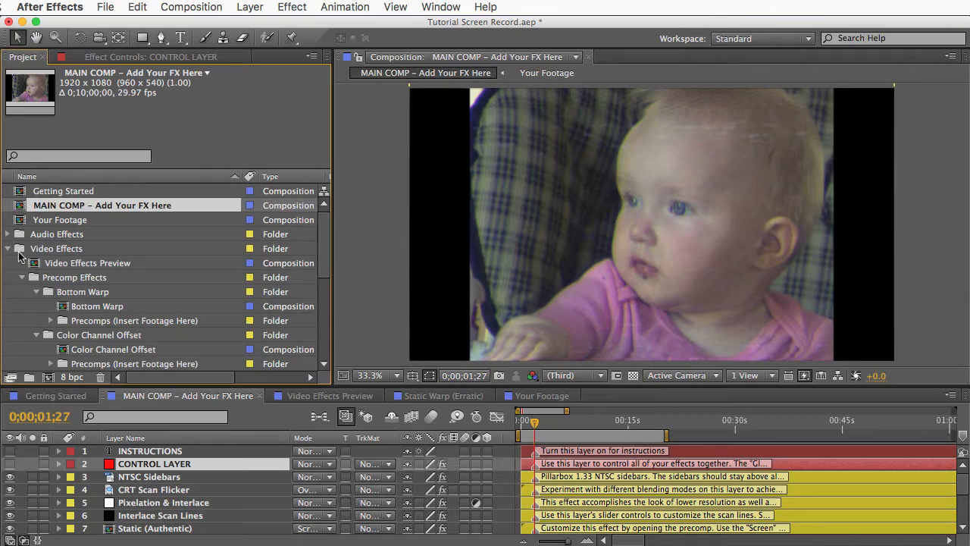
{"action": "left_click", "coordinate": [7, 248]}
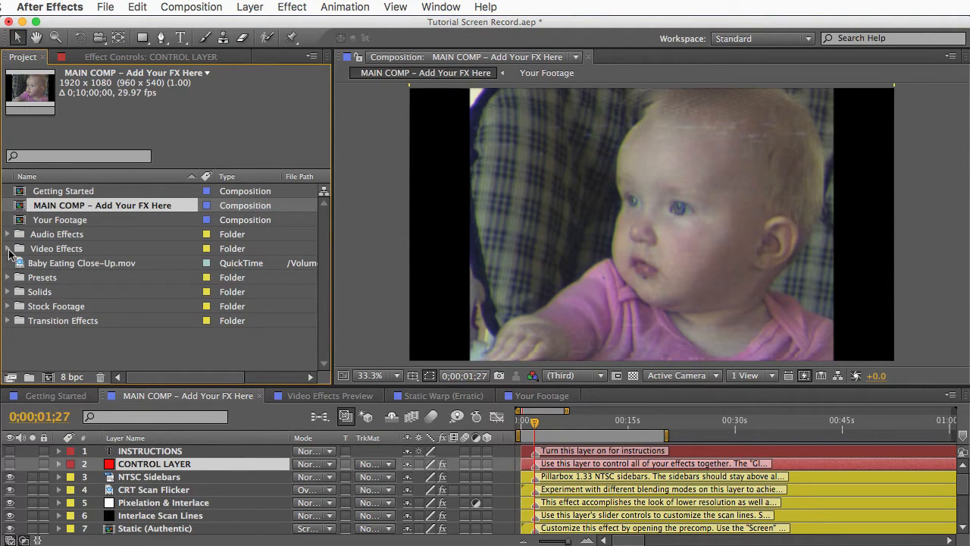
{"action": "left_click", "coordinate": [56, 306]}
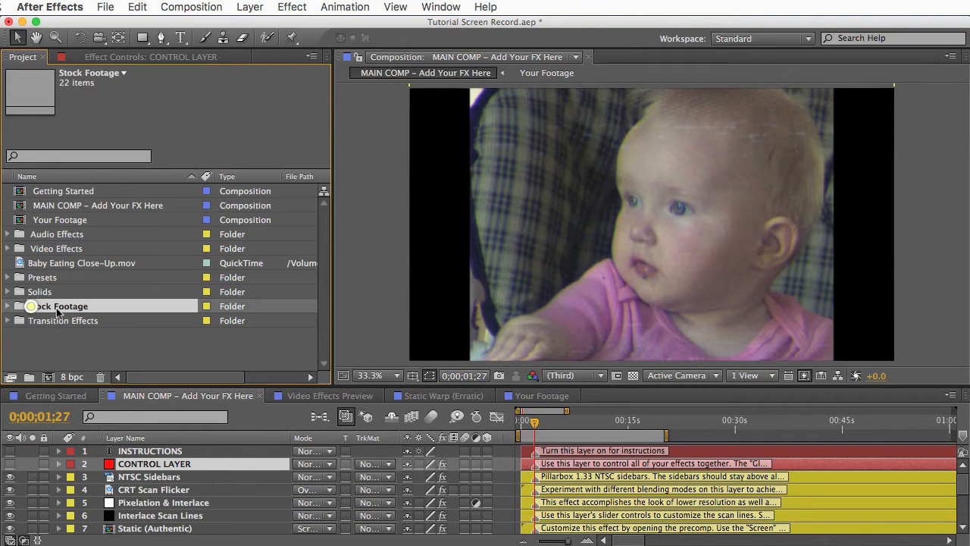
Open the Stock Footage Previews comp and lower the static clip's intensity to 47.
{"action": "left_click", "coordinate": [8, 306]}
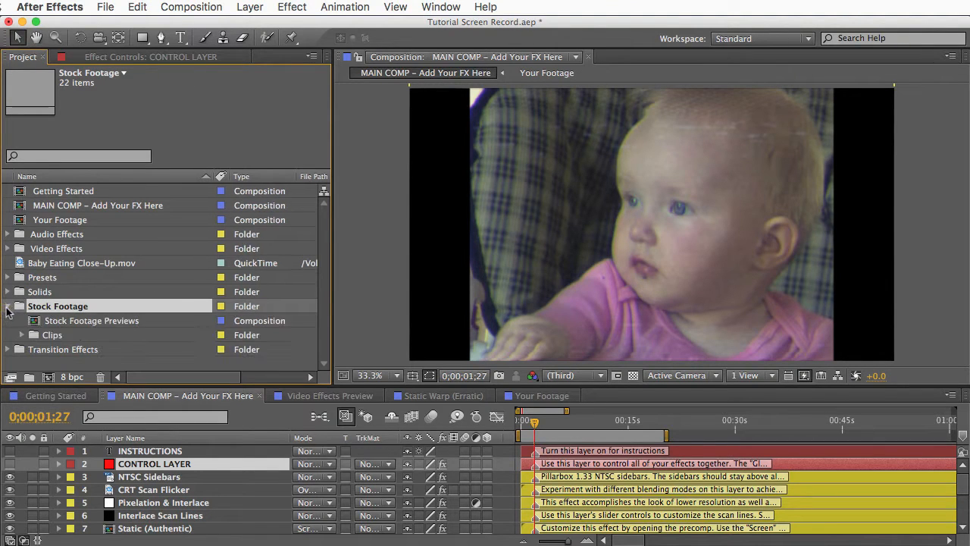
{"action": "double_click", "coordinate": [94, 319]}
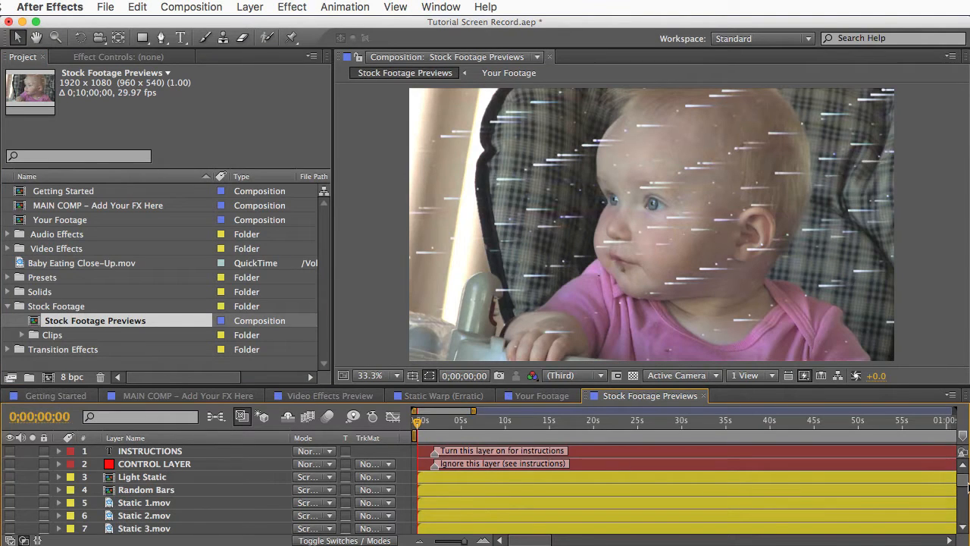
{"action": "scroll", "scroll_direction": "down", "scroll_amount": 3}
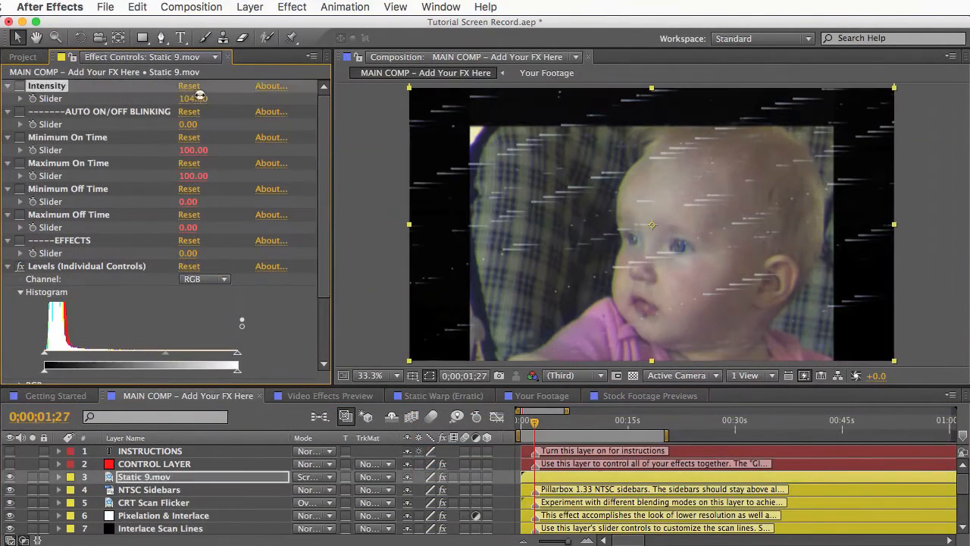
{"action": "left_click_drag", "start_coordinate": [201, 99], "coordinate": [161, 99]}
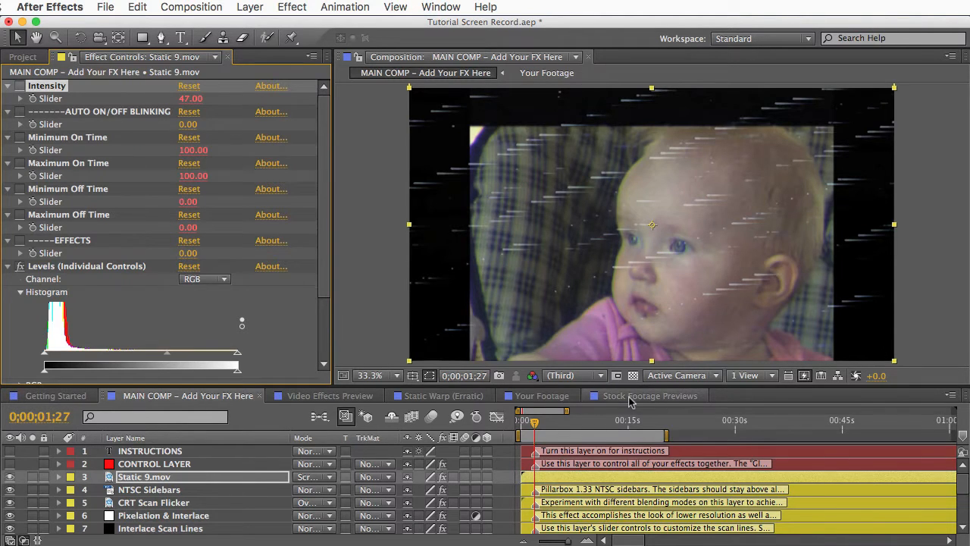
Select Static 6.mov from the Clips folder, return to MAIN COMP, and show Getting Started instructions.
{"action": "left_click", "coordinate": [650, 395]}
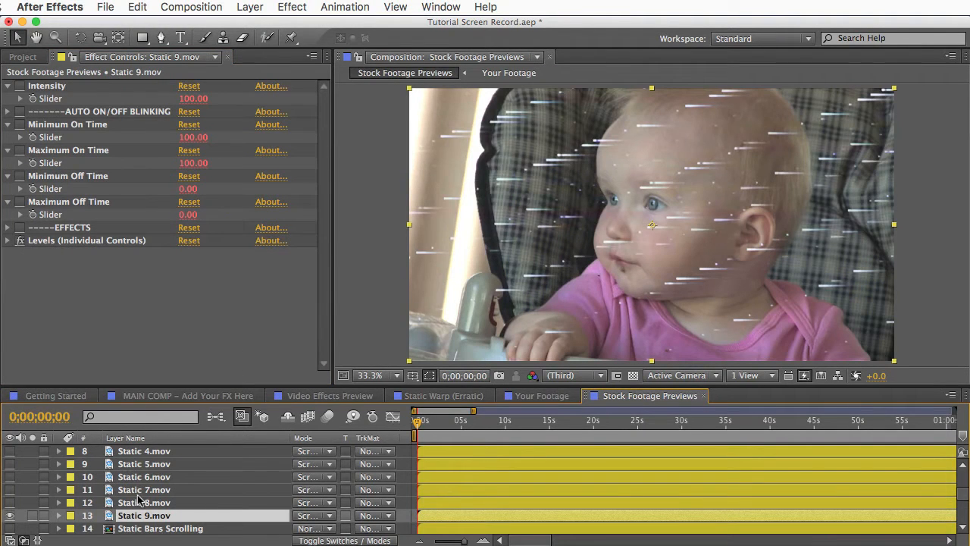
{"action": "left_click", "coordinate": [18, 57]}
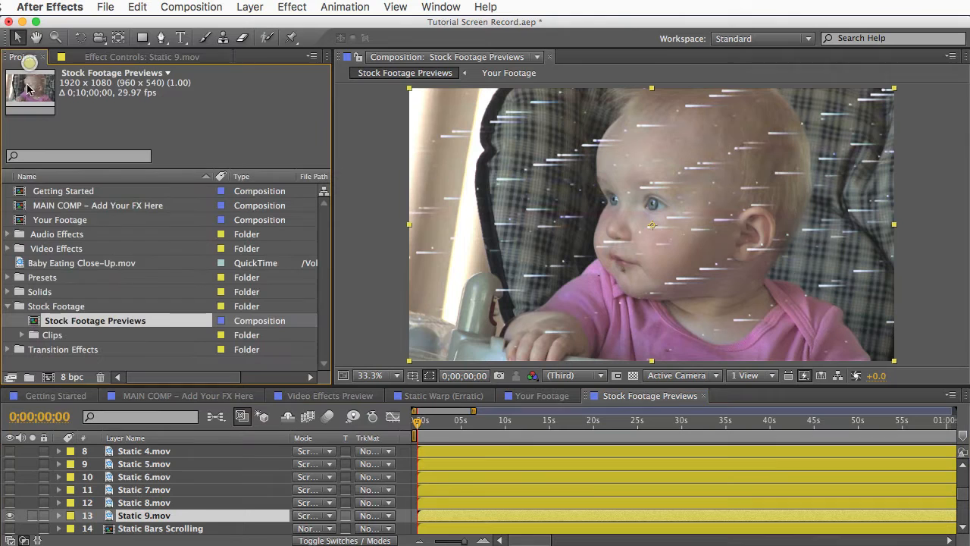
{"action": "left_click", "coordinate": [53, 334]}
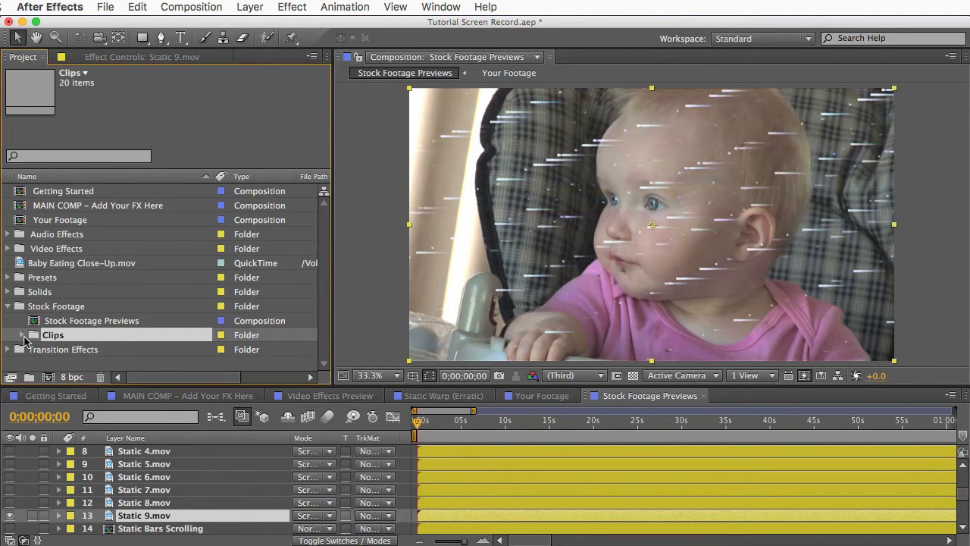
{"action": "left_click", "coordinate": [22, 335]}
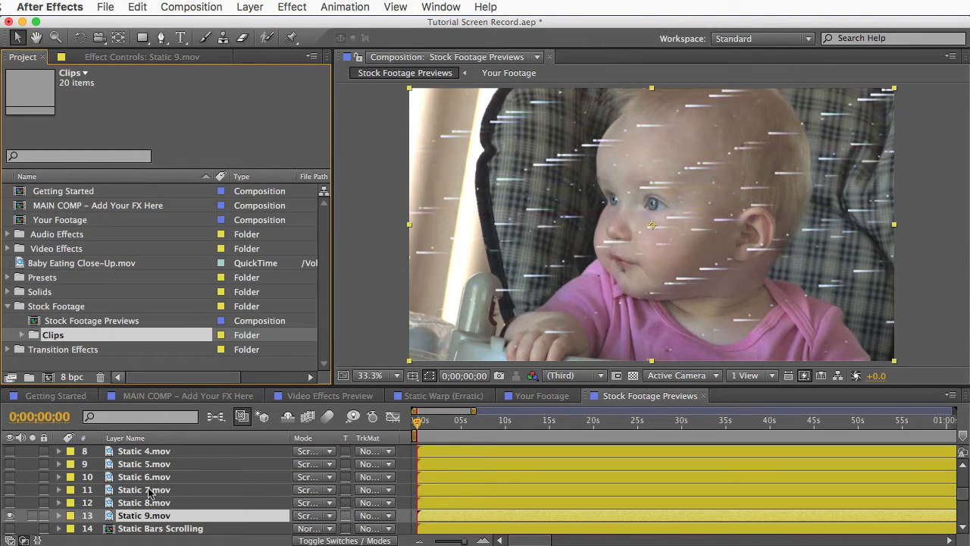
{"action": "left_click", "coordinate": [144, 476]}
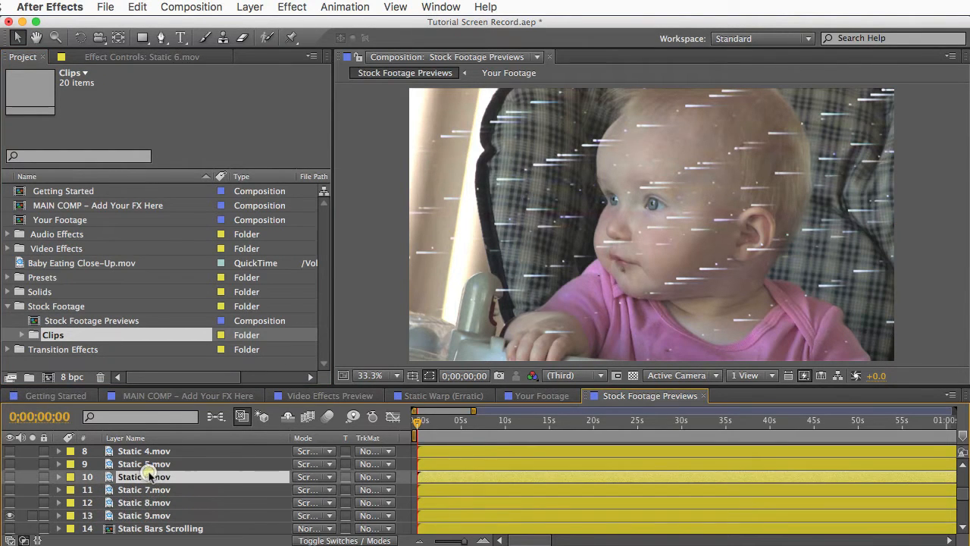
{"action": "left_click", "coordinate": [188, 395]}
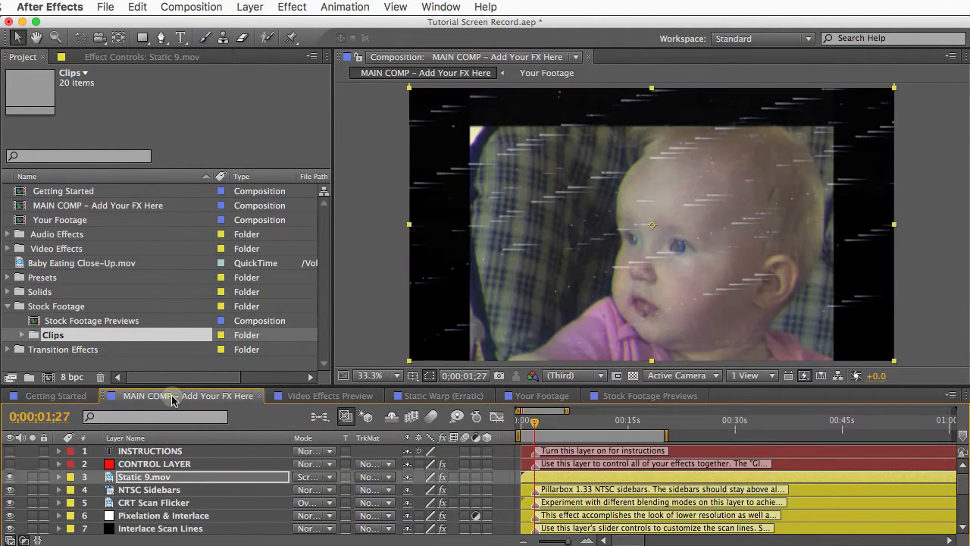
{"action": "scroll", "scroll_direction": "down", "scroll_amount": 3}
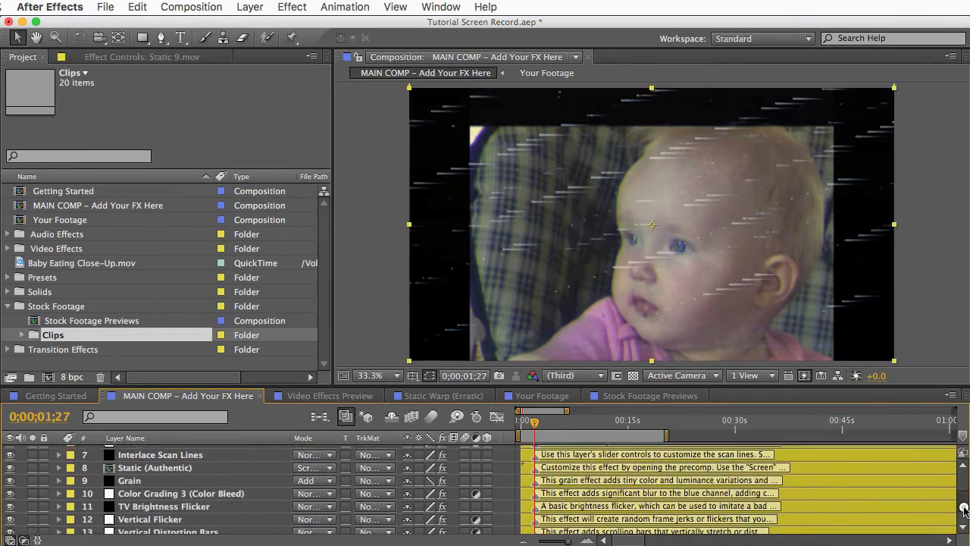
{"action": "left_click", "coordinate": [149, 488]}
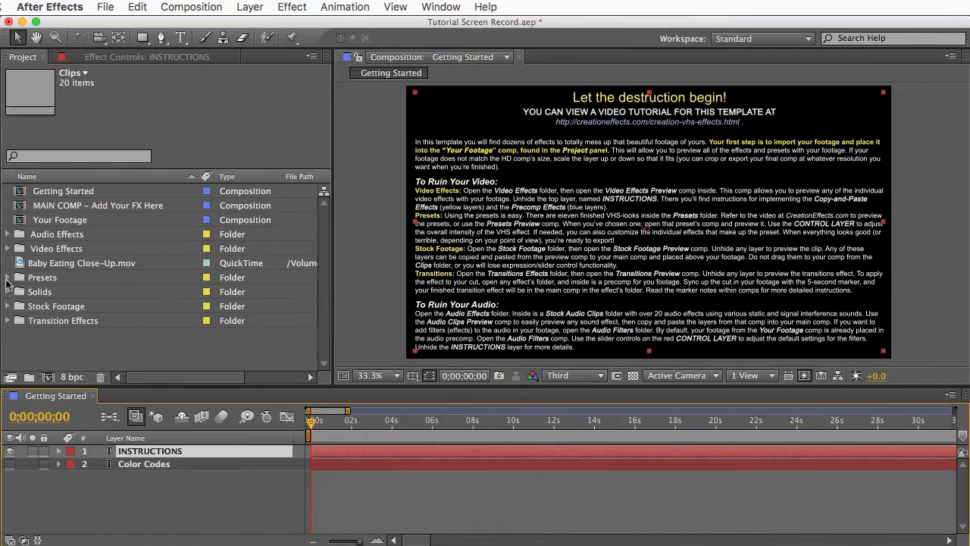
Open Presets Preview and switch layers so only 90s Nostalgia (subtle) is visible.
{"action": "left_click", "coordinate": [7, 276]}
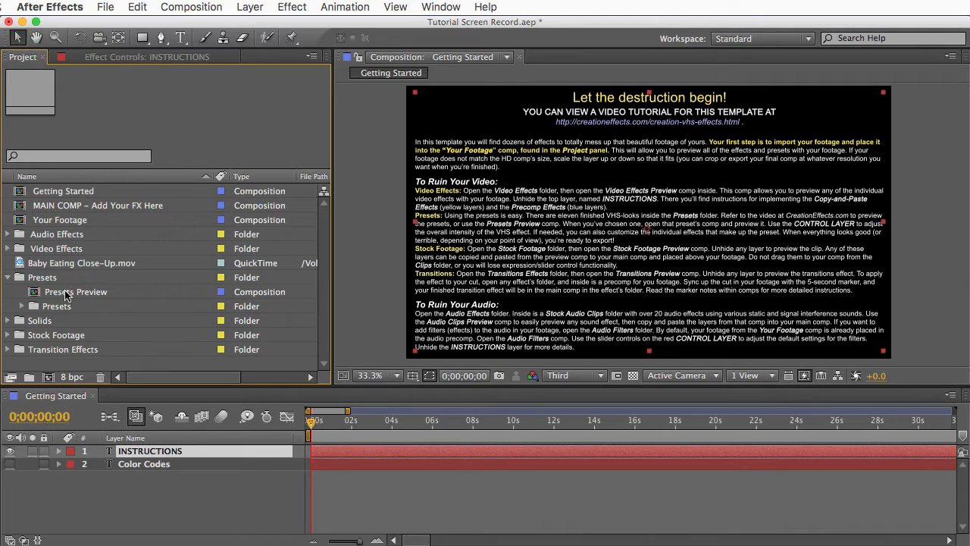
{"action": "left_click", "coordinate": [76, 292]}
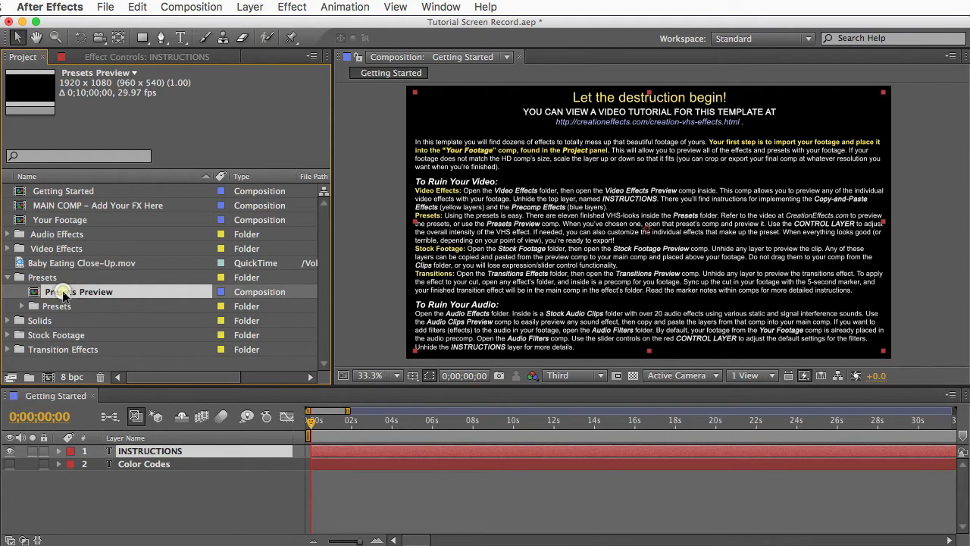
{"action": "double_click", "coordinate": [79, 291]}
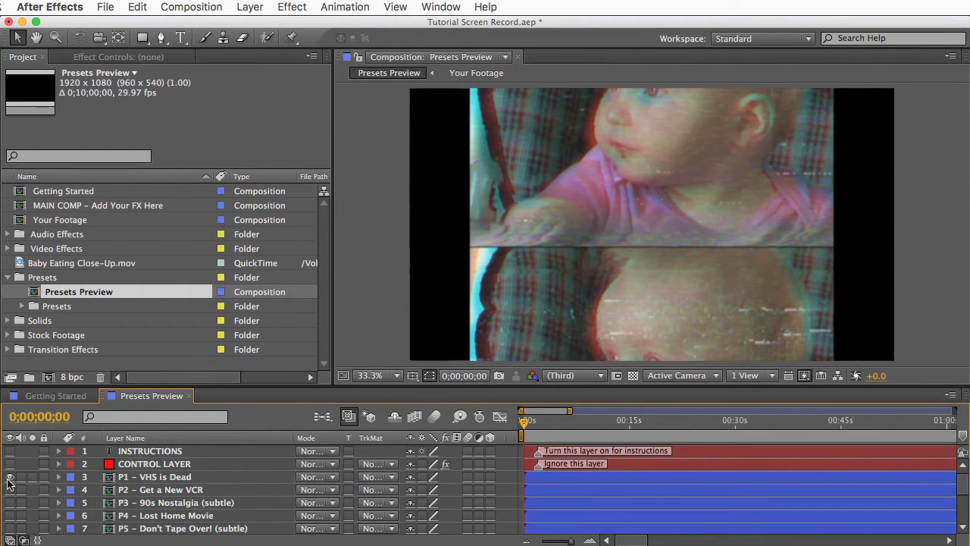
{"action": "left_click", "coordinate": [10, 477]}
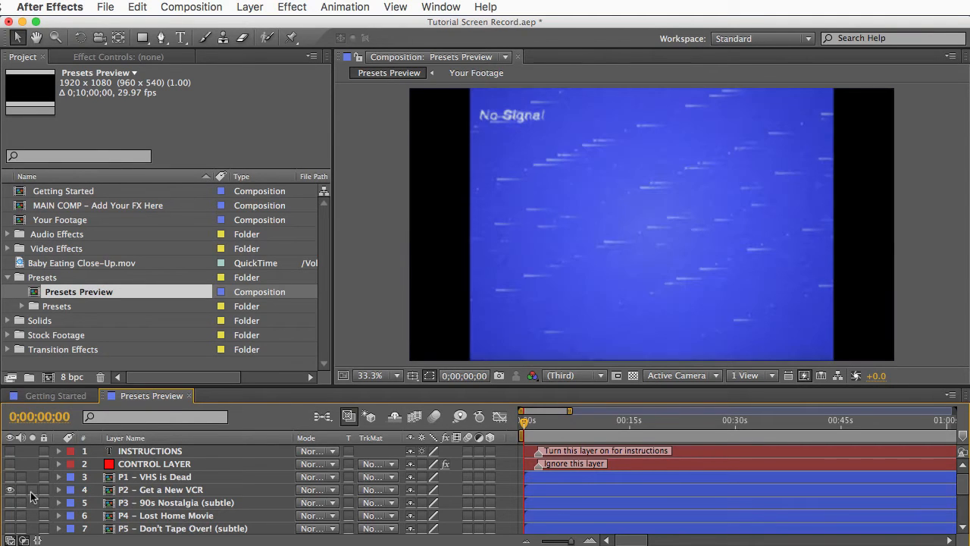
{"action": "left_click", "coordinate": [11, 502]}
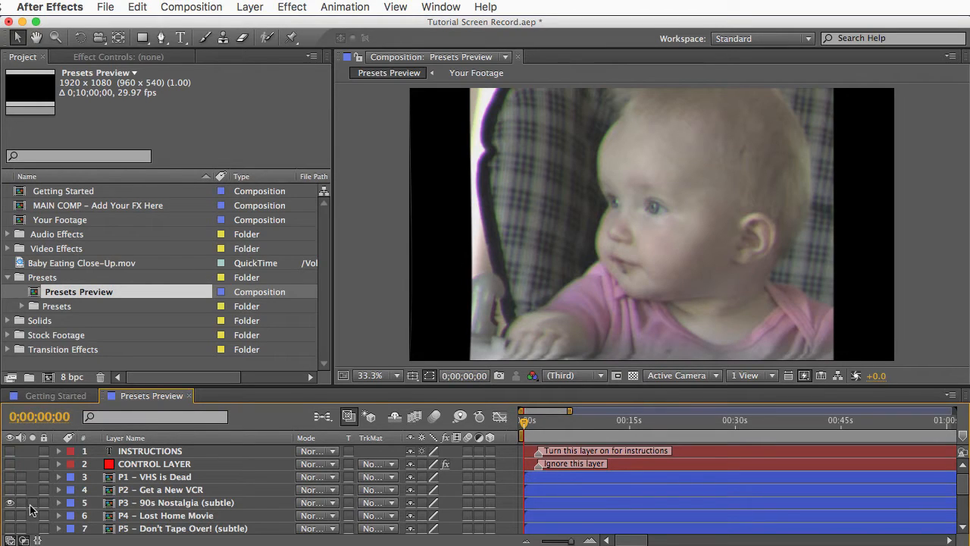
{"action": "mouse_move", "coordinate": [231, 508]}
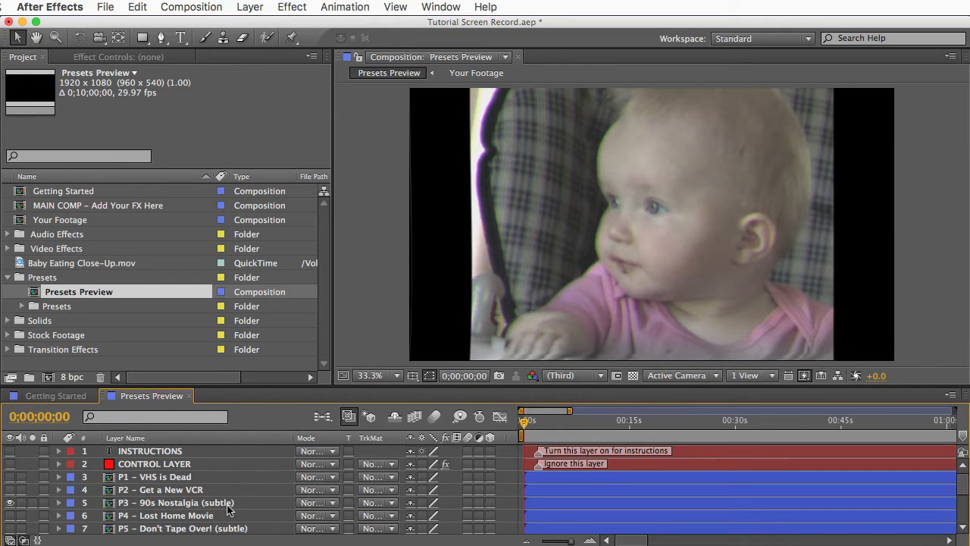
{"action": "left_click", "coordinate": [175, 502]}
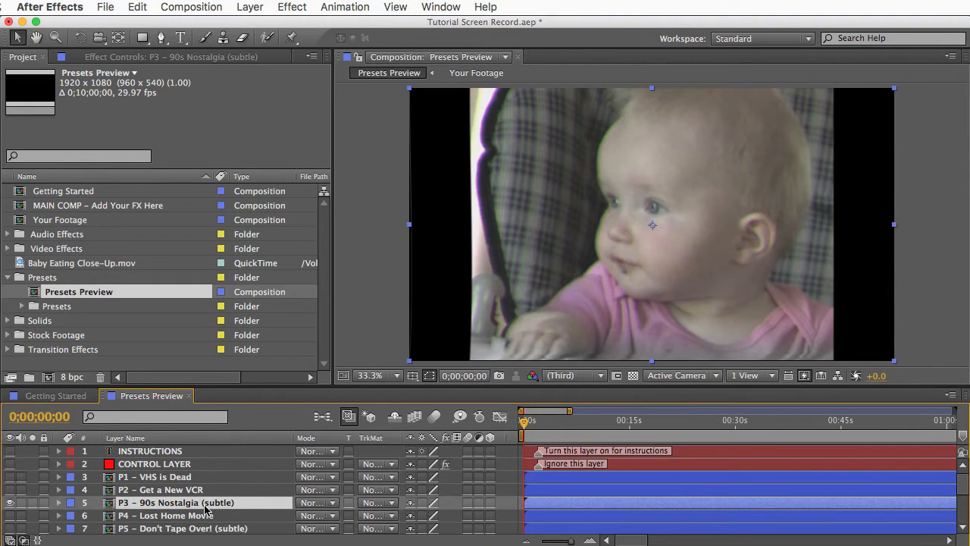
{"action": "mouse_move", "coordinate": [552, 326]}
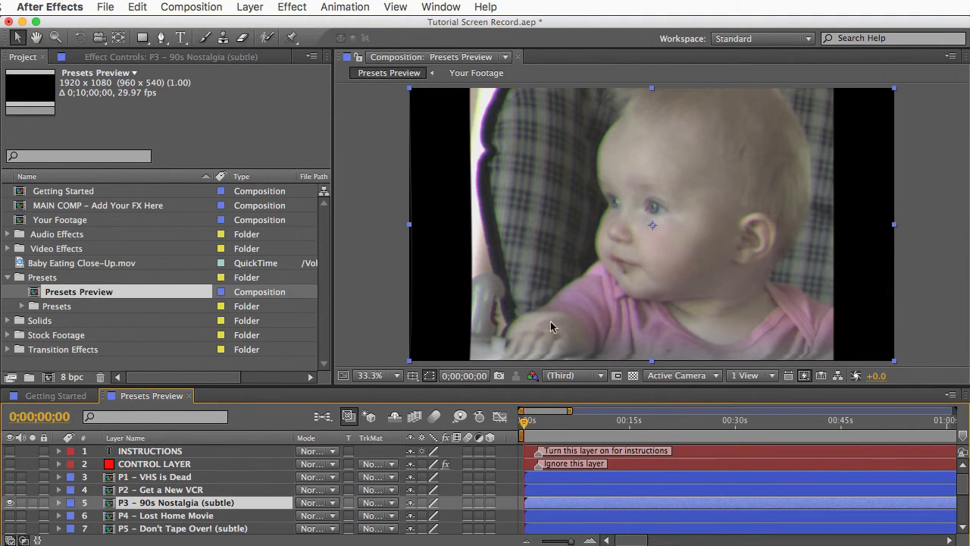
{"action": "mouse_move", "coordinate": [712, 241]}
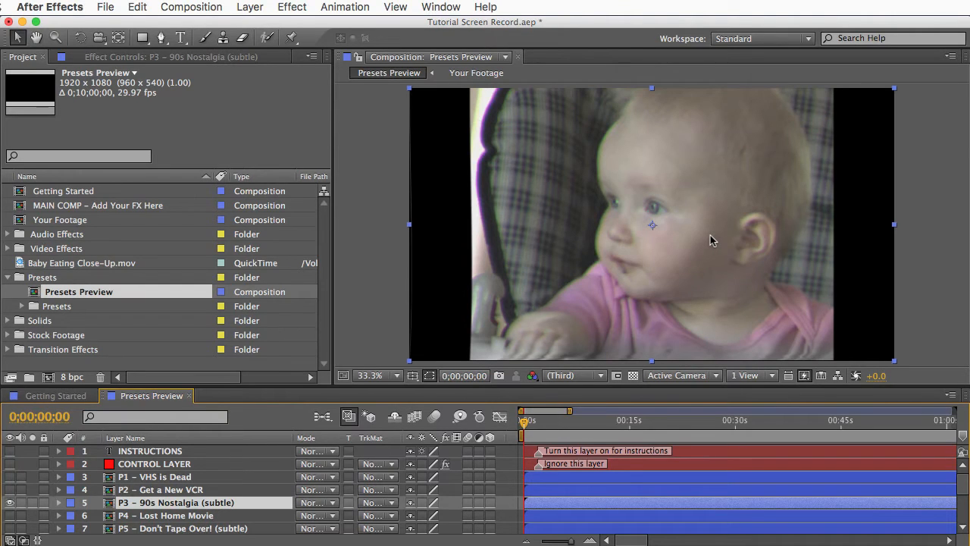
Expand the inner Presets folder and the P1 – VHS is Dead folder.
{"action": "left_click", "coordinate": [56, 305]}
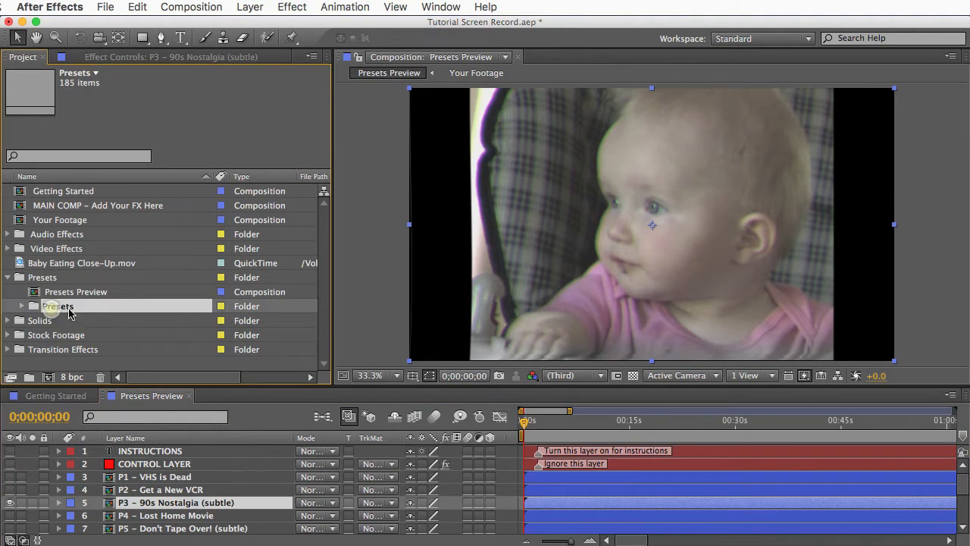
{"action": "left_click", "coordinate": [22, 306]}
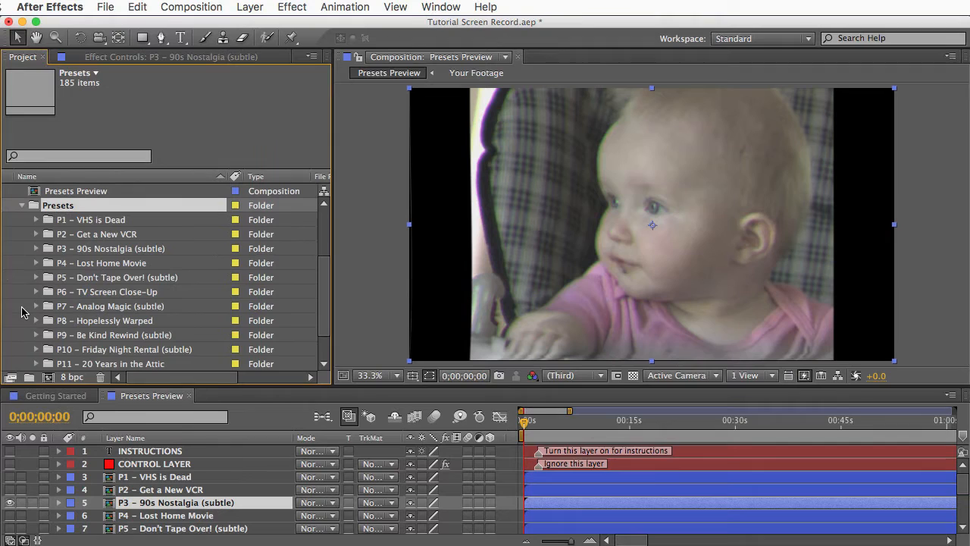
{"action": "left_click", "coordinate": [36, 219]}
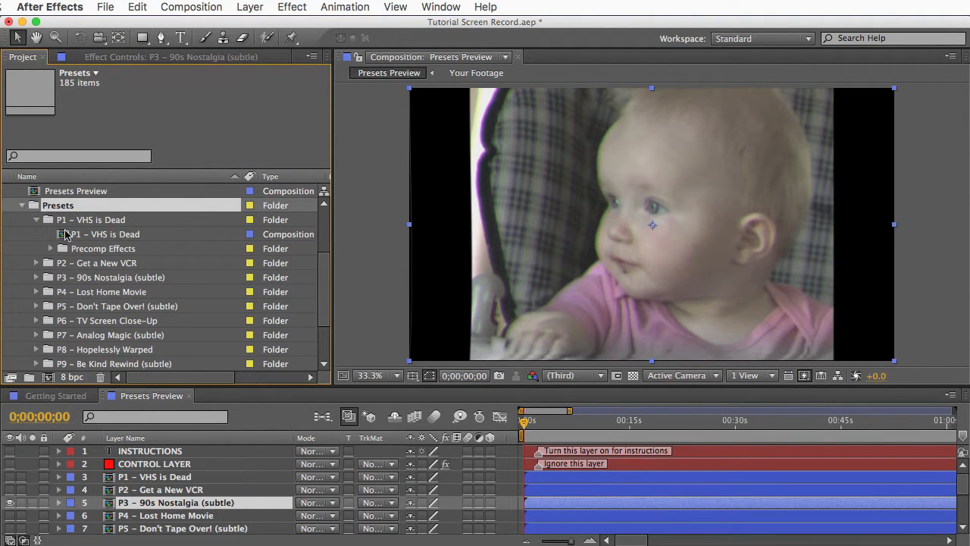
{"action": "double_click", "coordinate": [107, 233]}
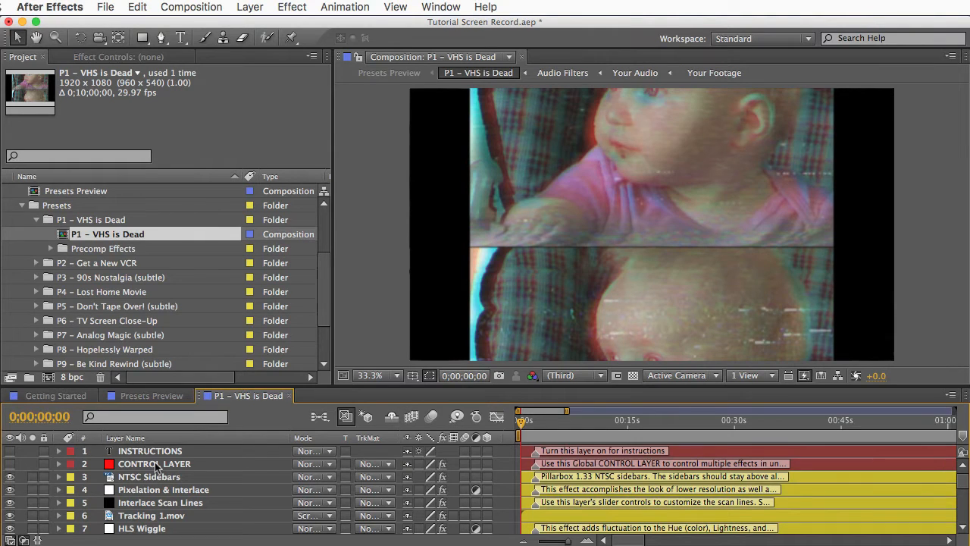
{"action": "left_click", "coordinate": [155, 463]}
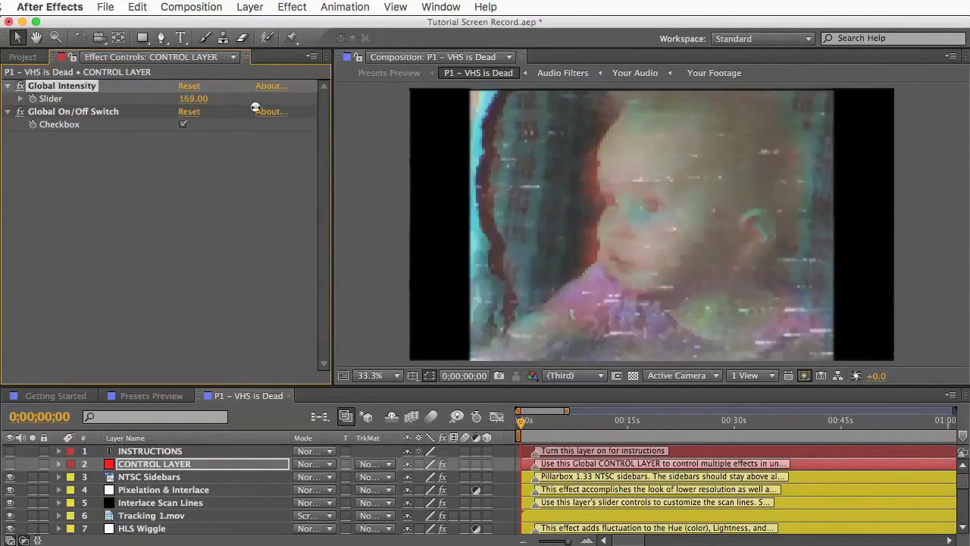
{"action": "key", "text": "cmd+z"}
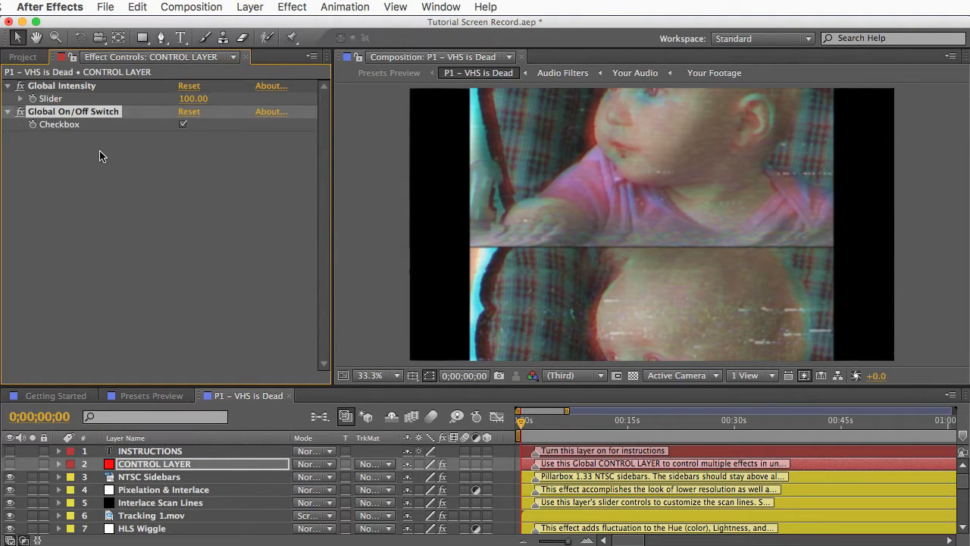
{"action": "left_click", "coordinate": [148, 476]}
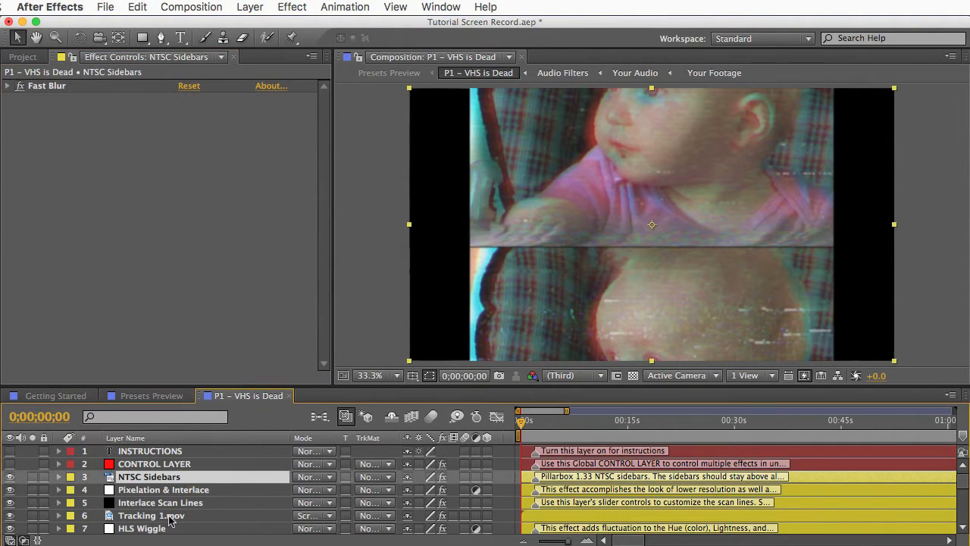
{"action": "scroll", "scroll_direction": "down", "scroll_amount": 3}
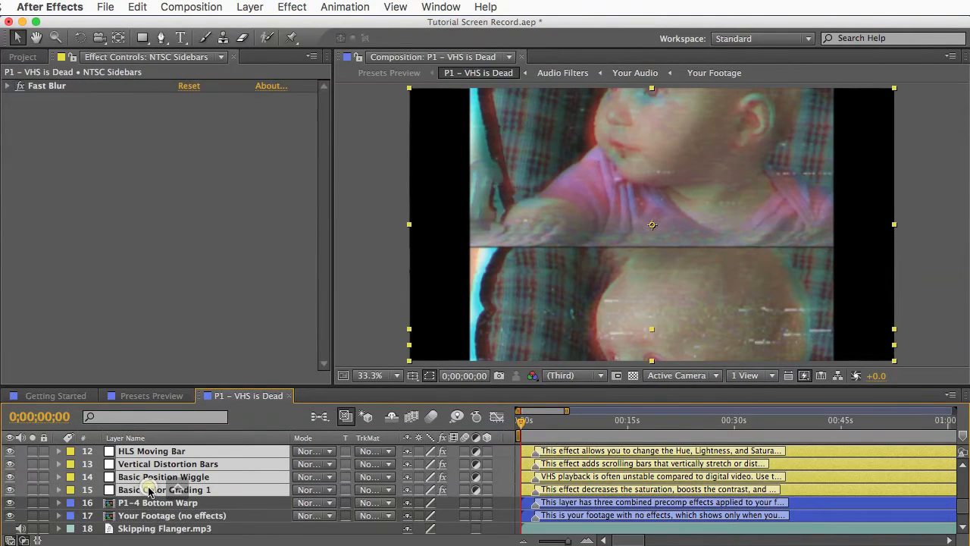
{"action": "left_click", "coordinate": [158, 502]}
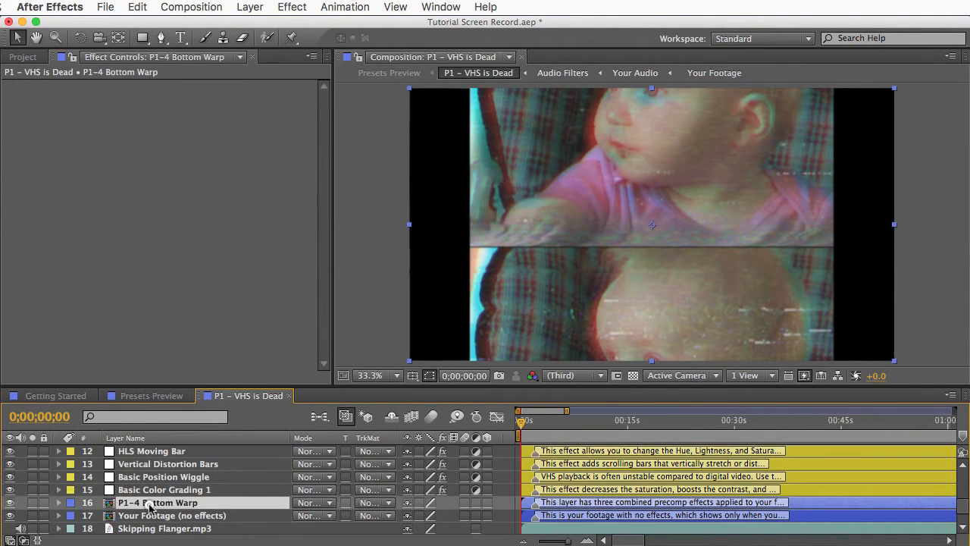
{"action": "mouse_move", "coordinate": [139, 512]}
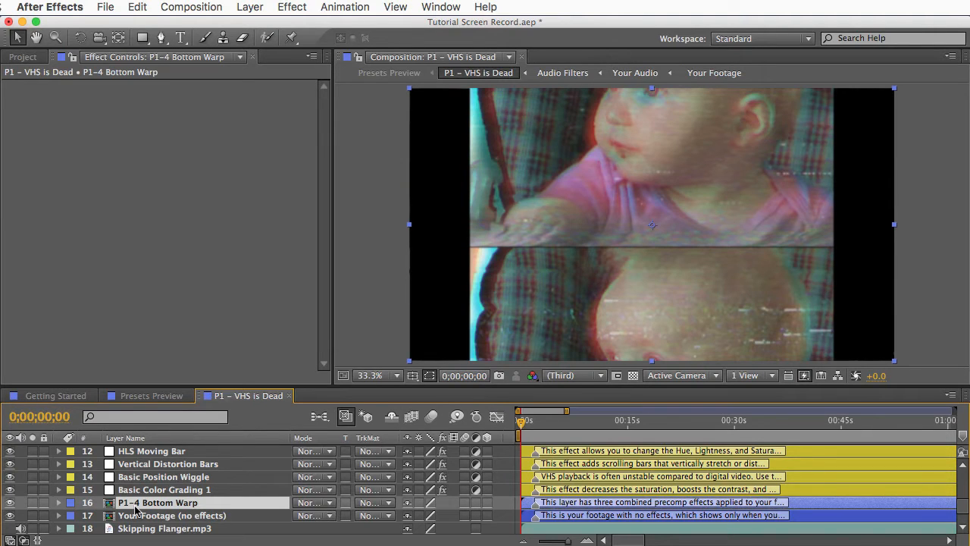
{"action": "mouse_move", "coordinate": [125, 376]}
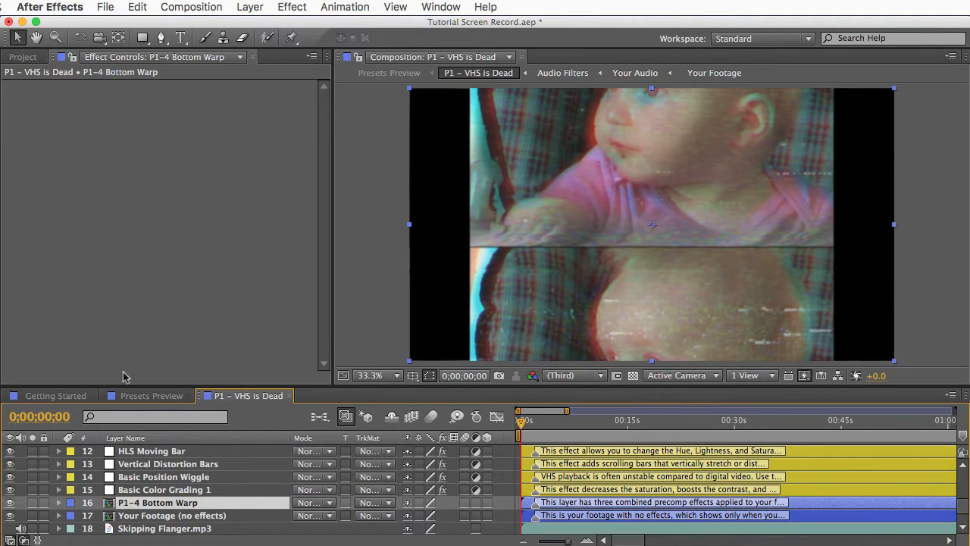
{"action": "left_click", "coordinate": [23, 56]}
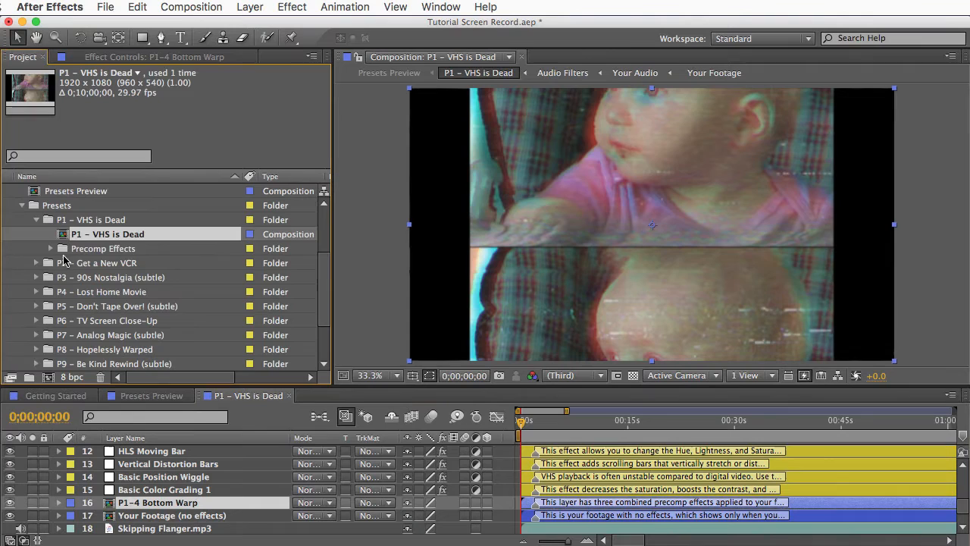
Expand Precomp Effects, select the P1-1 to P1-3 items, and open the P1-4 Bottom Warp folder.
{"action": "left_click", "coordinate": [61, 249]}
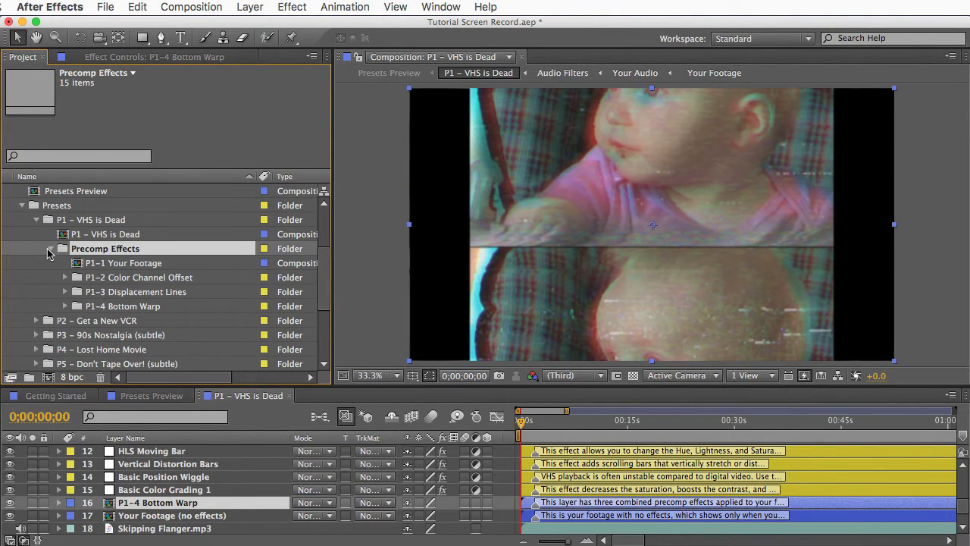
{"action": "mouse_move", "coordinate": [125, 267]}
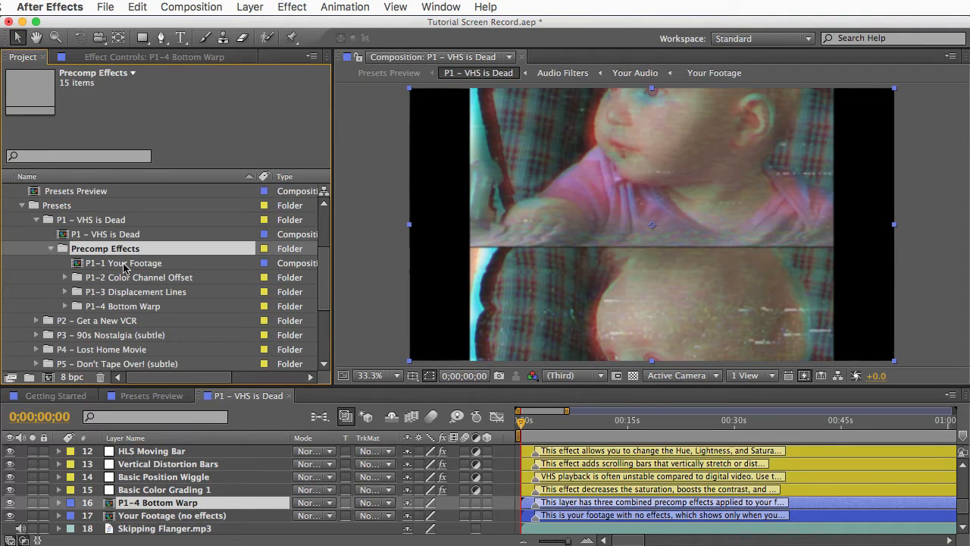
{"action": "left_click", "coordinate": [126, 262]}
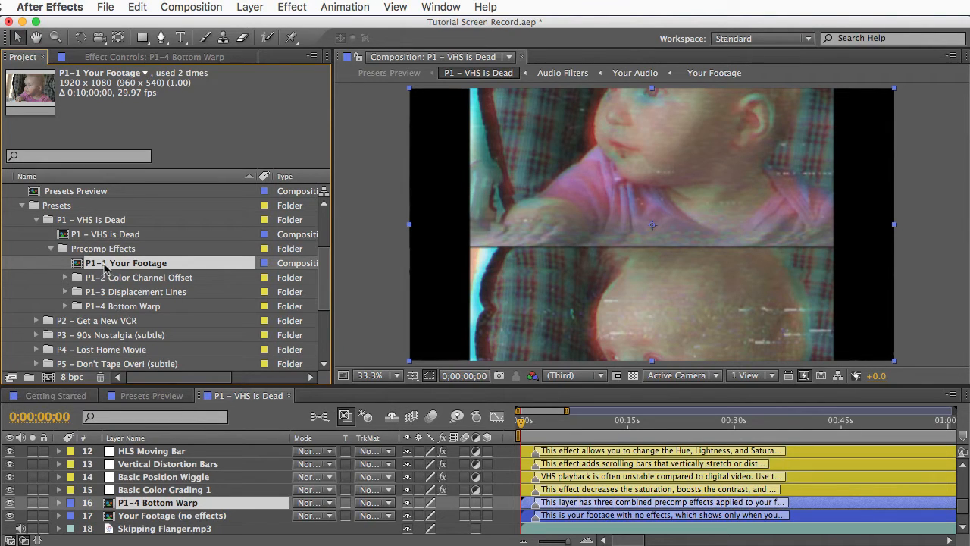
{"action": "left_click", "coordinate": [143, 276]}
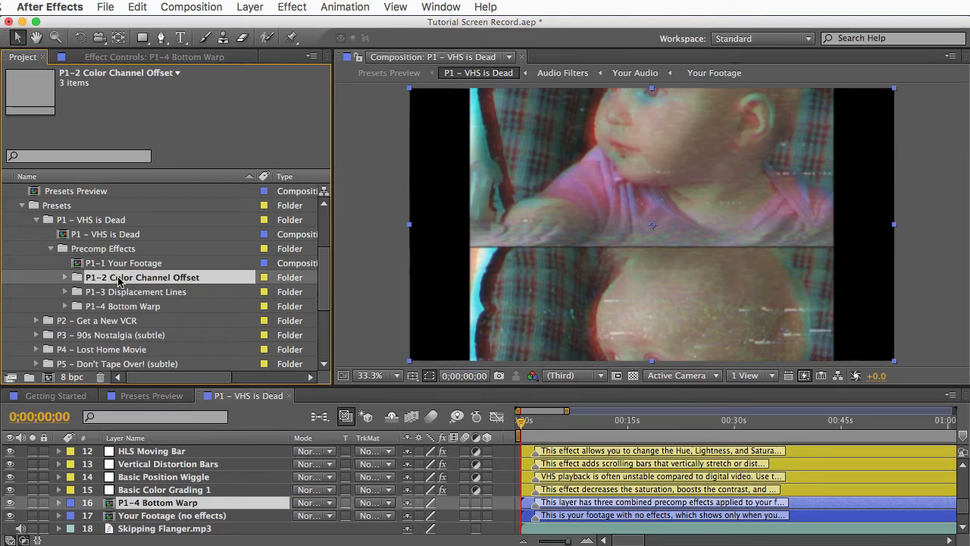
{"action": "left_click", "coordinate": [139, 291]}
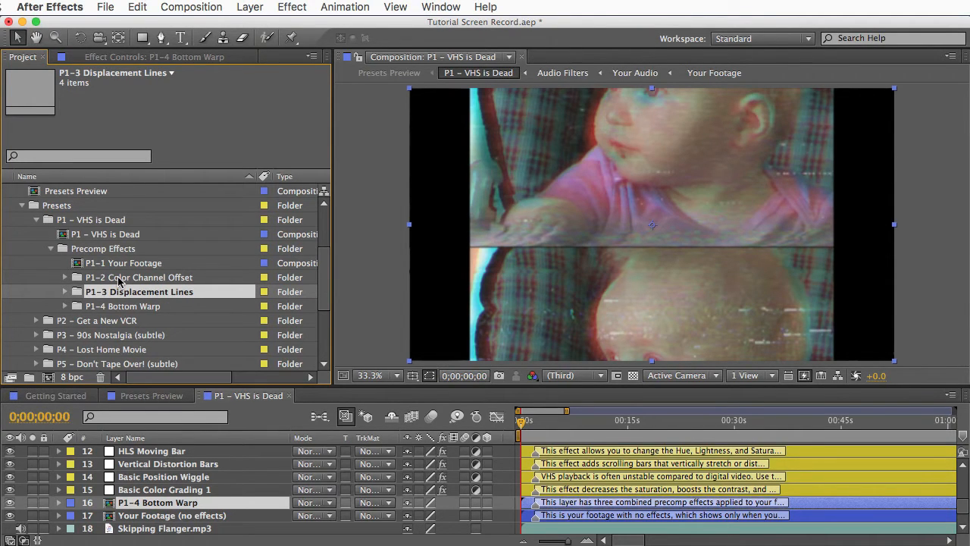
{"action": "left_click", "coordinate": [65, 306]}
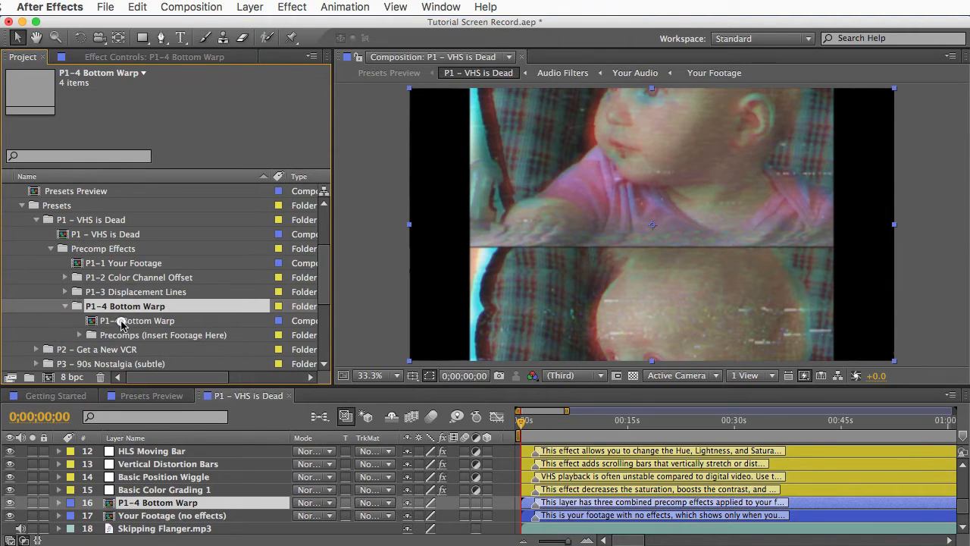
{"action": "left_click", "coordinate": [140, 320]}
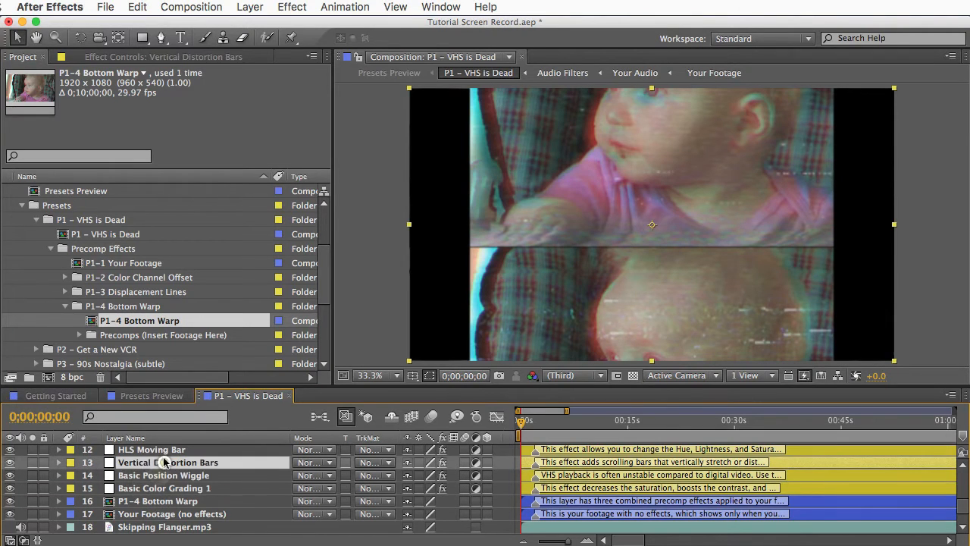
Inspect timeline layers: Bottom Warp, Basic Position Wiggle, Your Footage, VHS Hum 1.mp3, Skipping Flanger.mp3.
{"action": "left_click", "coordinate": [158, 501]}
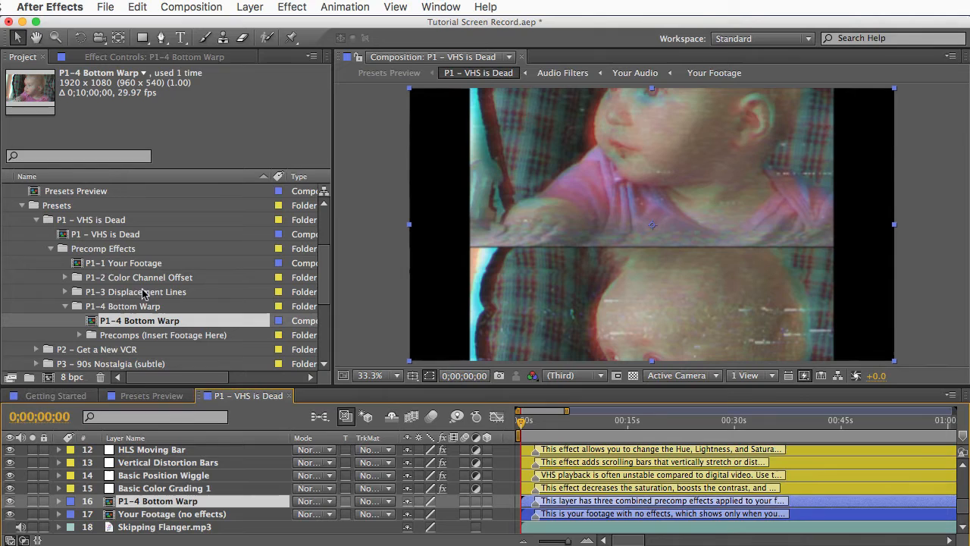
{"action": "left_click", "coordinate": [140, 291]}
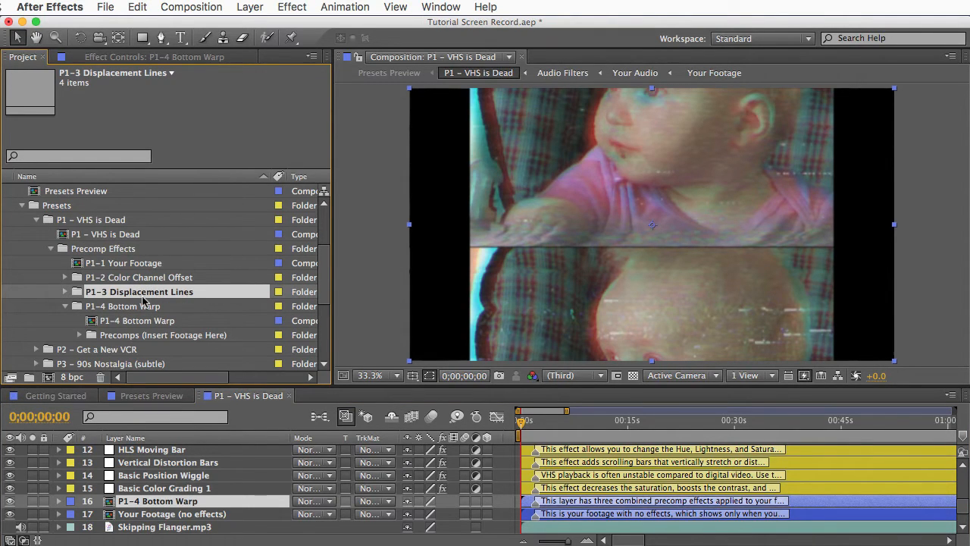
{"action": "left_click", "coordinate": [163, 475]}
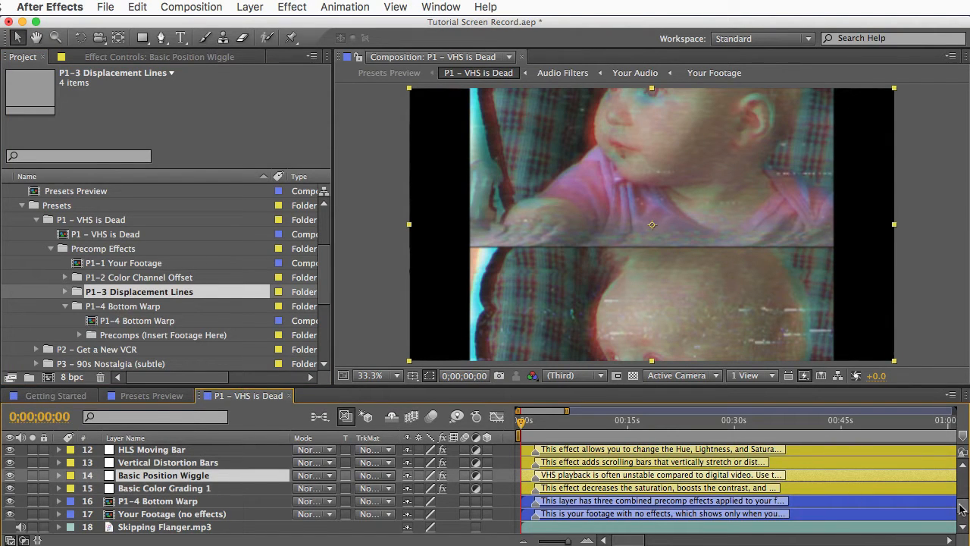
{"action": "scroll", "scroll_direction": "down", "scroll_amount": 3}
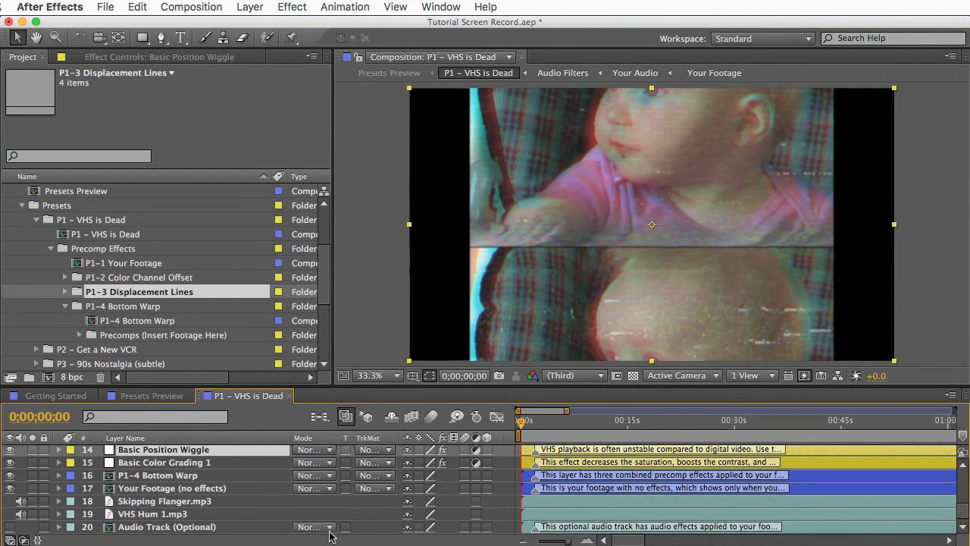
{"action": "mouse_move", "coordinate": [140, 499]}
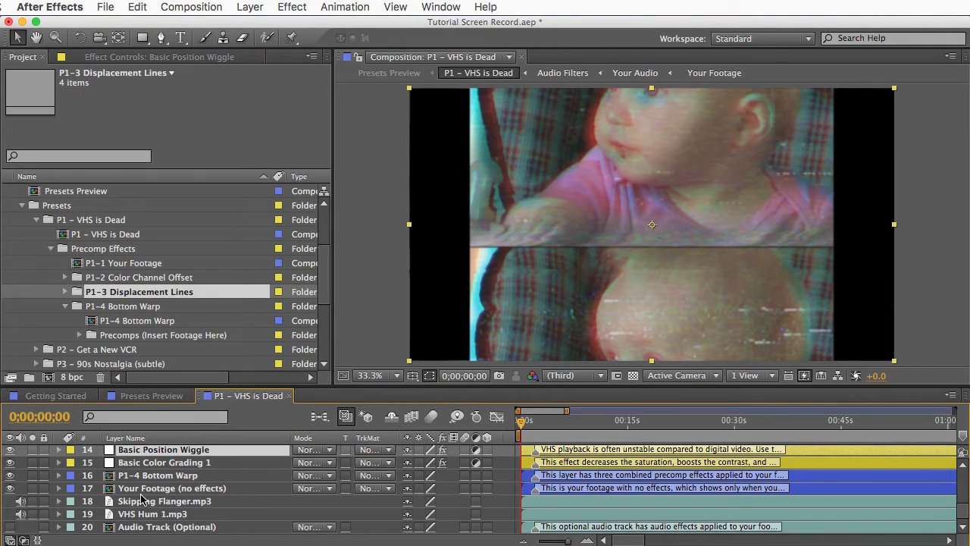
{"action": "left_click", "coordinate": [157, 475]}
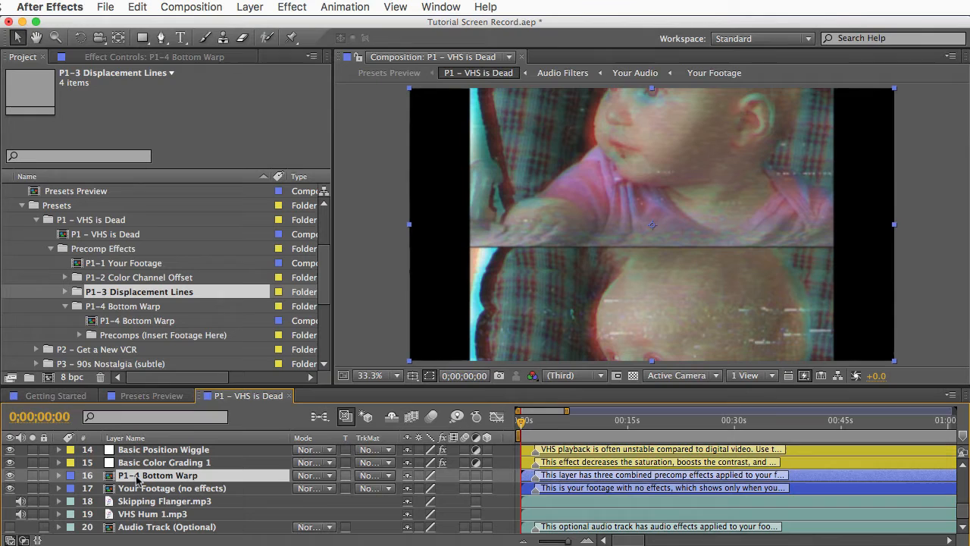
{"action": "left_click", "coordinate": [172, 487]}
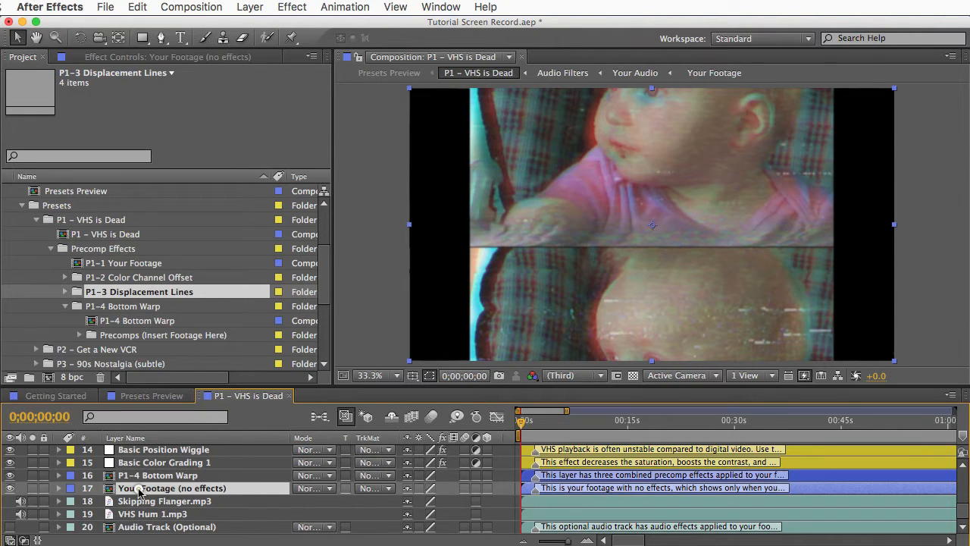
{"action": "left_click", "coordinate": [10, 488]}
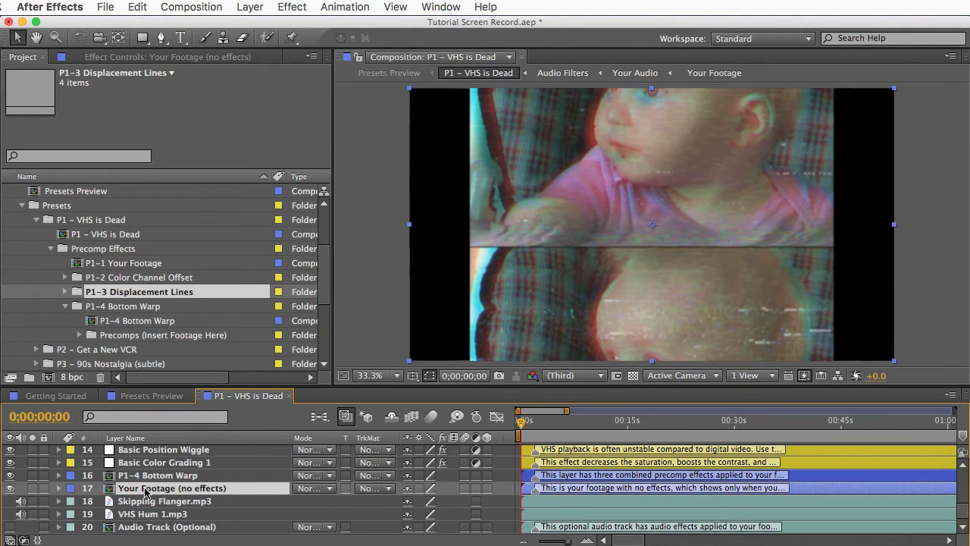
{"action": "left_click", "coordinate": [152, 514]}
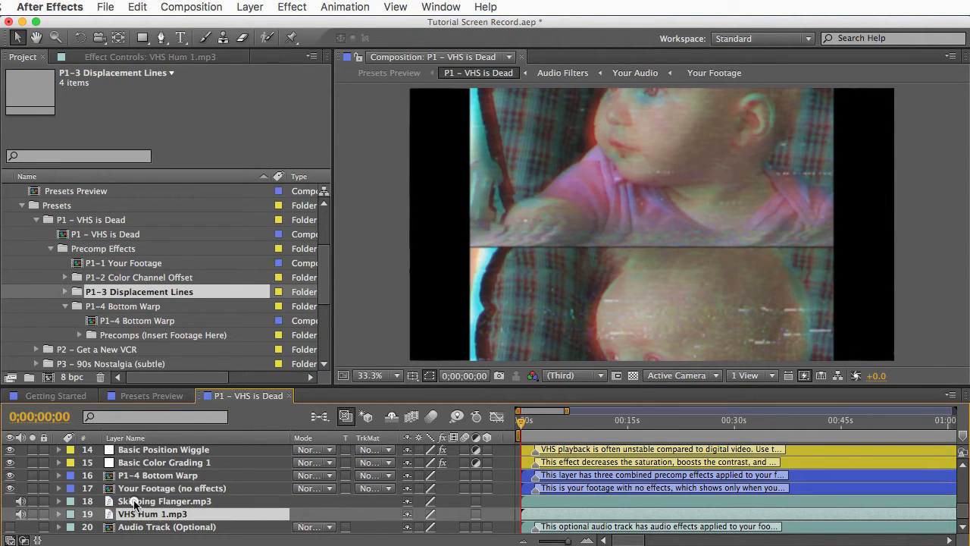
{"action": "left_click", "coordinate": [165, 501]}
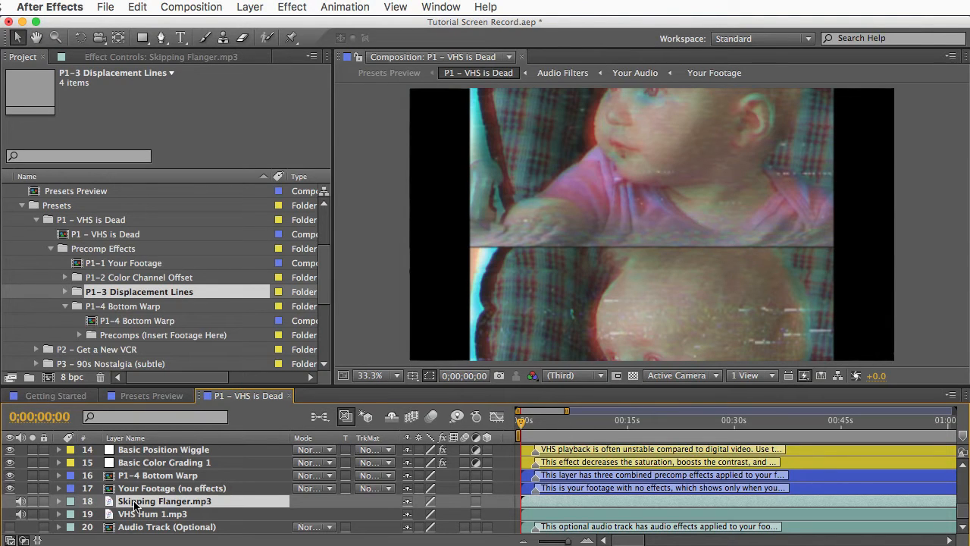
{"action": "scroll", "scroll_direction": "up", "scroll_amount": 3}
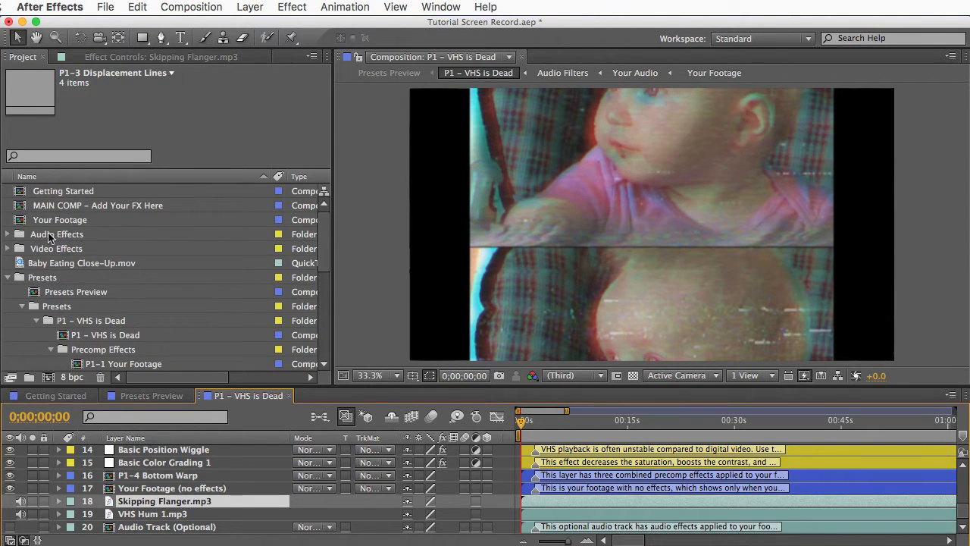
Open Audio Clips Preview from Stock Audio Clips, return to the P1 tab, and expand Audio Filters.
{"action": "left_click", "coordinate": [8, 234]}
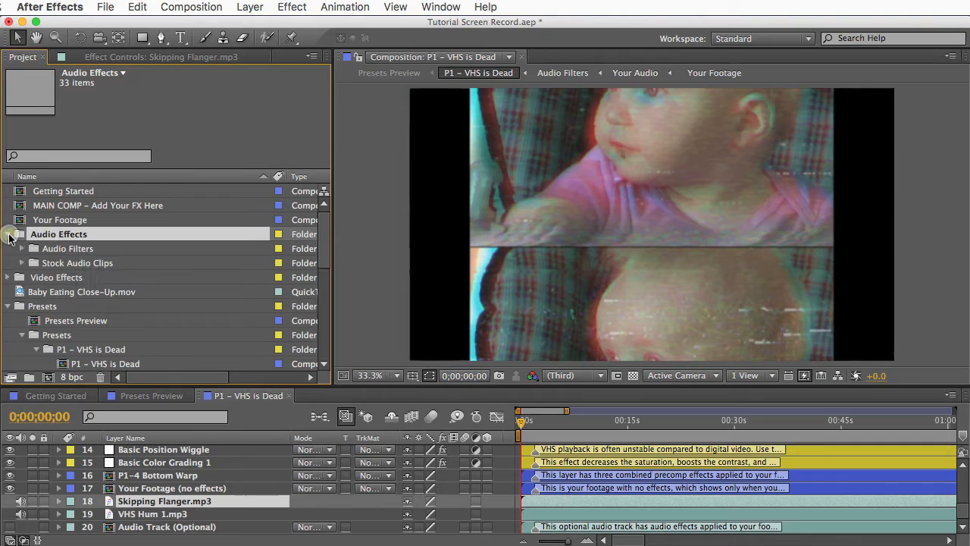
{"action": "left_click", "coordinate": [22, 263]}
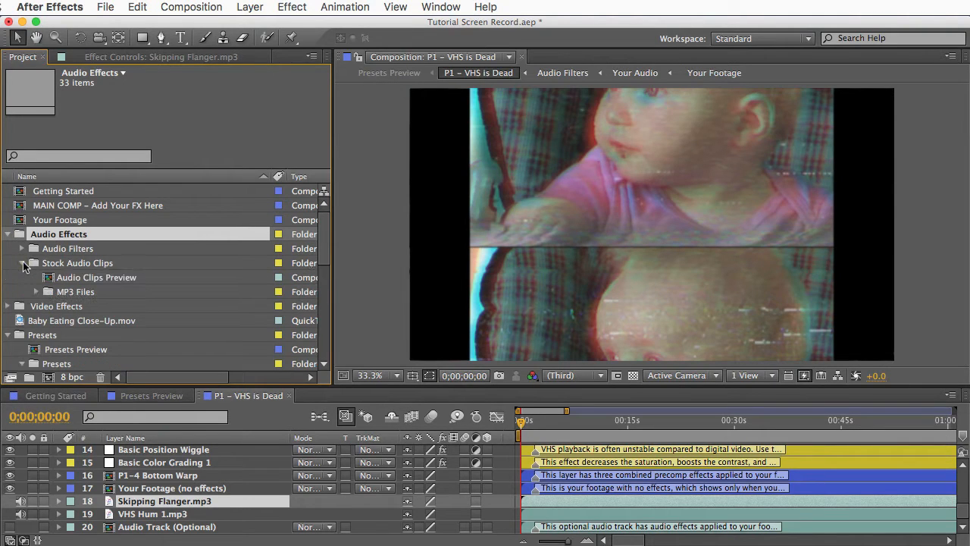
{"action": "left_click", "coordinate": [96, 277]}
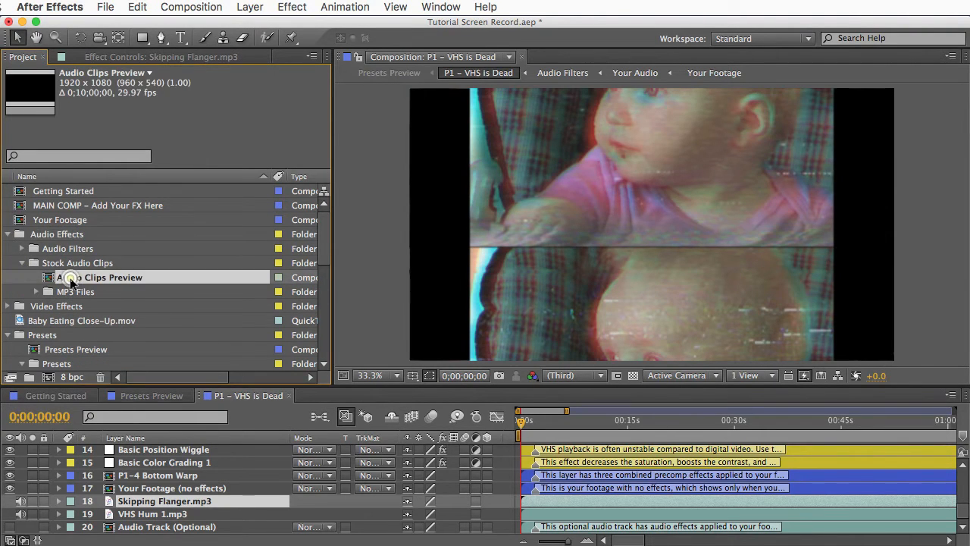
{"action": "double_click", "coordinate": [100, 277]}
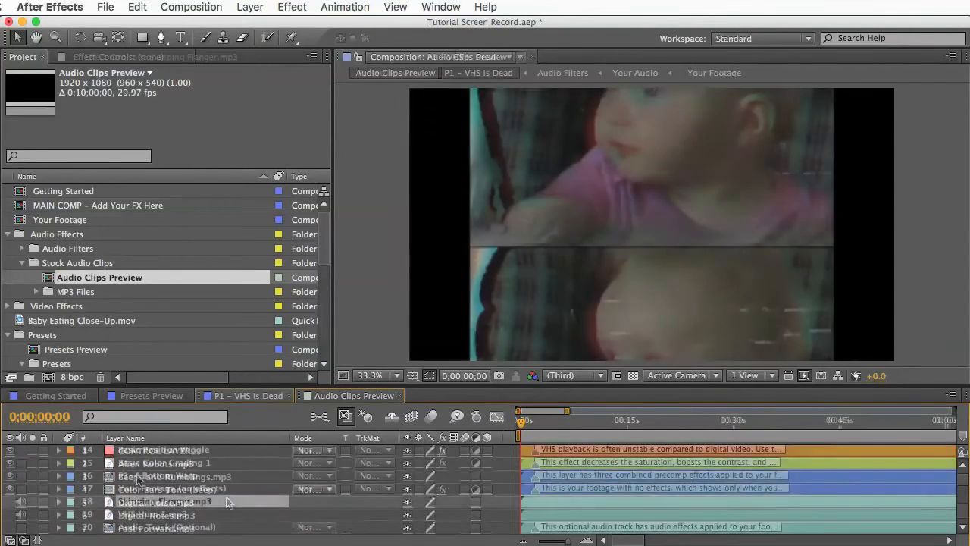
{"action": "left_click", "coordinate": [243, 395]}
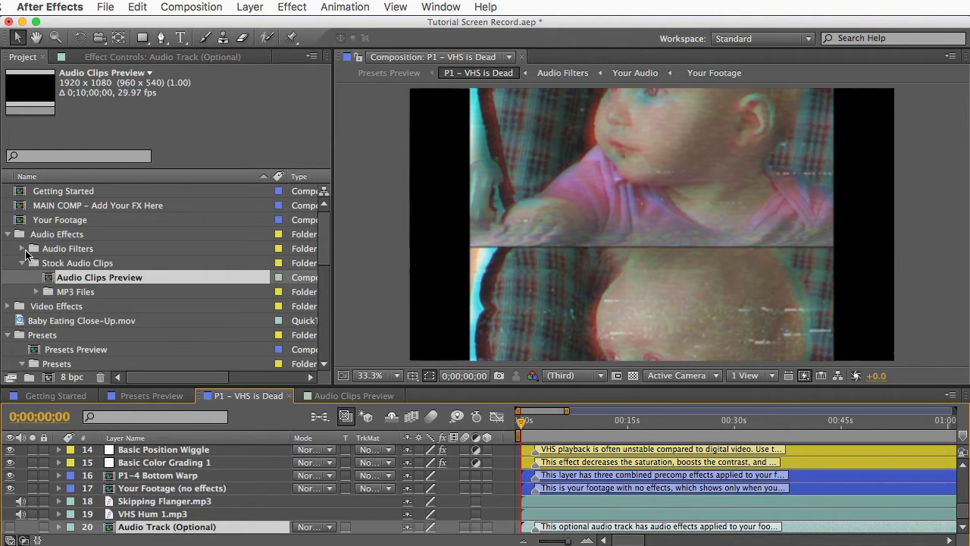
{"action": "left_click", "coordinate": [35, 248]}
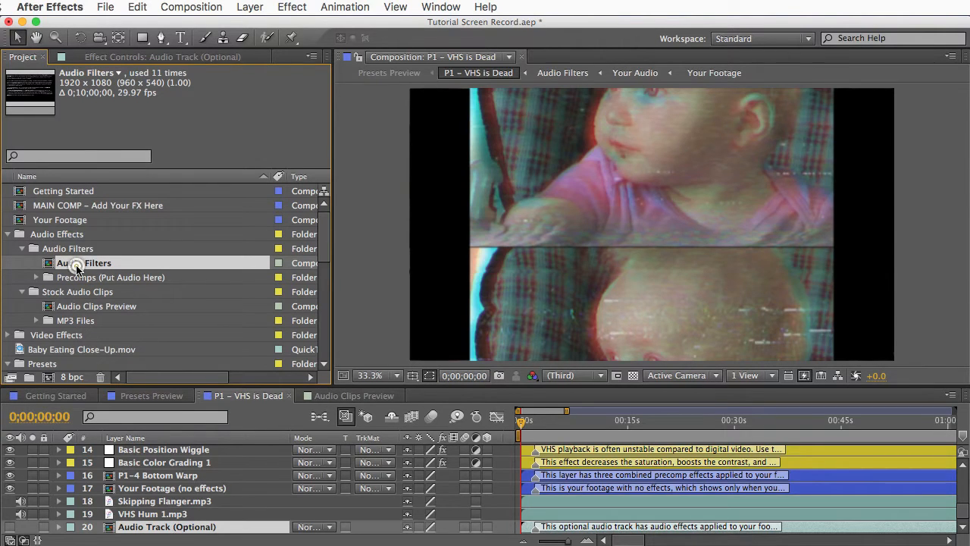
Open the Audio Filters comp and view CONTROL LAYER's Turn on EQ Effects setting.
{"action": "double_click", "coordinate": [83, 263]}
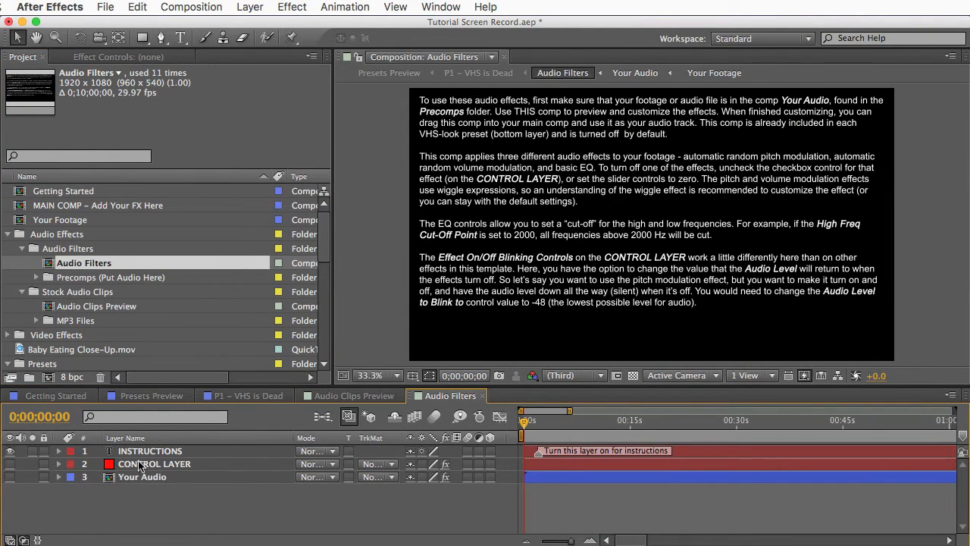
{"action": "double_click", "coordinate": [154, 464]}
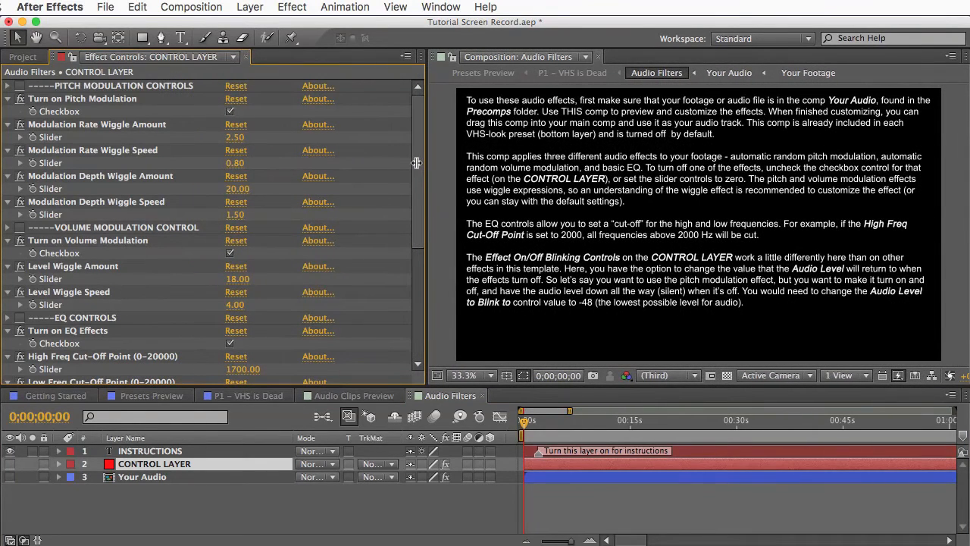
{"action": "left_click", "coordinate": [114, 227]}
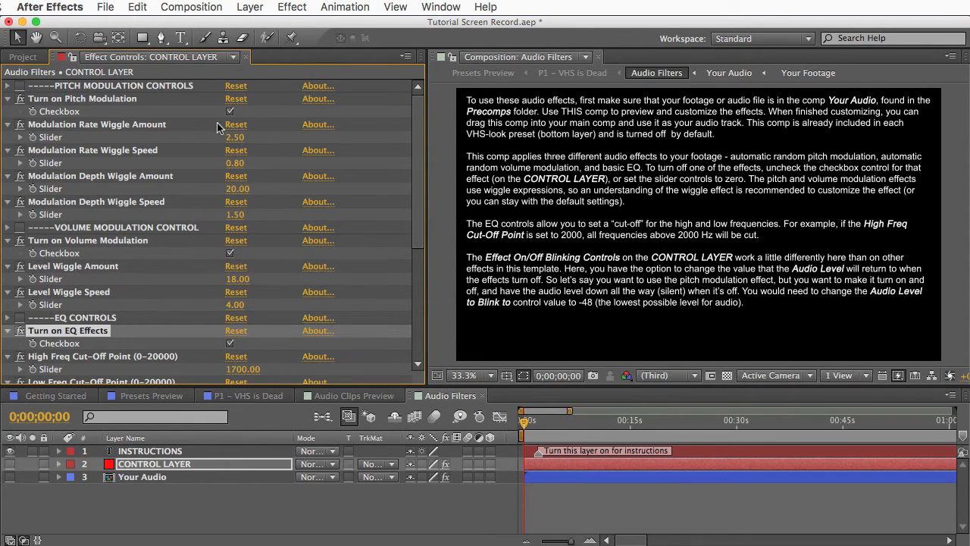
{"action": "mouse_move", "coordinate": [176, 297]}
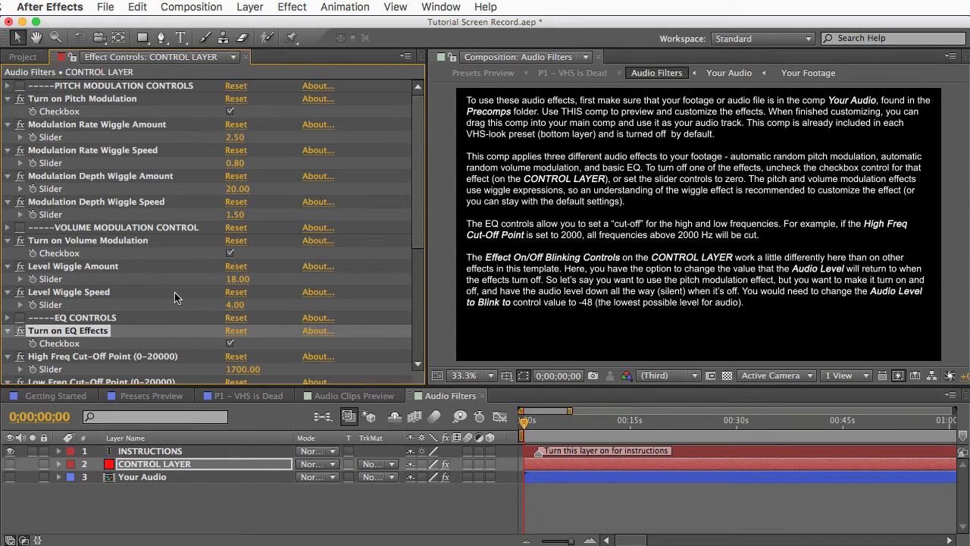
{"action": "left_click", "coordinate": [23, 57]}
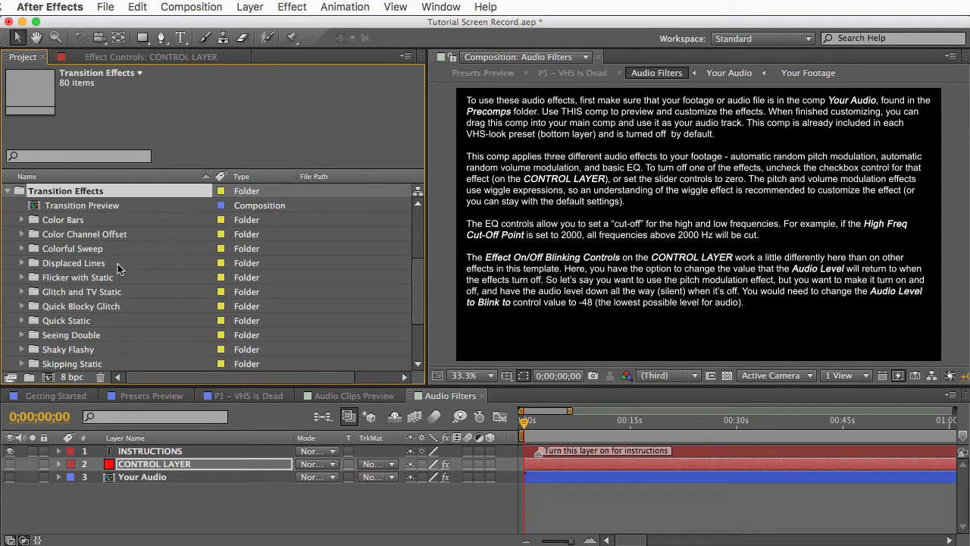
Open Transition Preview, turn on Color Channel Offset, and expand its Precomps (Insert Footage Here) folder.
{"action": "double_click", "coordinate": [82, 205]}
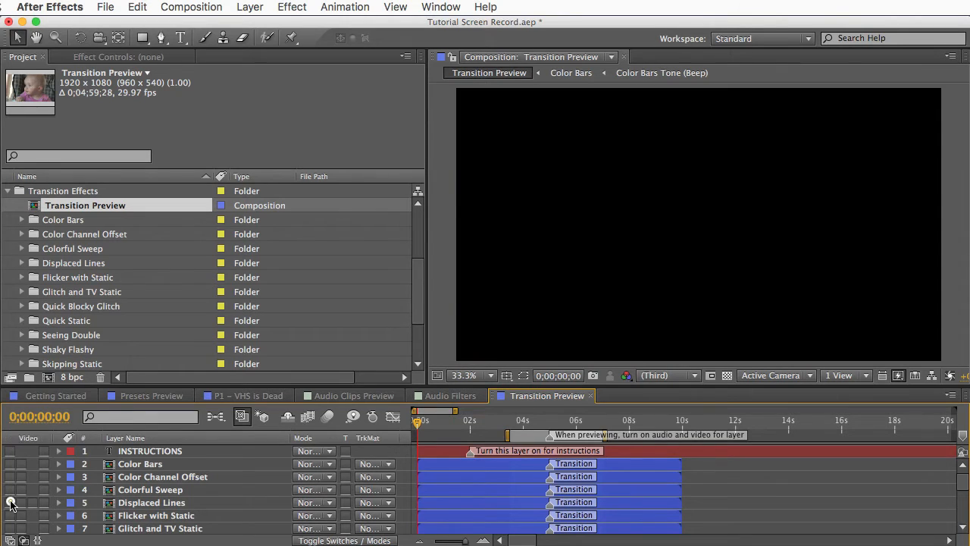
{"action": "left_click", "coordinate": [12, 503]}
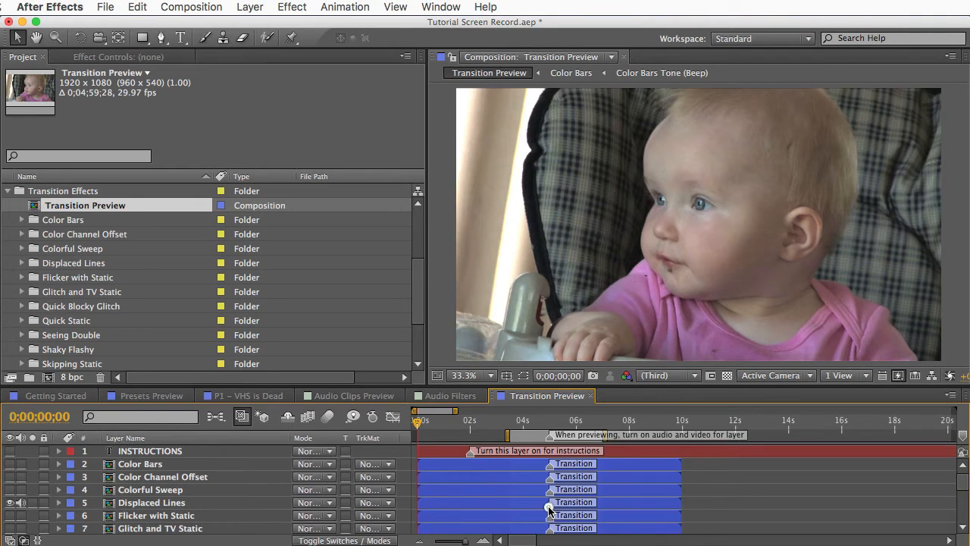
{"action": "mouse_move", "coordinate": [522, 508]}
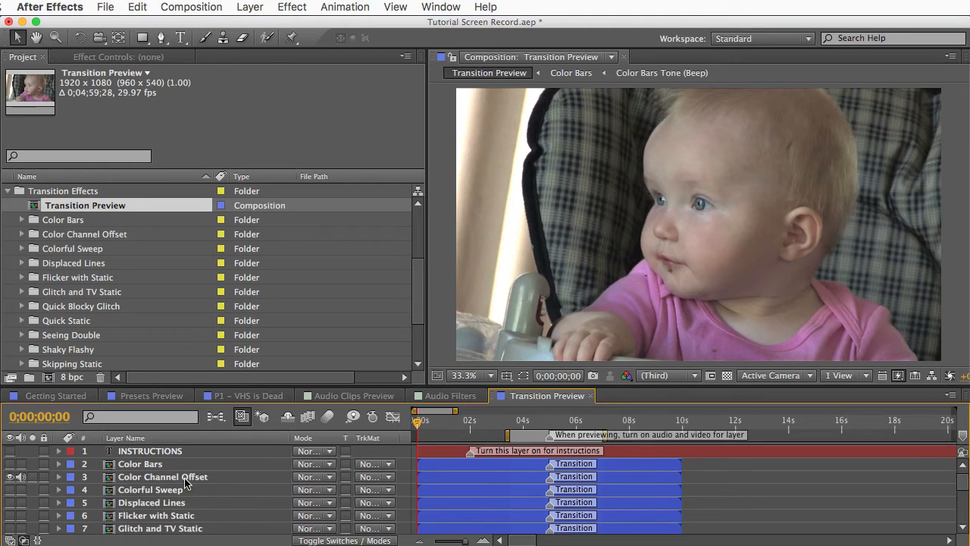
{"action": "left_click", "coordinate": [86, 233]}
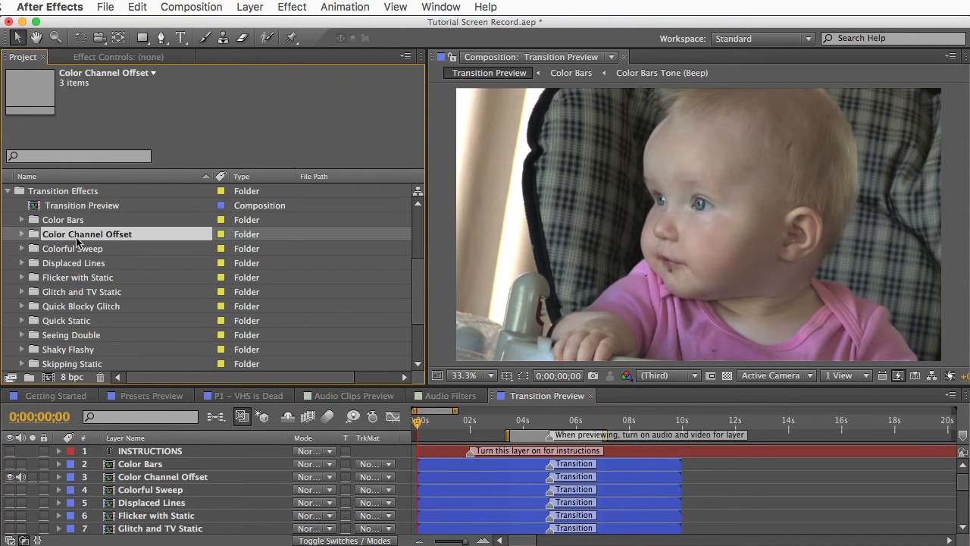
{"action": "left_click", "coordinate": [23, 233]}
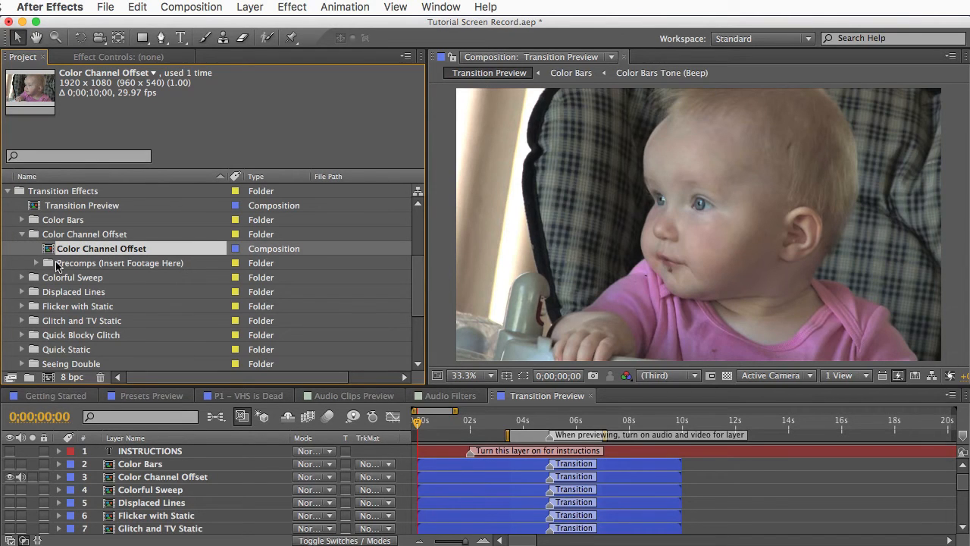
{"action": "left_click", "coordinate": [35, 263]}
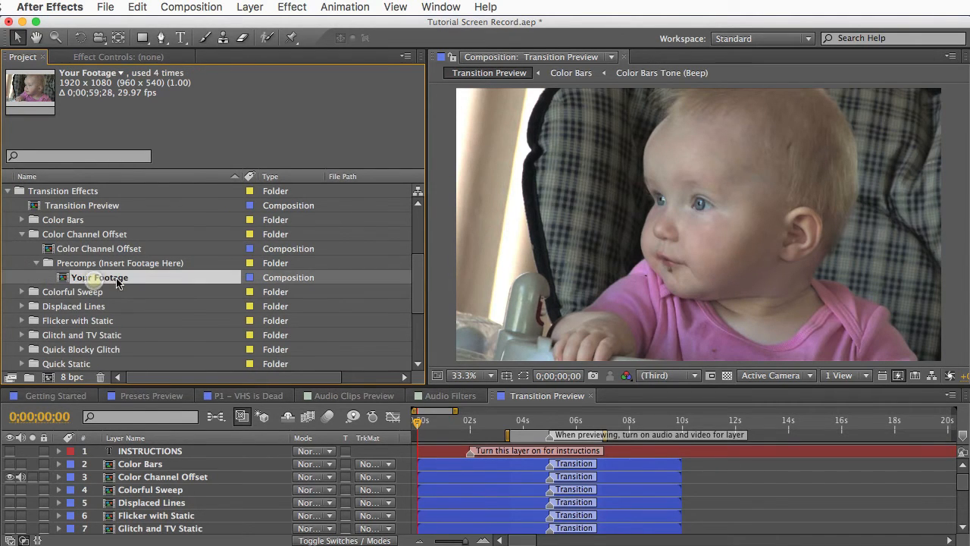
Open the Your Footage comp, split the clip at the cut marker, and scrub around the cut.
{"action": "double_click", "coordinate": [99, 278]}
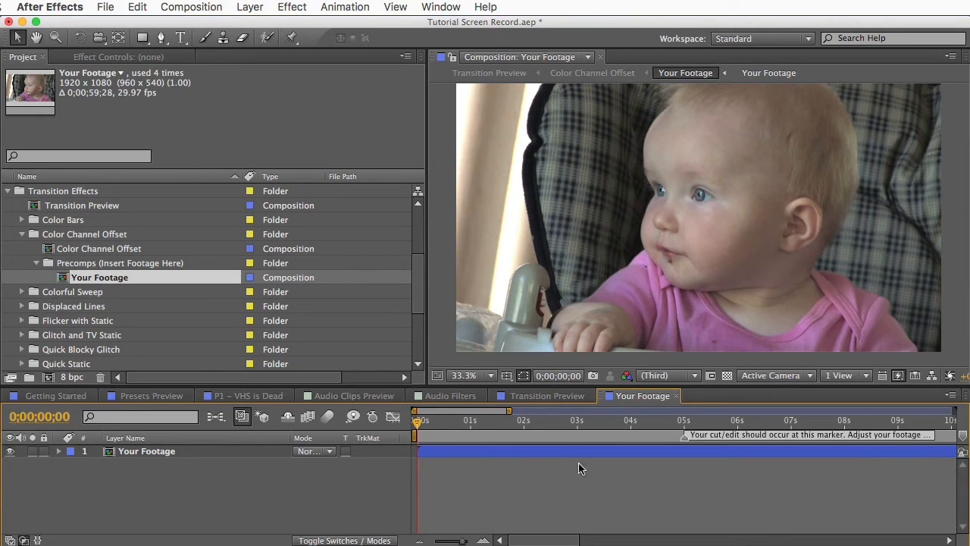
{"action": "mouse_move", "coordinate": [570, 455]}
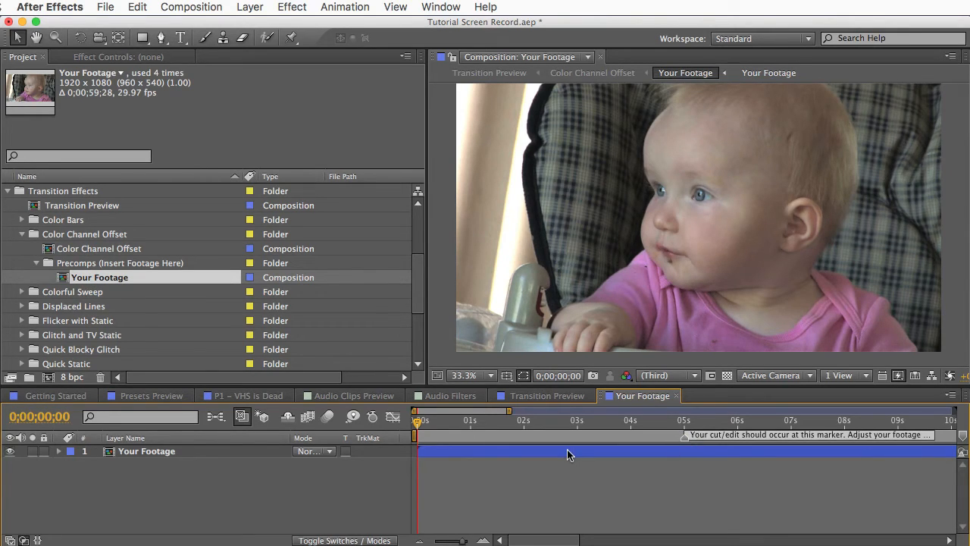
{"action": "mouse_move", "coordinate": [612, 508]}
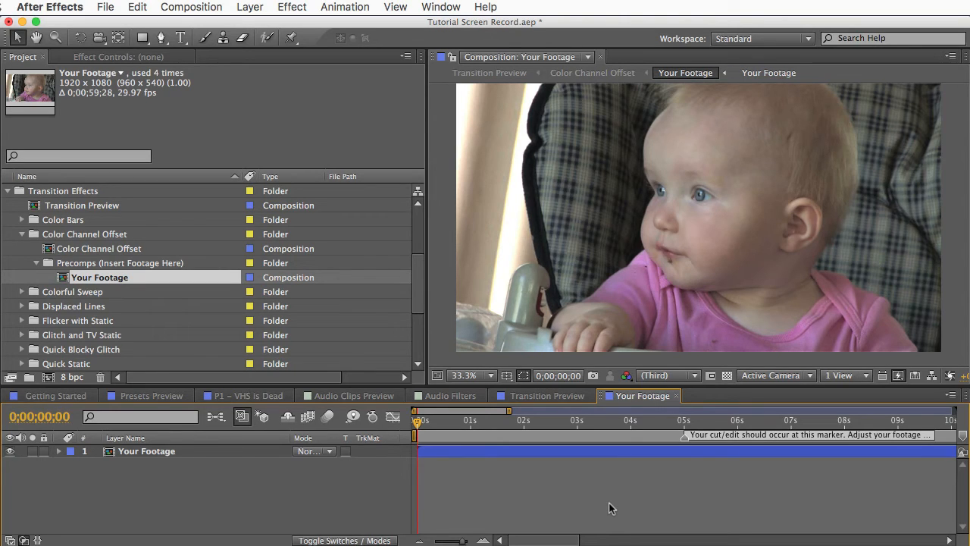
{"action": "mouse_move", "coordinate": [686, 446]}
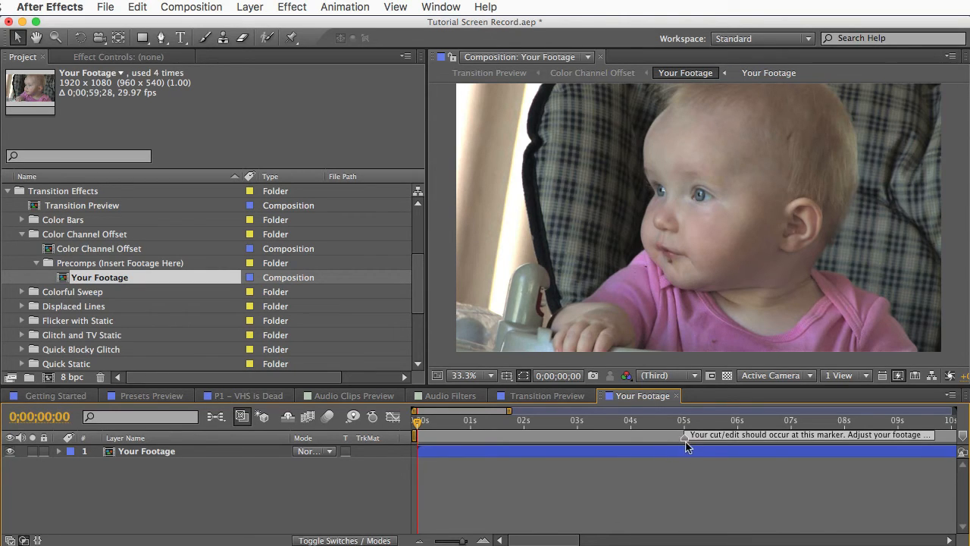
{"action": "mouse_move", "coordinate": [684, 452]}
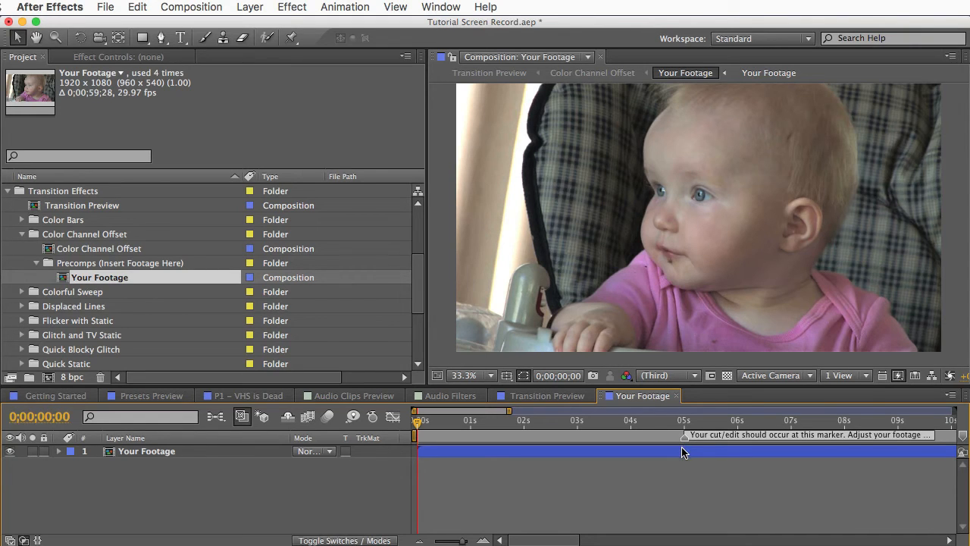
{"action": "key", "text": "cmd+d"}
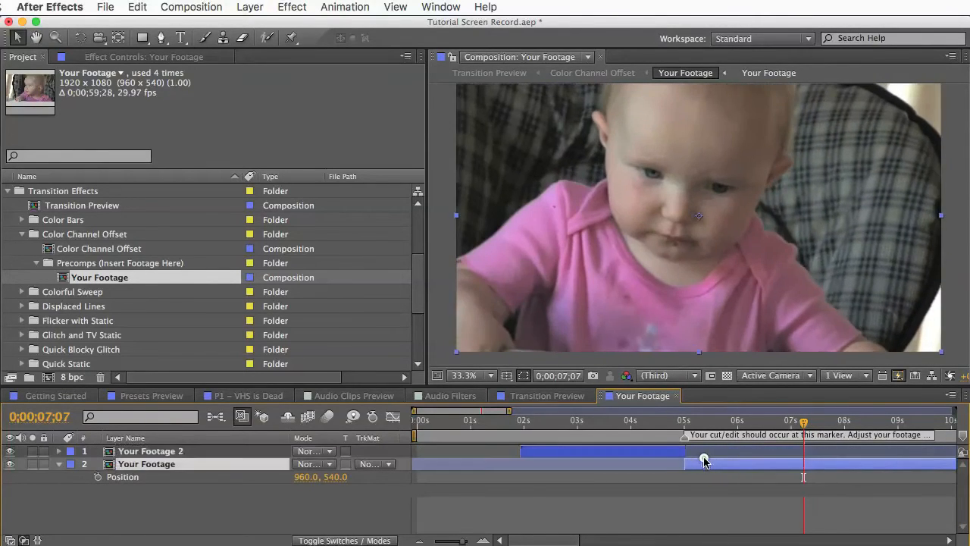
{"action": "left_click_drag", "start_coordinate": [803, 420], "coordinate": [660, 420]}
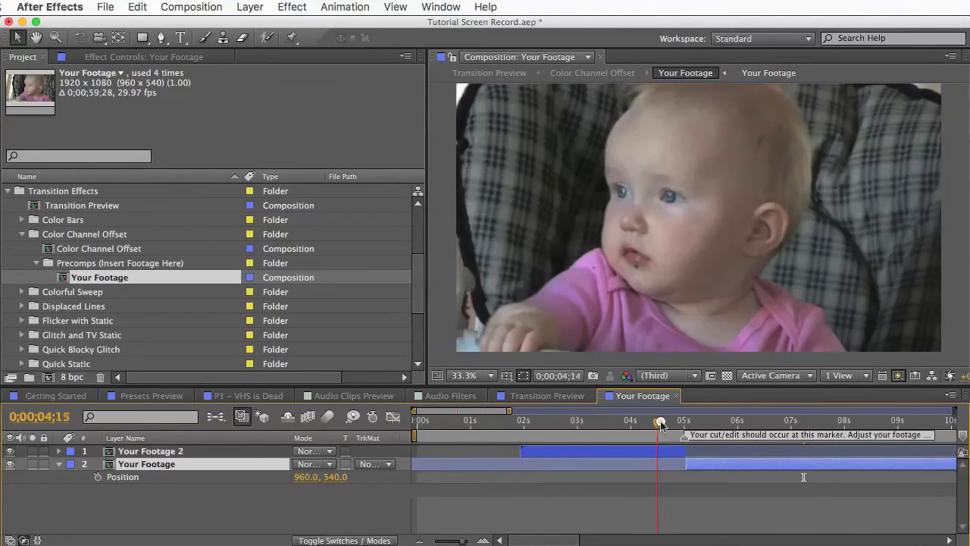
{"action": "left_click_drag", "start_coordinate": [659, 421], "coordinate": [686, 421]}
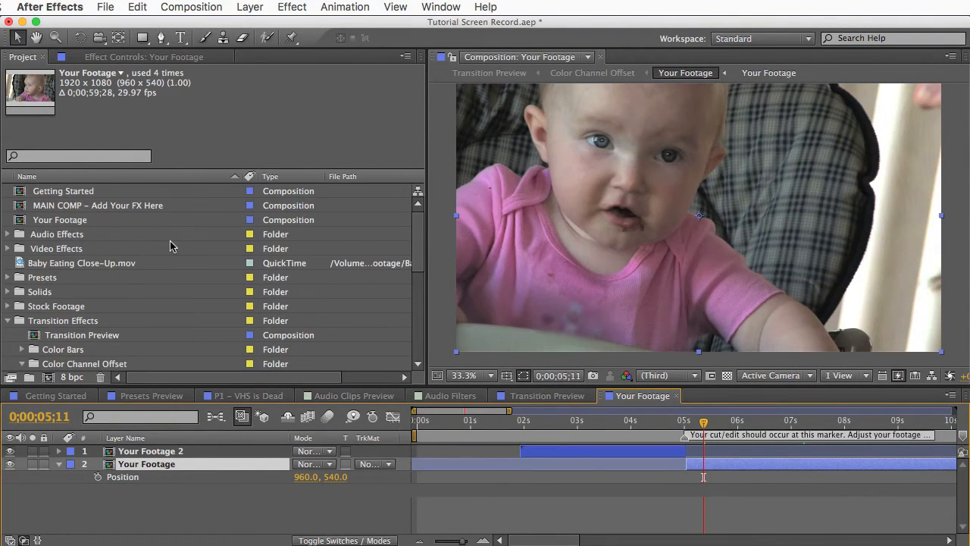
{"action": "left_click", "coordinate": [97, 205]}
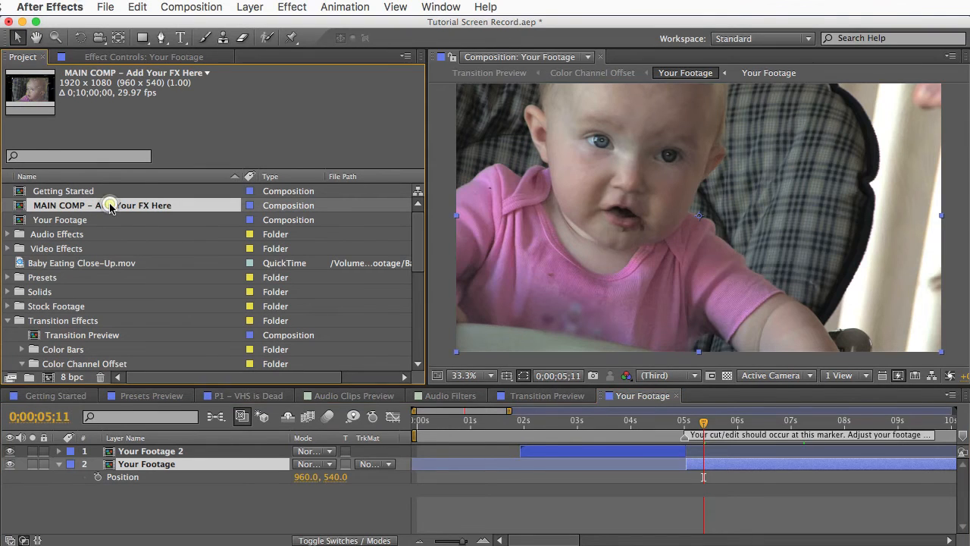
Open MAIN COMP, then reopen Transition Preview and select its Displaced Lines layer.
{"action": "double_click", "coordinate": [102, 205]}
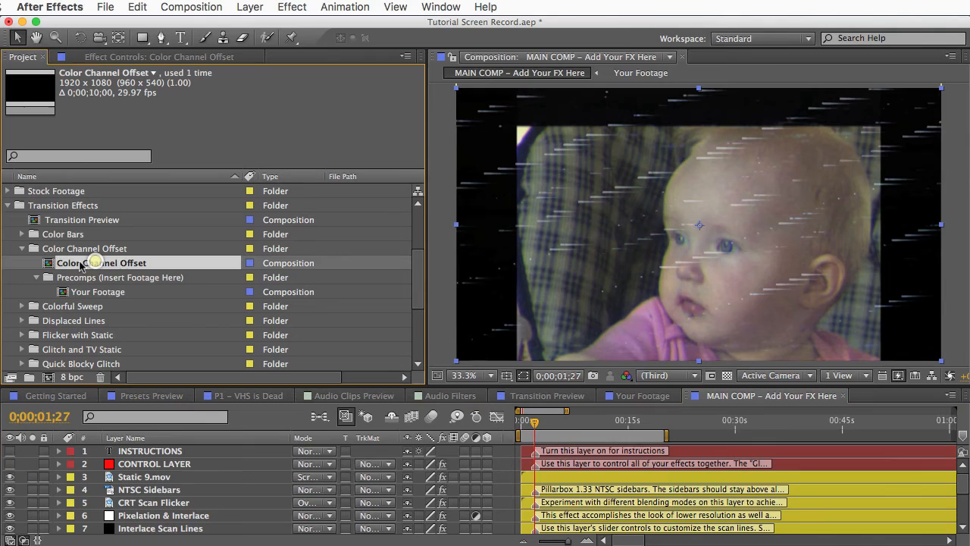
{"action": "scroll", "scroll_direction": "down", "scroll_amount": 3}
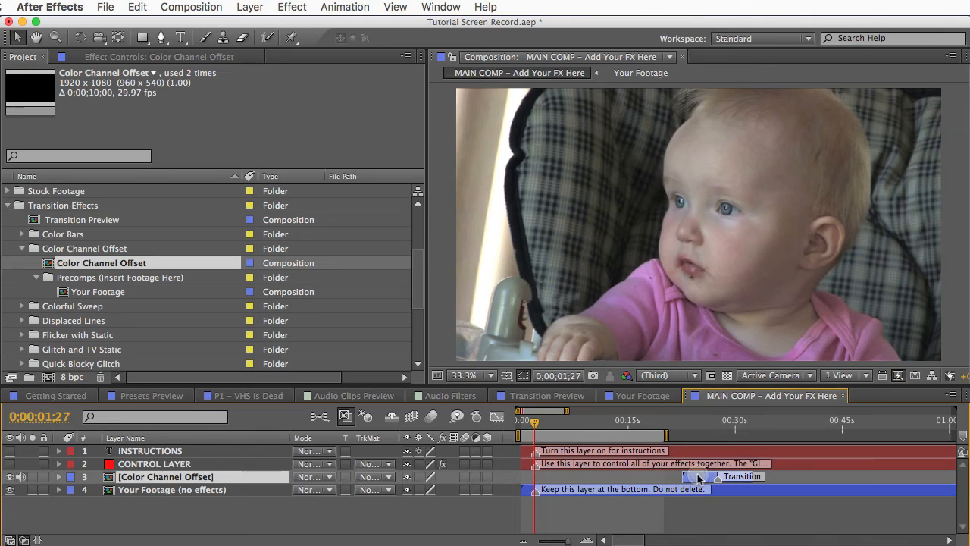
{"action": "double_click", "coordinate": [84, 220]}
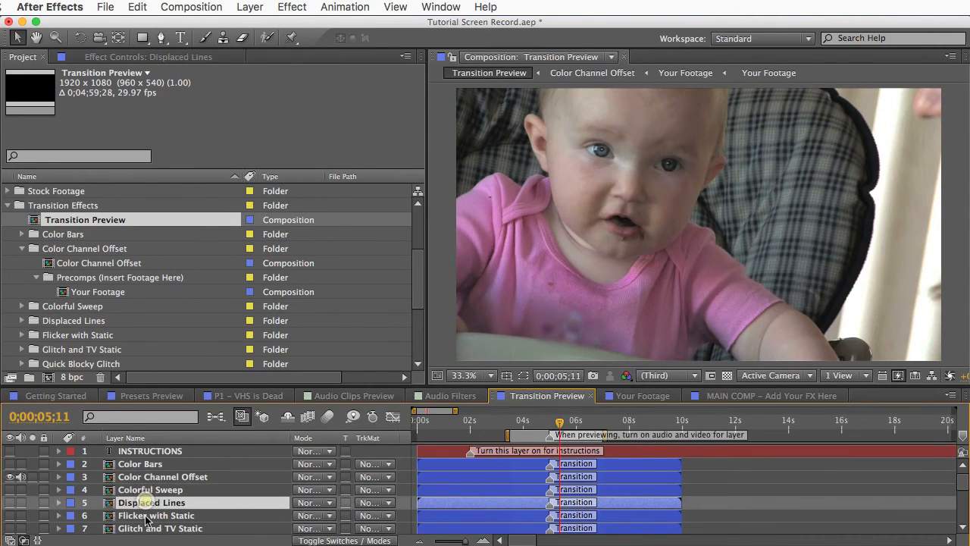
{"action": "left_click", "coordinate": [156, 516]}
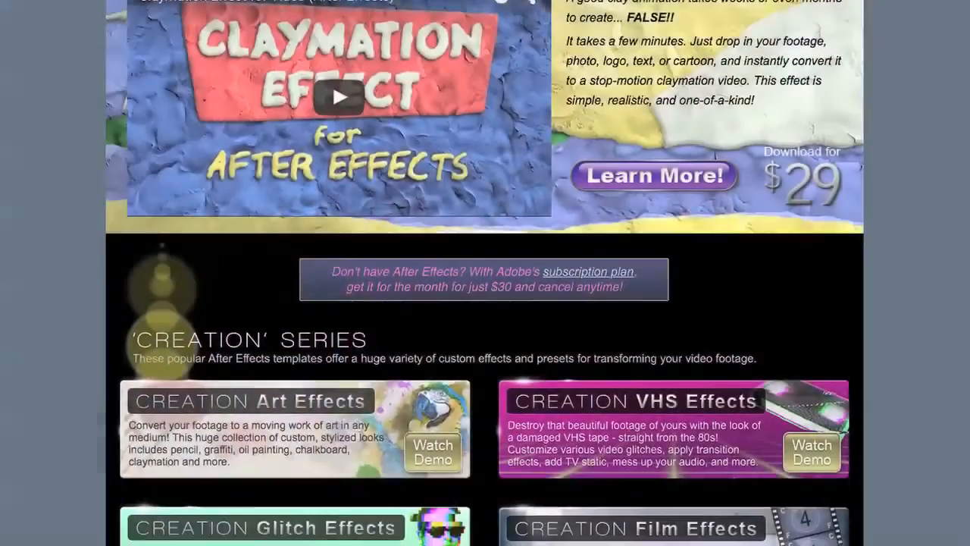
Scroll the templates page down to the Creation Series effect packs.
{"action": "scroll", "scroll_direction": "down", "scroll_amount": 3}
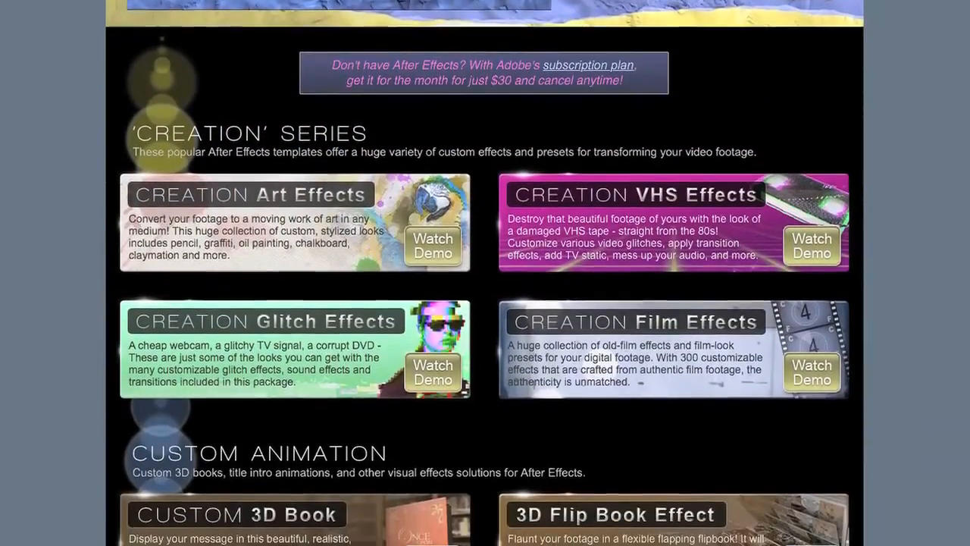